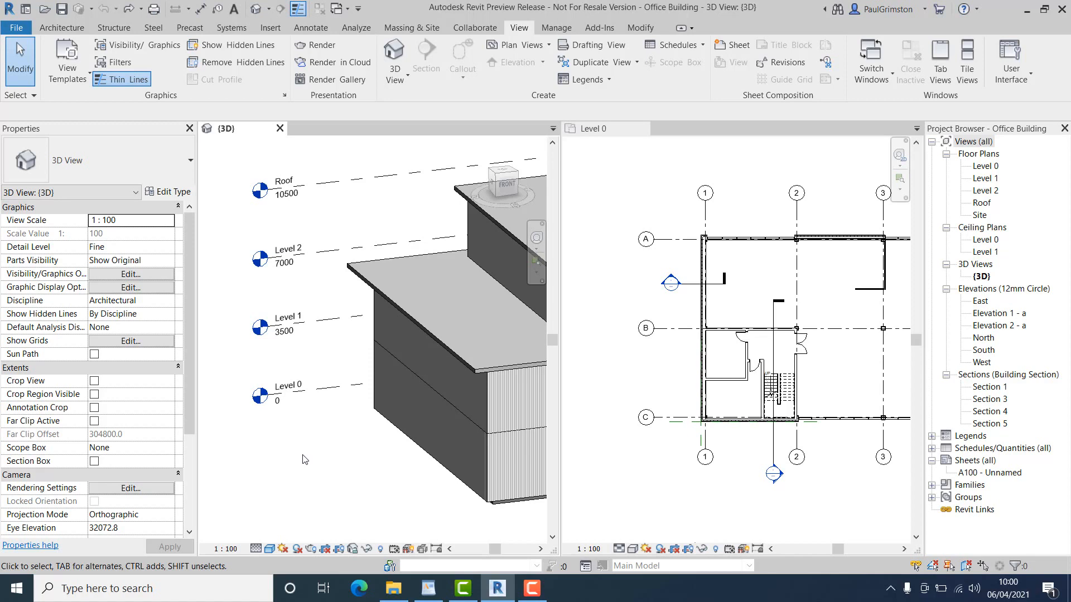
mouse_move(306, 438)
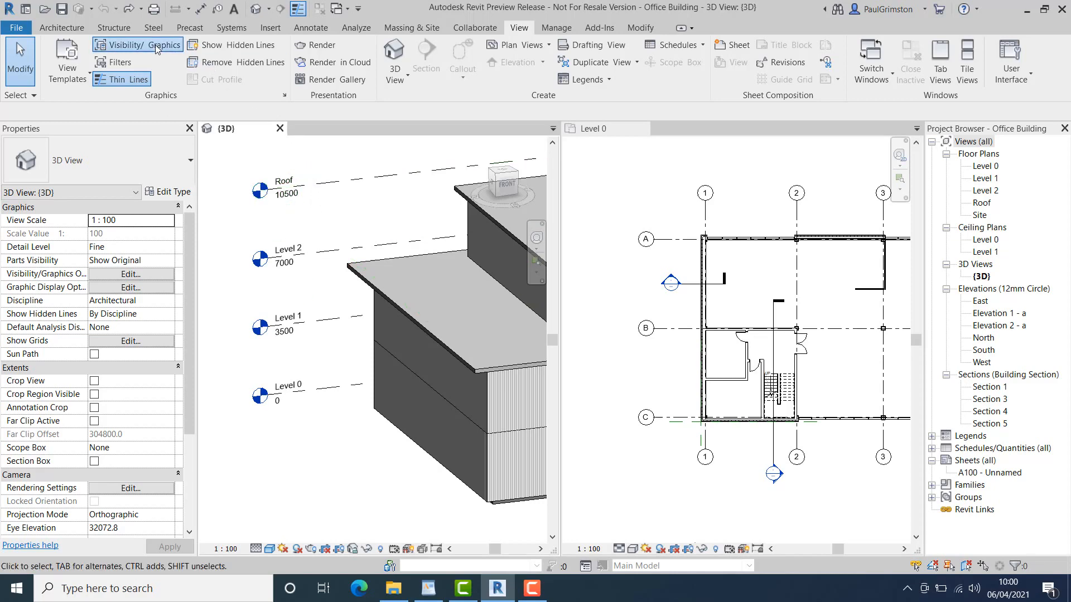
Uncheck Levels under Annotation Categories in the 3D view's Visibility/Graphics
click(136, 45)
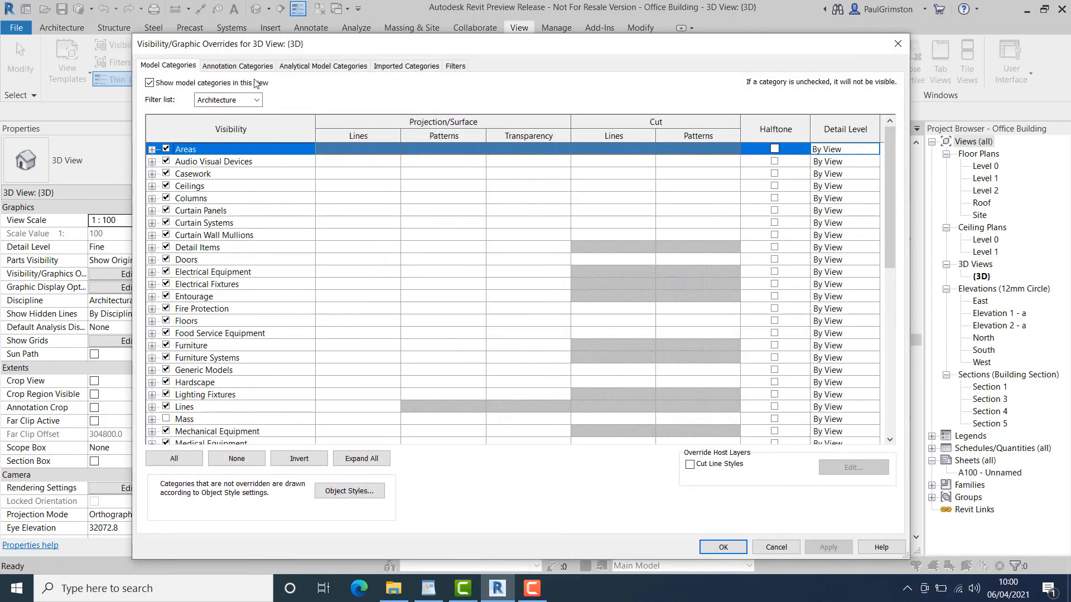
click(237, 66)
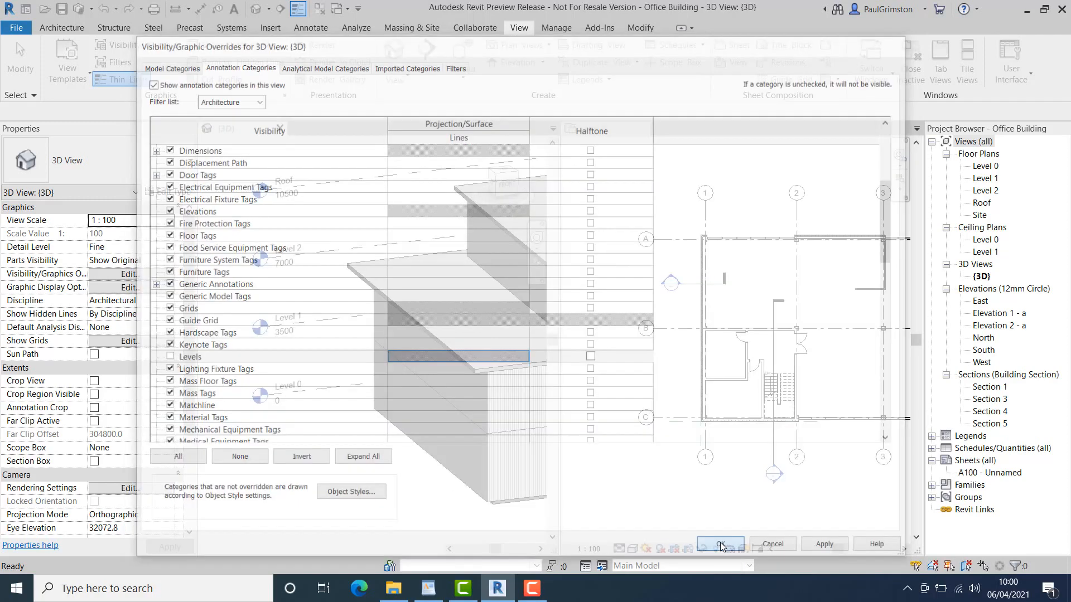
click(718, 544)
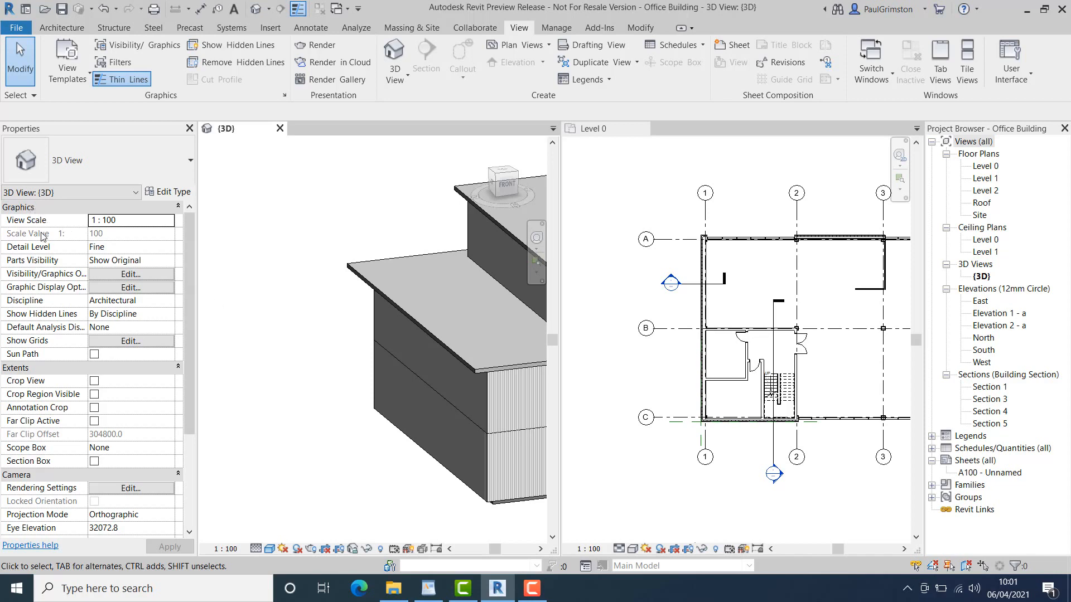
mouse_move(27, 341)
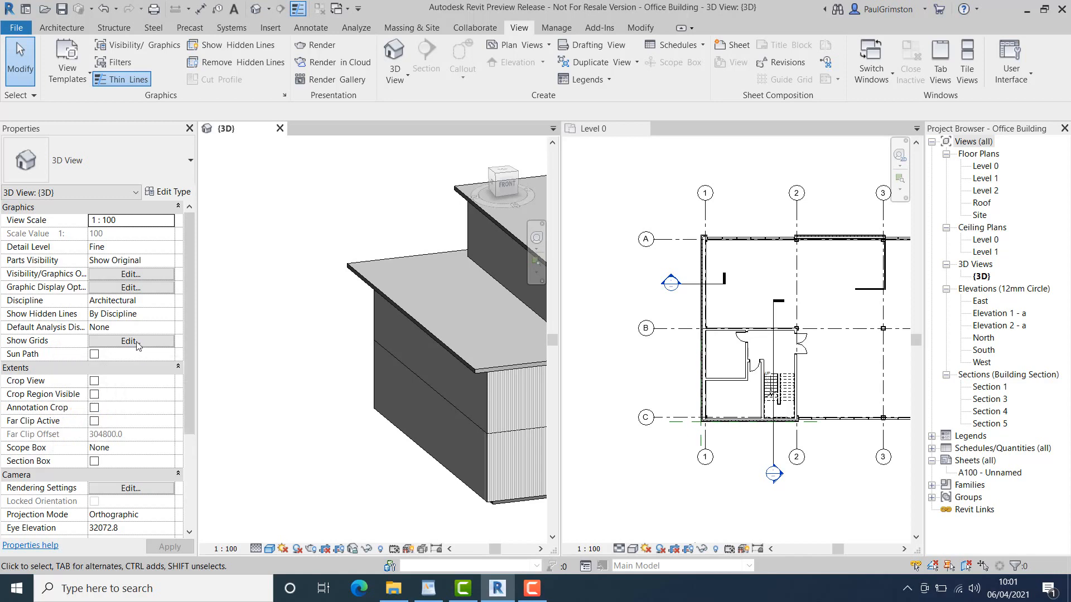
Tick Level 0 in the 3D view's Show Grids setting so grid lines appear
click(130, 340)
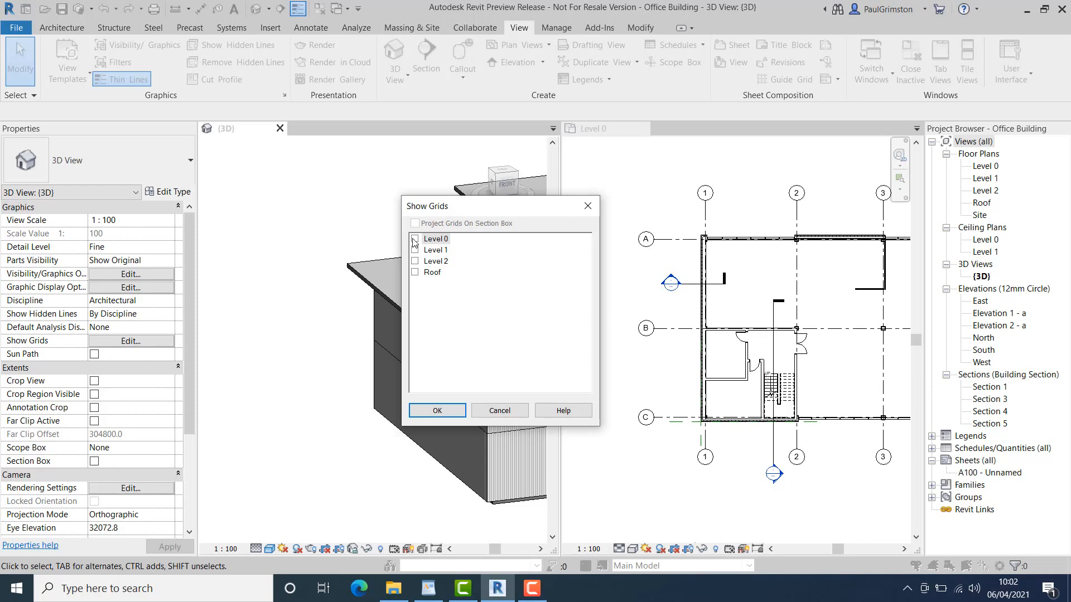
click(414, 237)
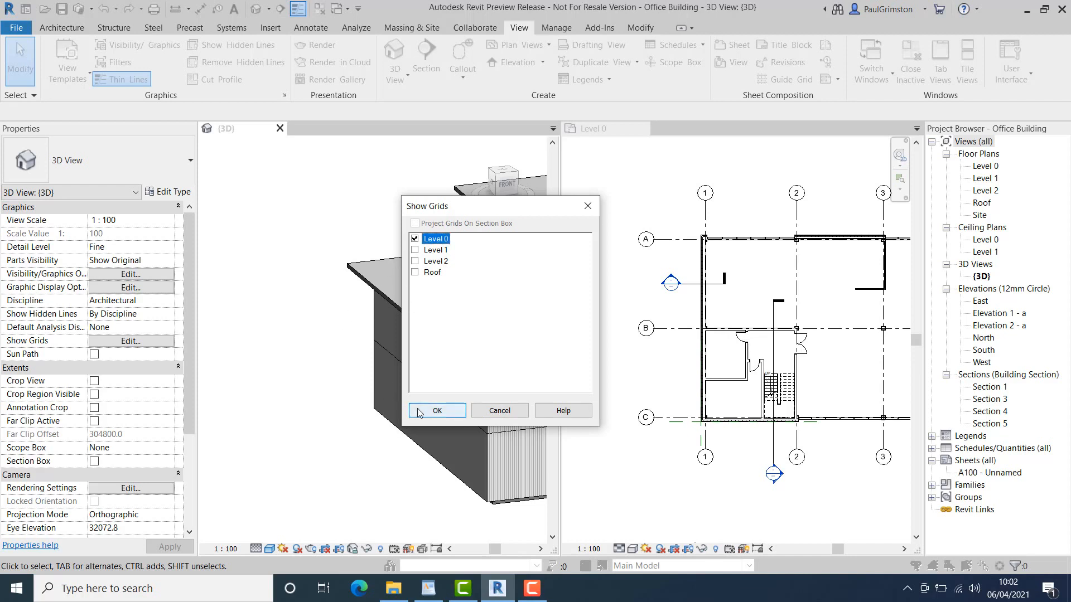
click(435, 410)
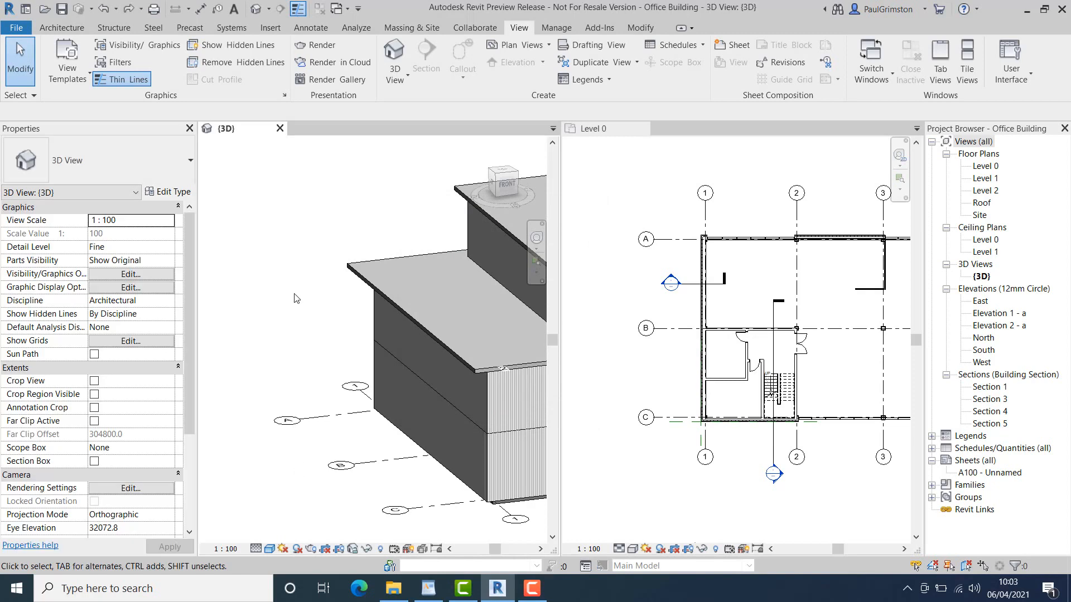
click(345, 414)
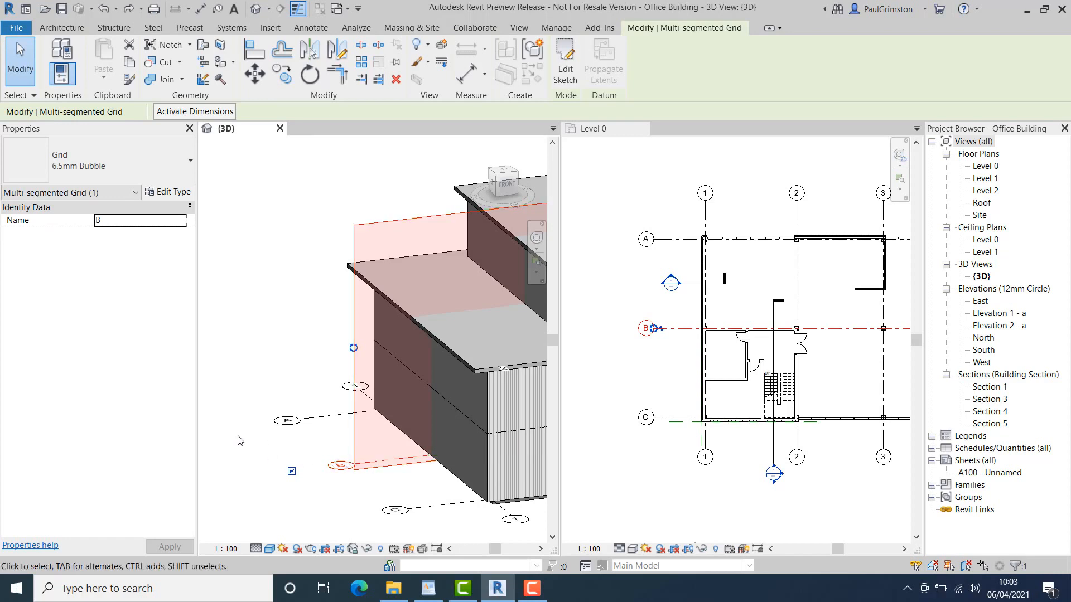
mouse_move(236, 440)
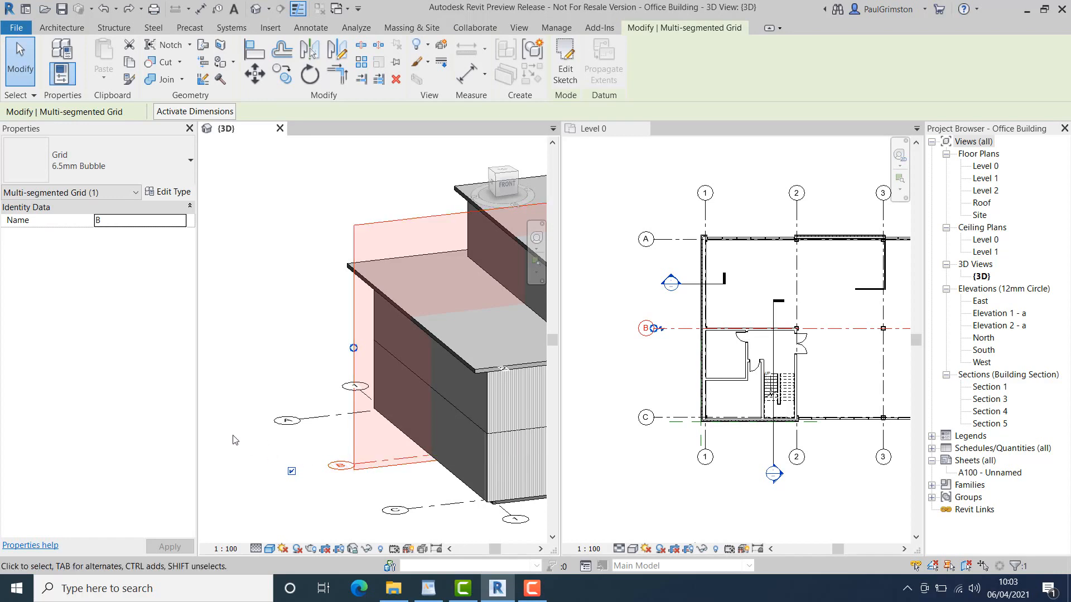
mouse_move(353, 348)
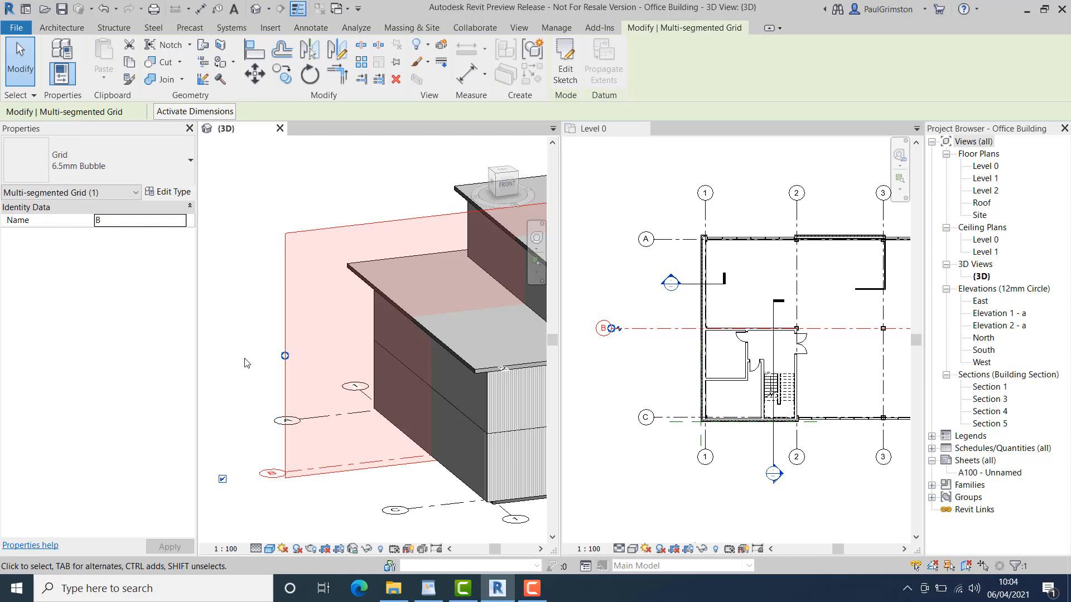
mouse_move(248, 361)
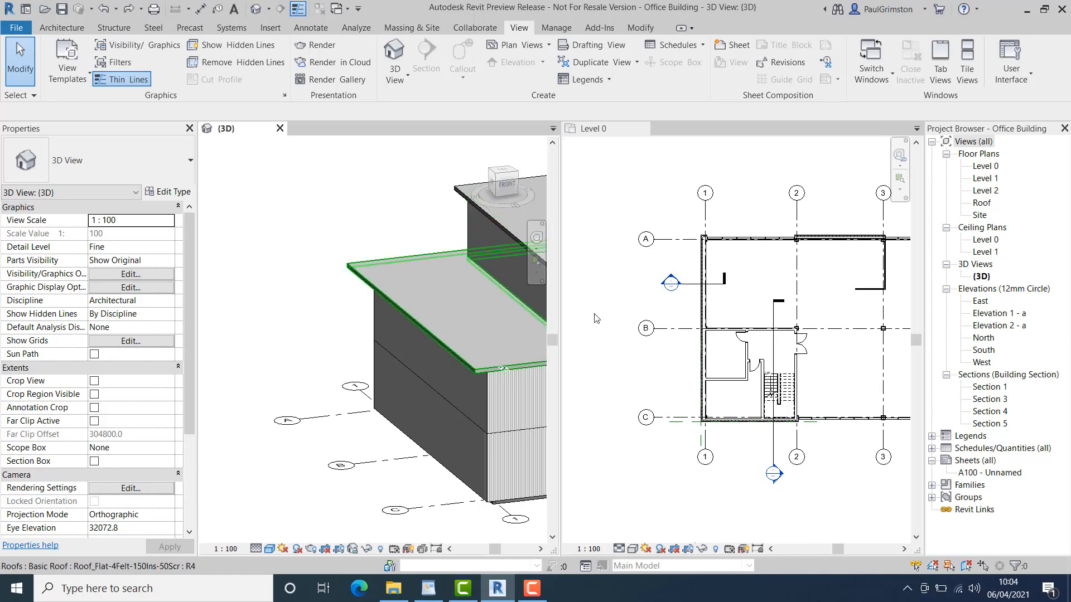
click(646, 328)
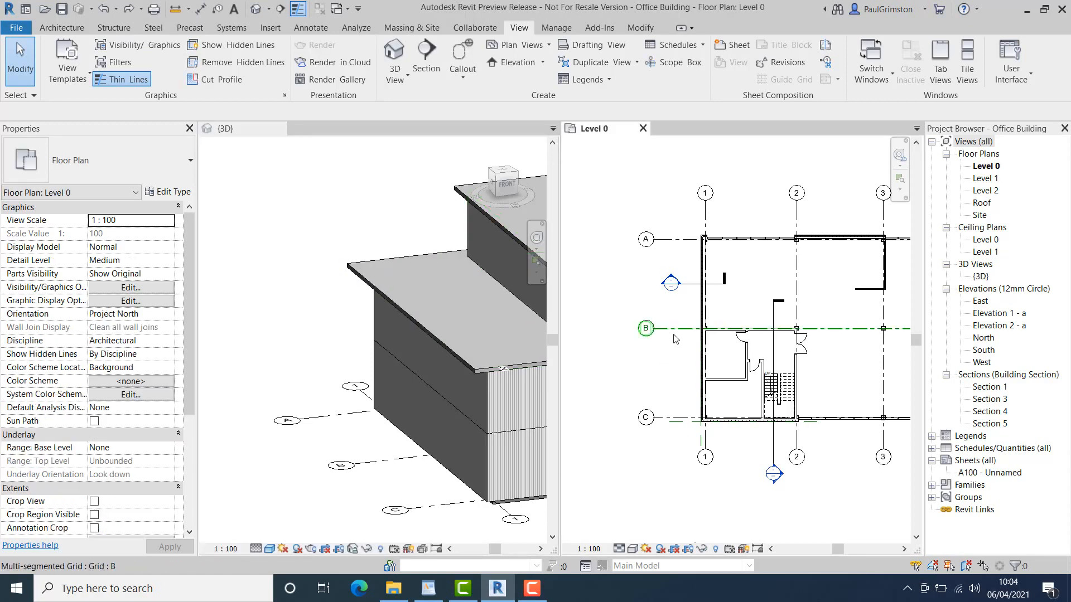
click(644, 329)
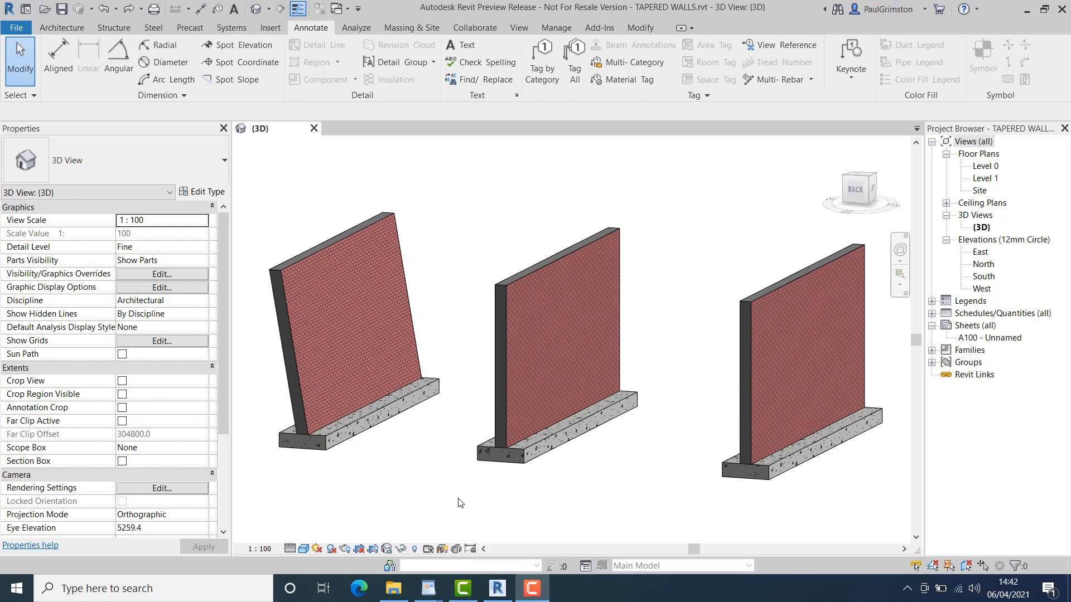
mouse_move(456, 499)
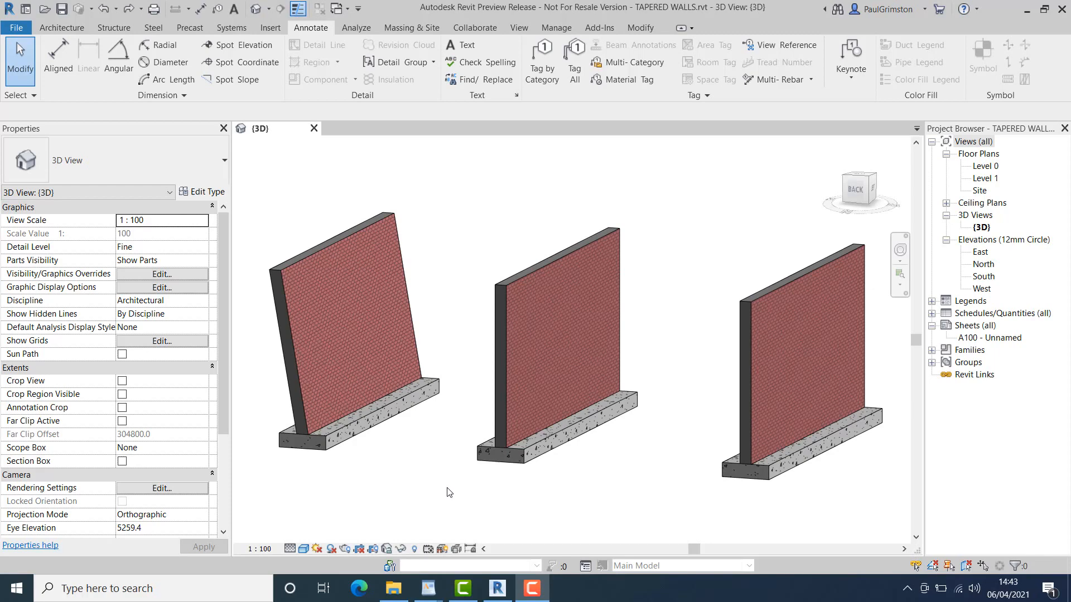
Select the leftmost leaning wall to inspect its slanted cross-section at 10°
click(355, 321)
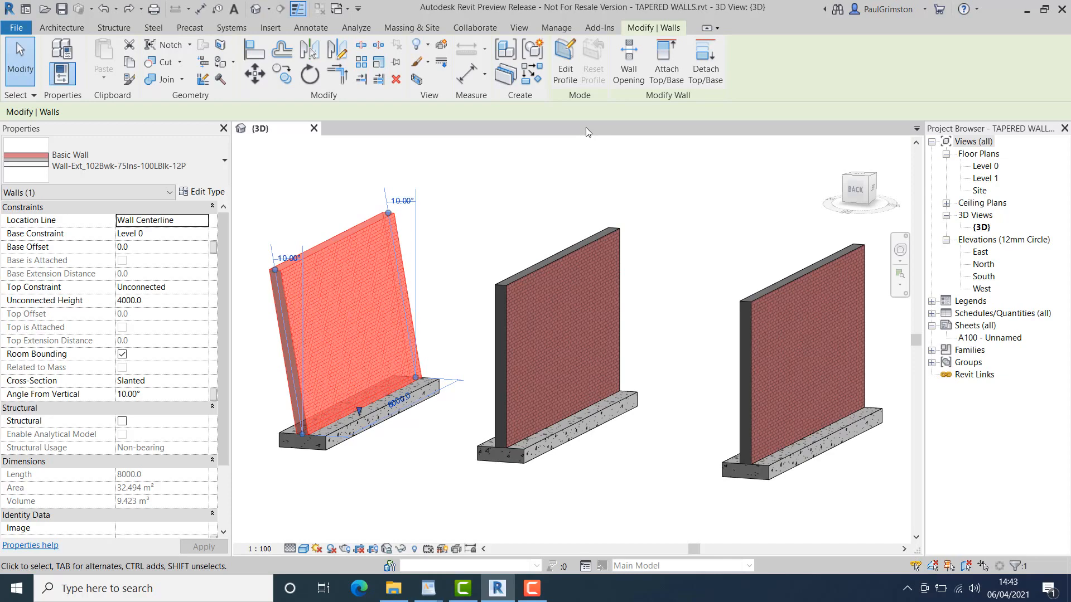
Edit the leaning wall's profile with an arched top plus rectangular and circular openings
click(564, 62)
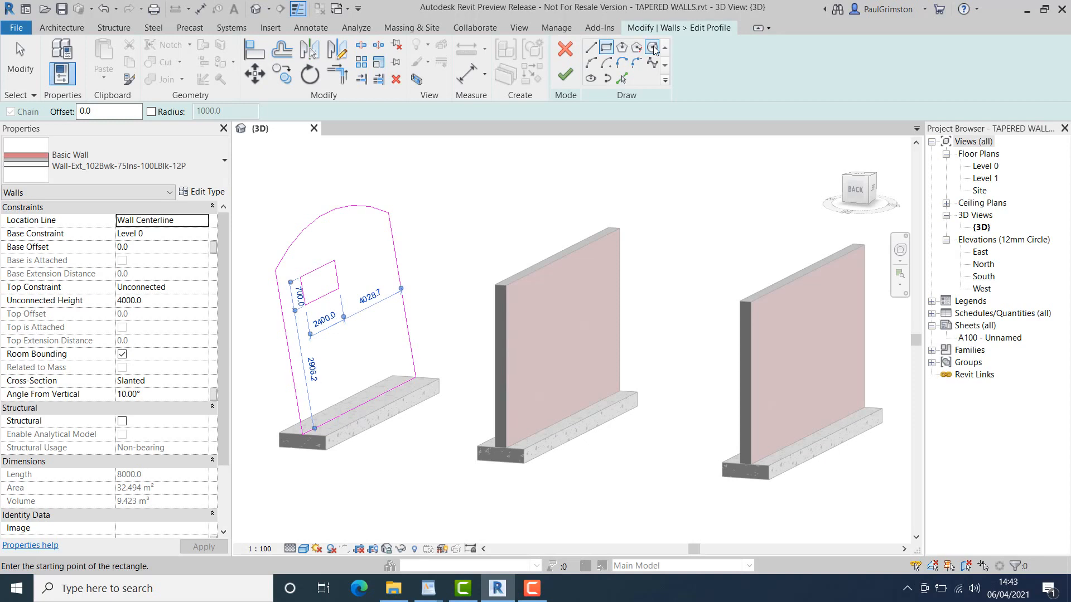
click(651, 46)
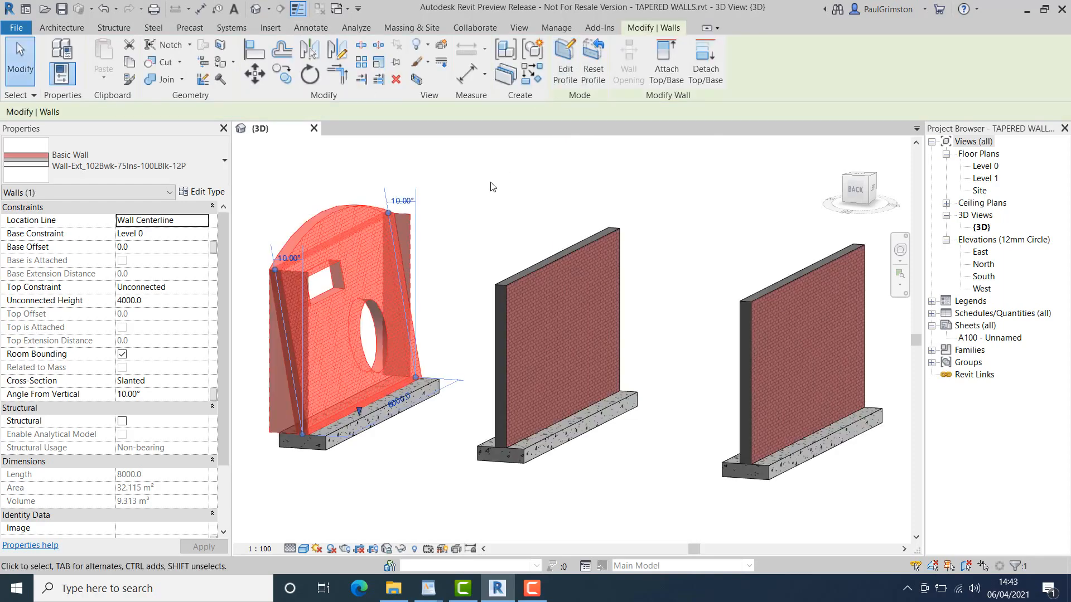
click(310, 27)
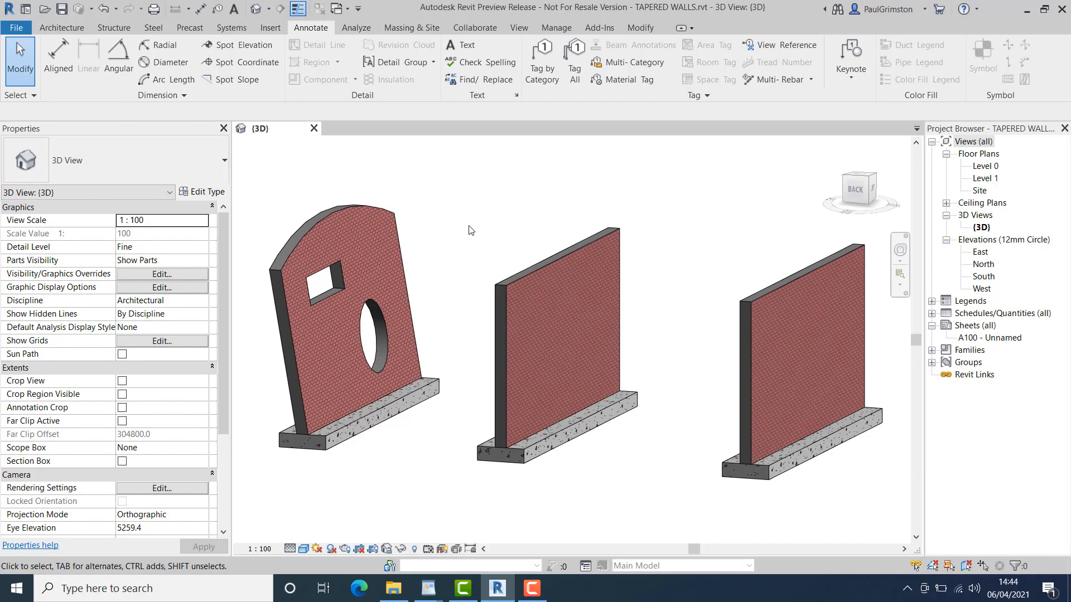
mouse_move(468, 231)
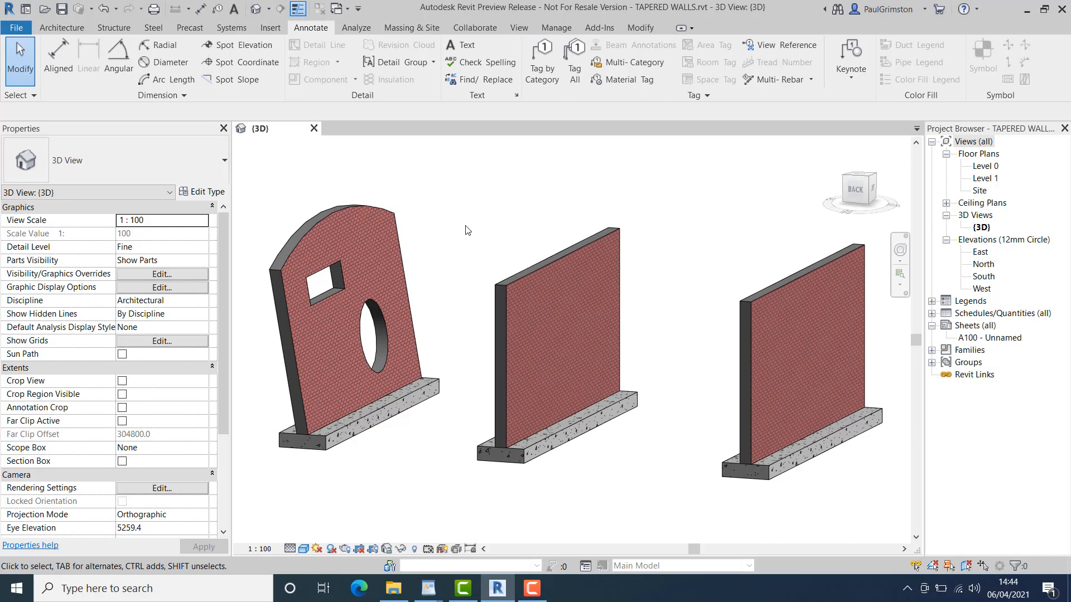
mouse_move(514, 249)
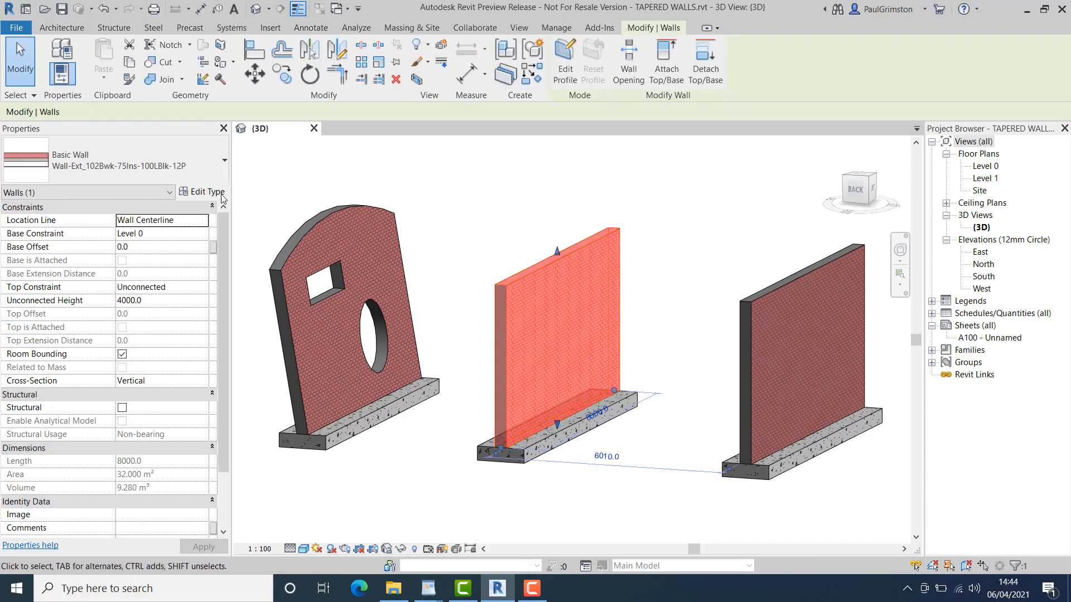
Mark the concrete Structure layer of the brick-and-concrete wall type as Variable
click(207, 191)
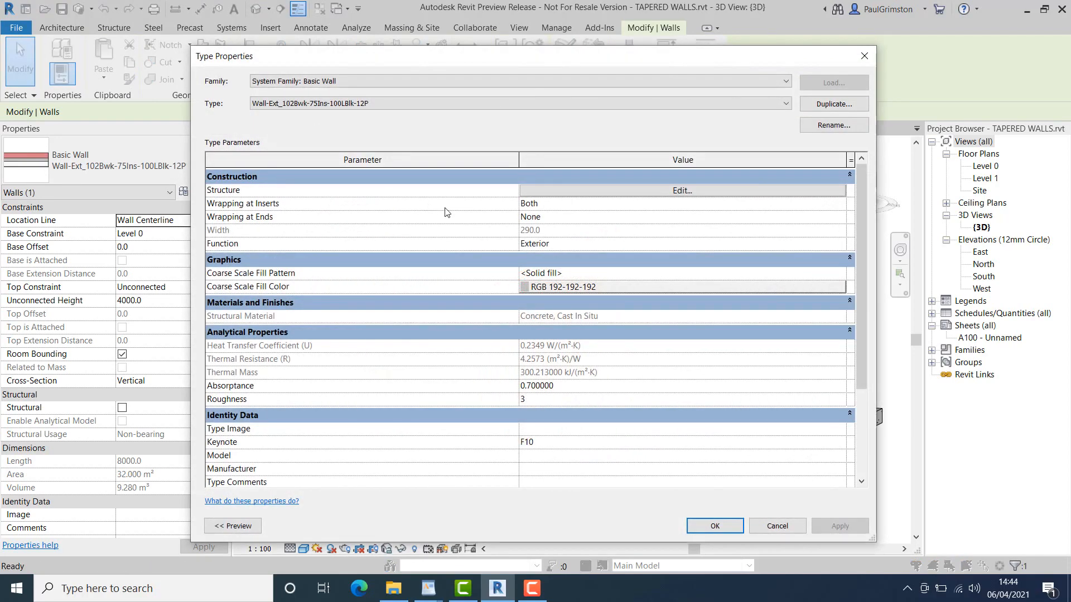
mouse_move(444, 216)
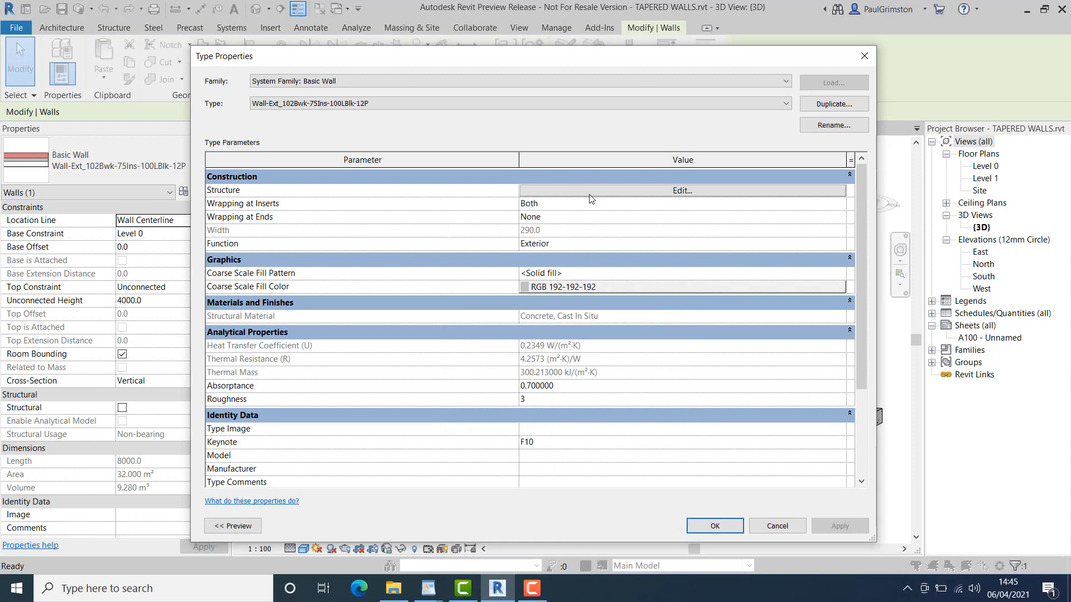
click(681, 191)
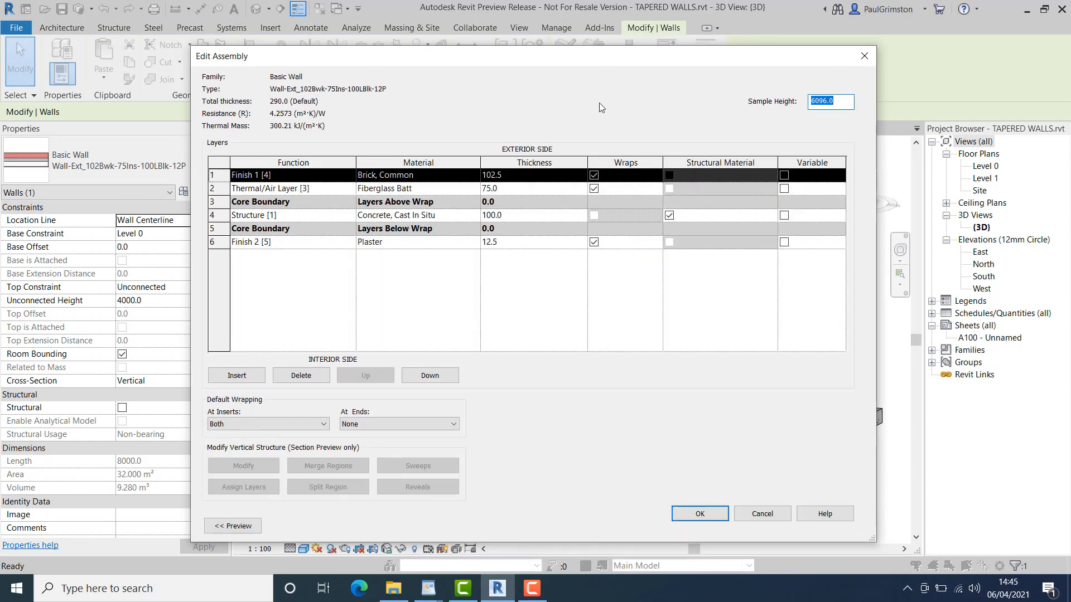
mouse_move(593, 96)
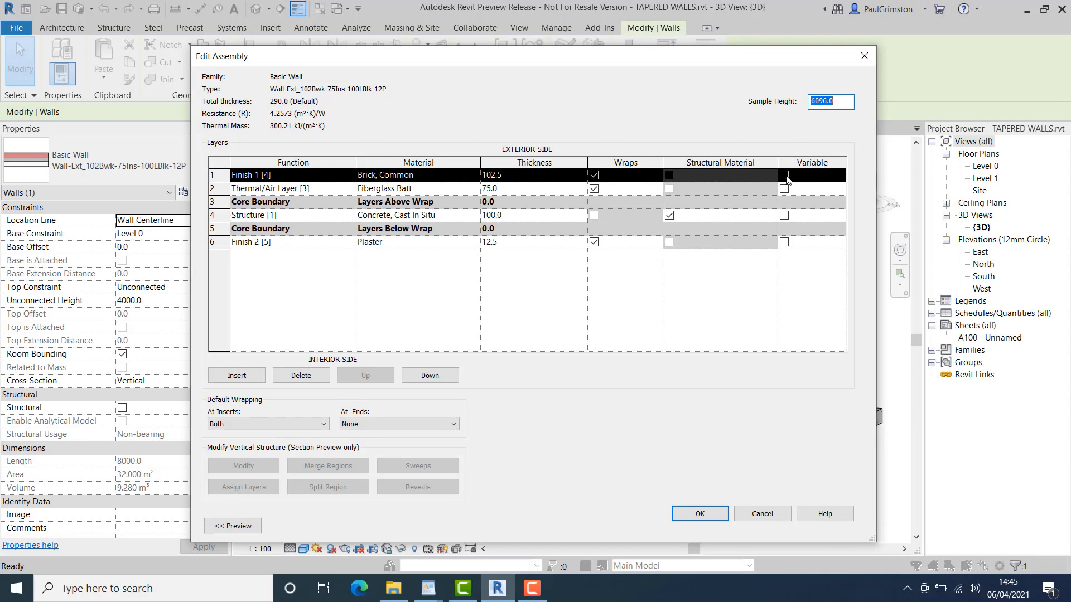
click(784, 215)
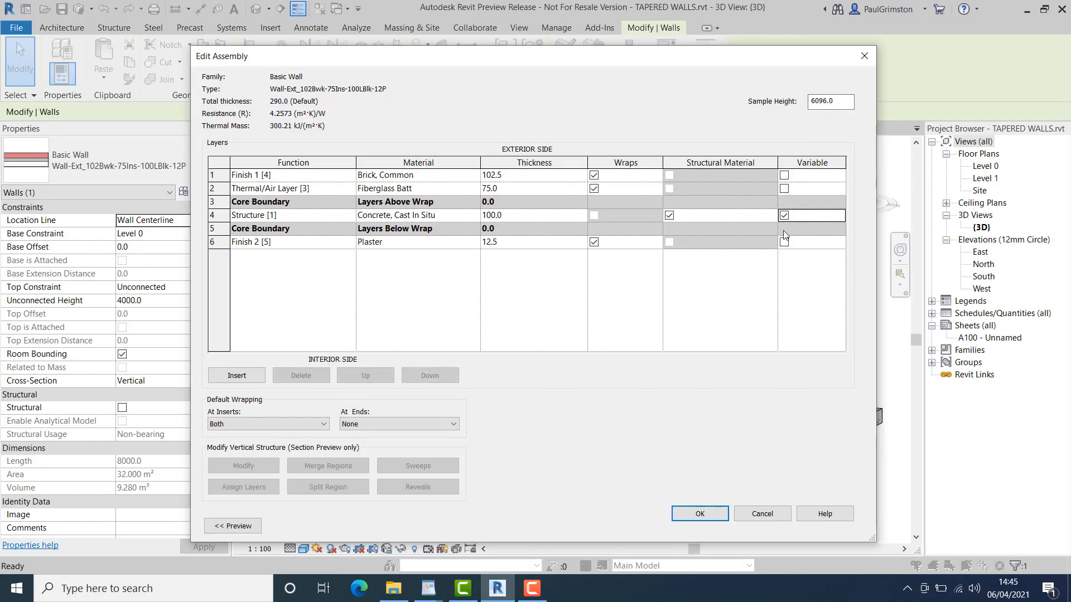
click(784, 215)
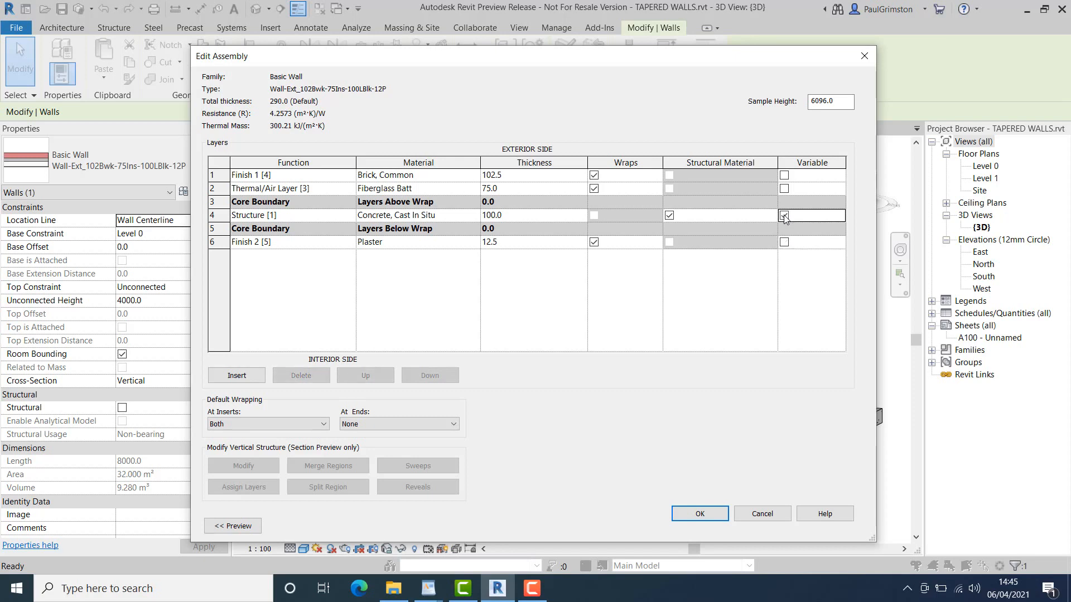
click(697, 513)
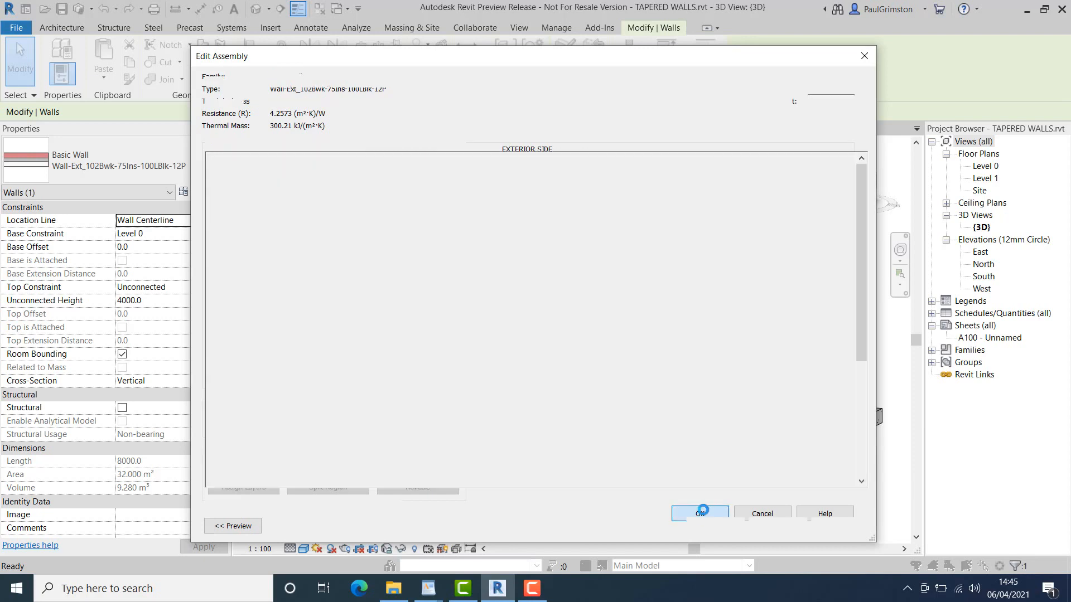
click(698, 513)
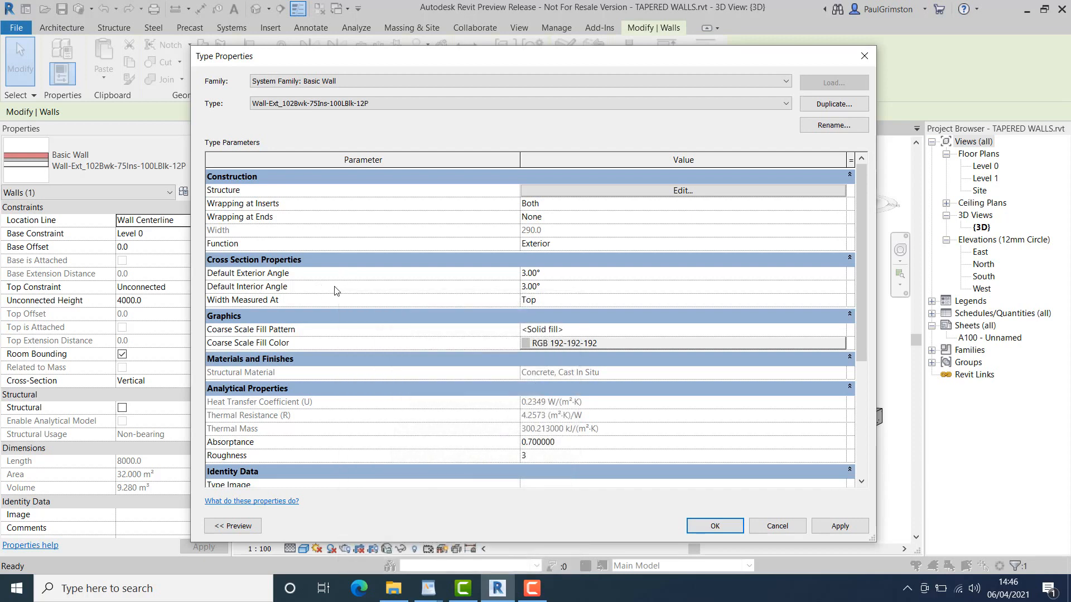
Set Default Exterior Angle and Default Interior Angle to 2° in Type Properties
click(531, 273)
text(2)
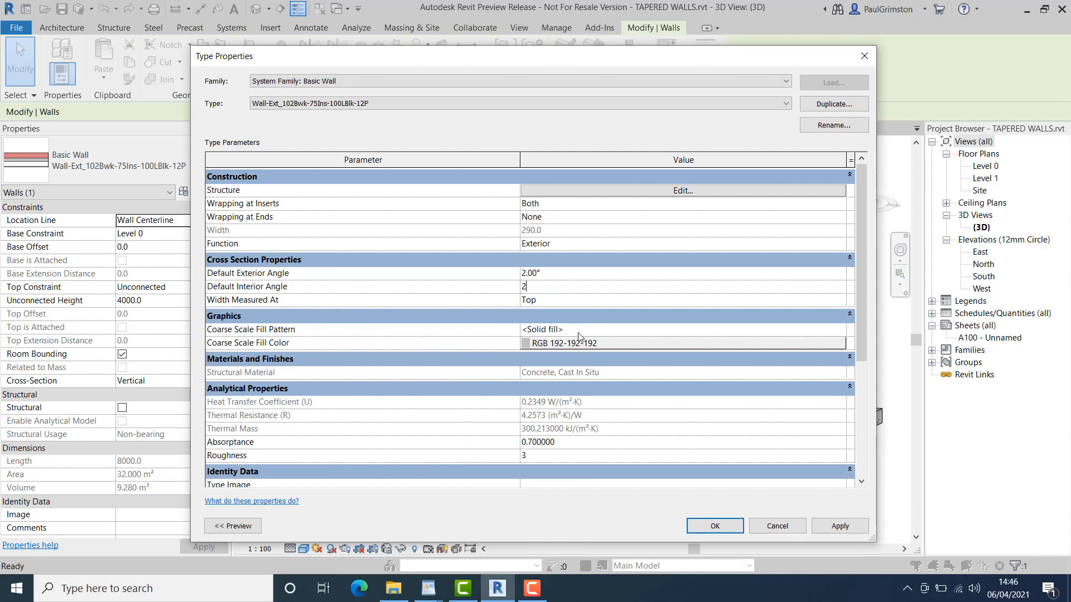
click(714, 526)
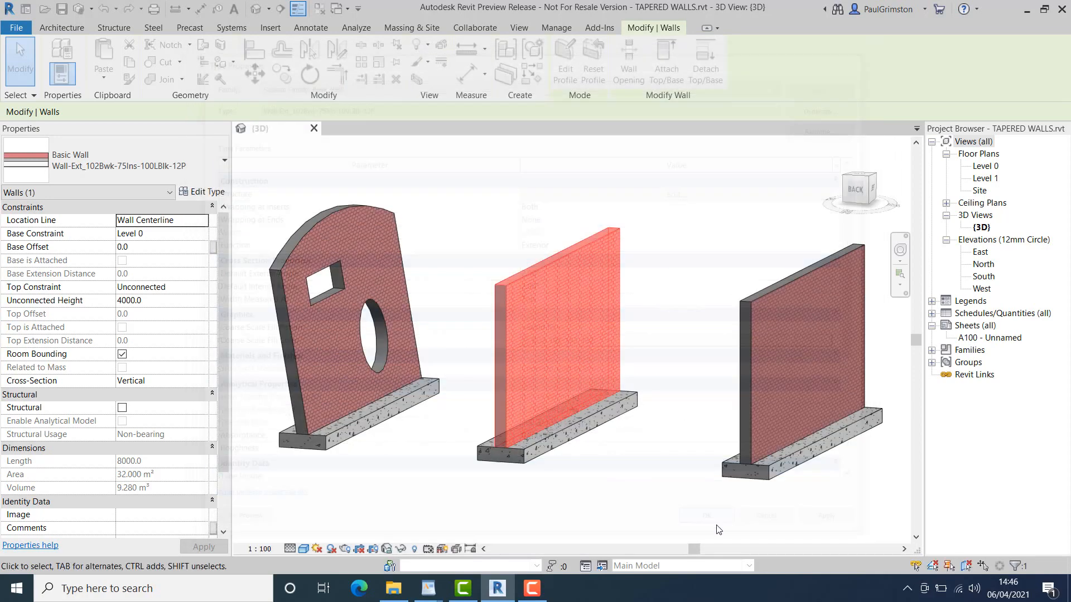
Set Cross-Section to Tapered for both the middle and right walls
click(553, 321)
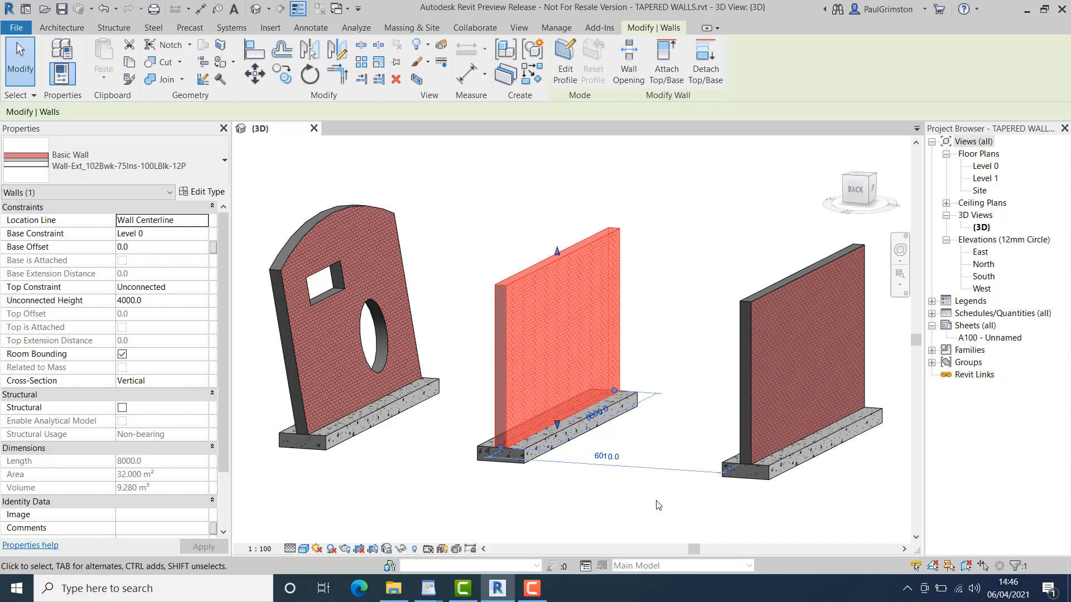
mouse_move(651, 501)
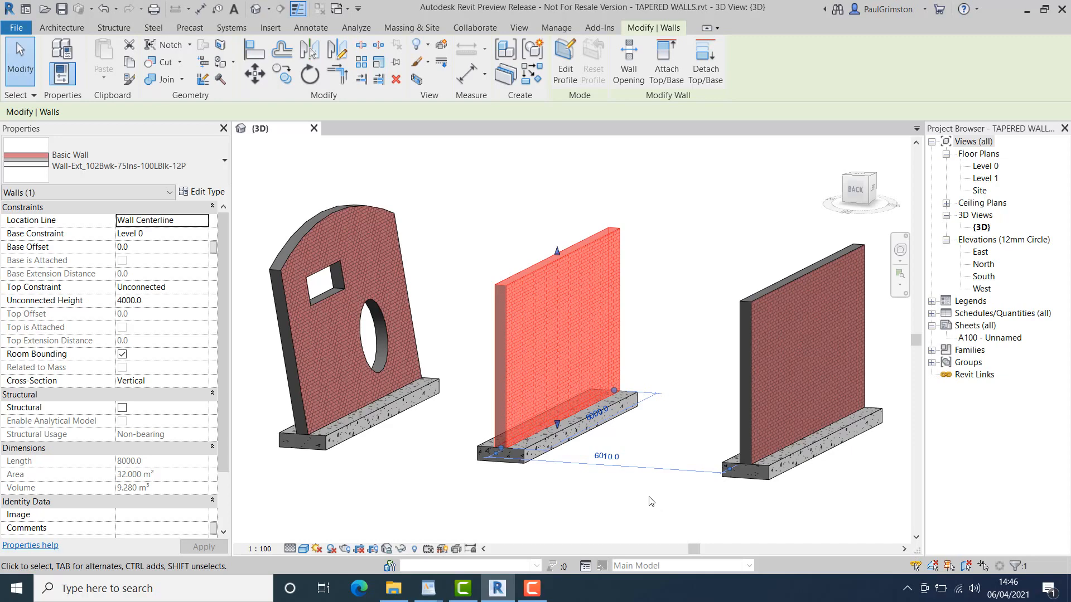
mouse_move(647, 500)
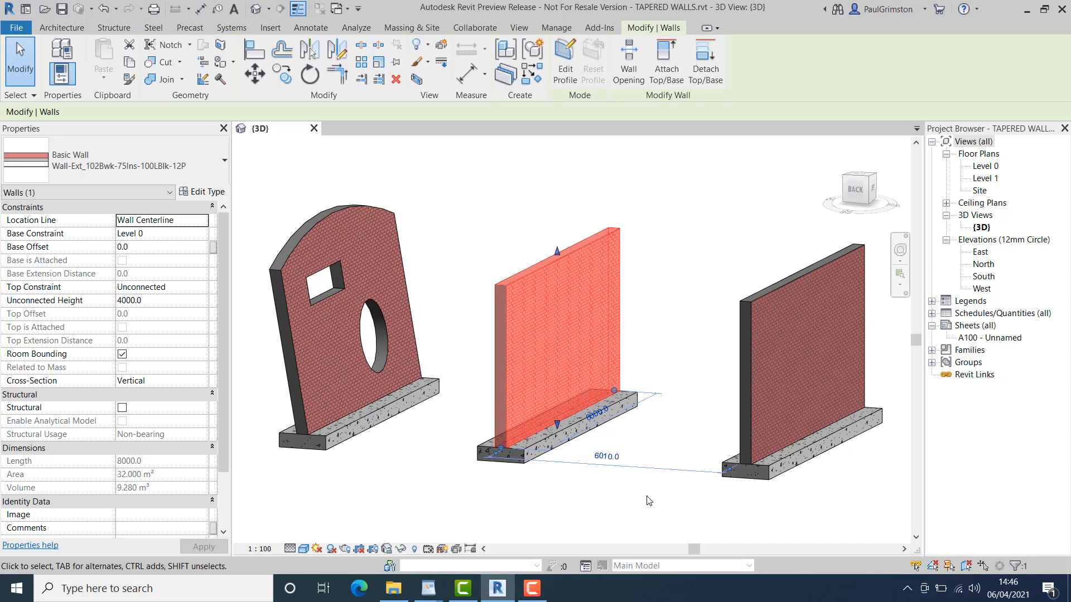
mouse_move(645, 499)
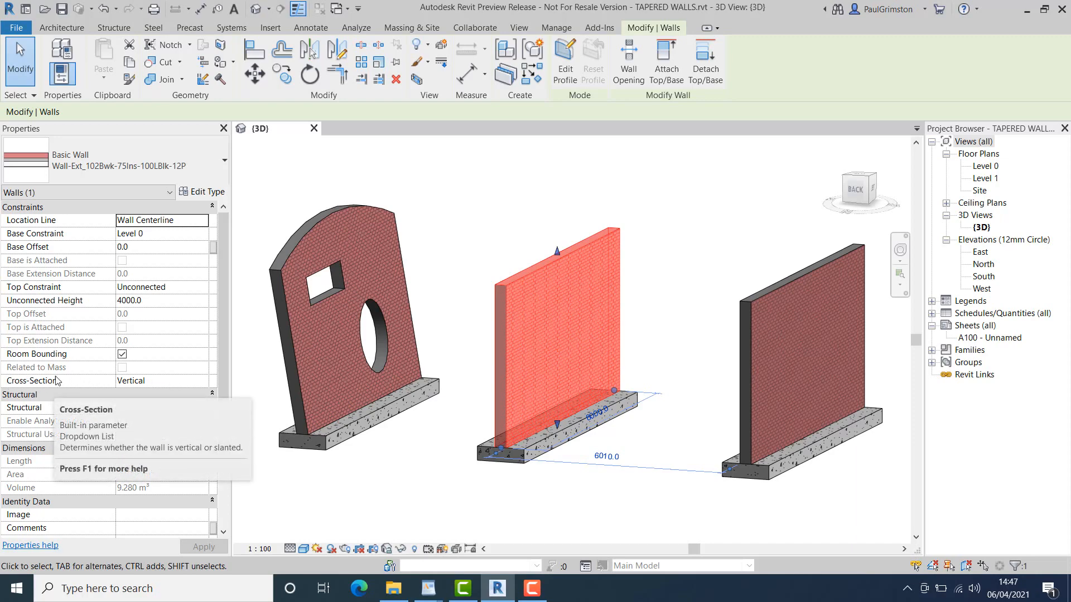
click(164, 380)
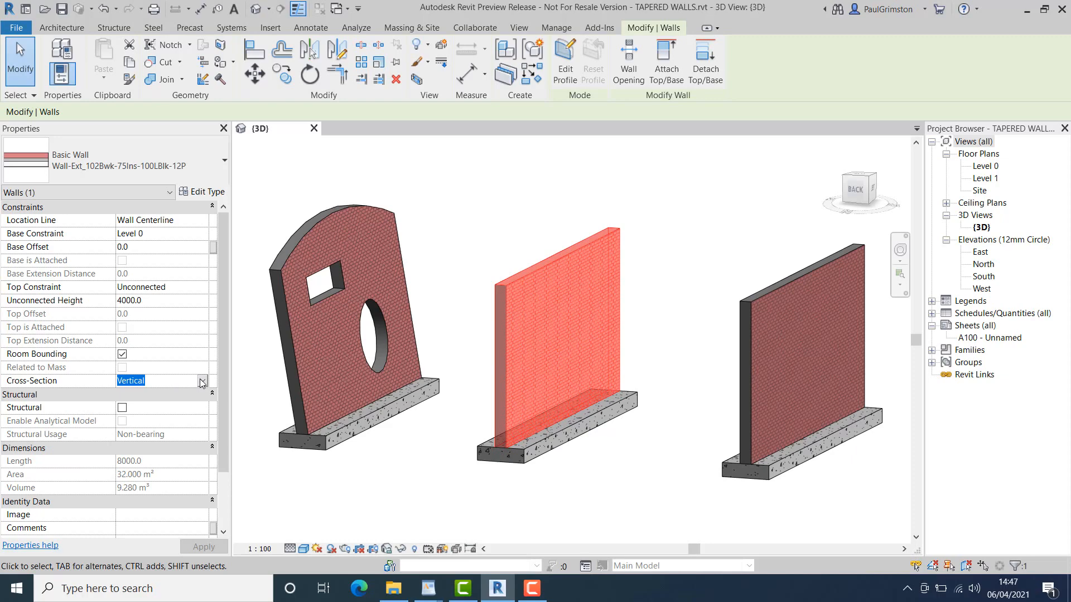
click(201, 380)
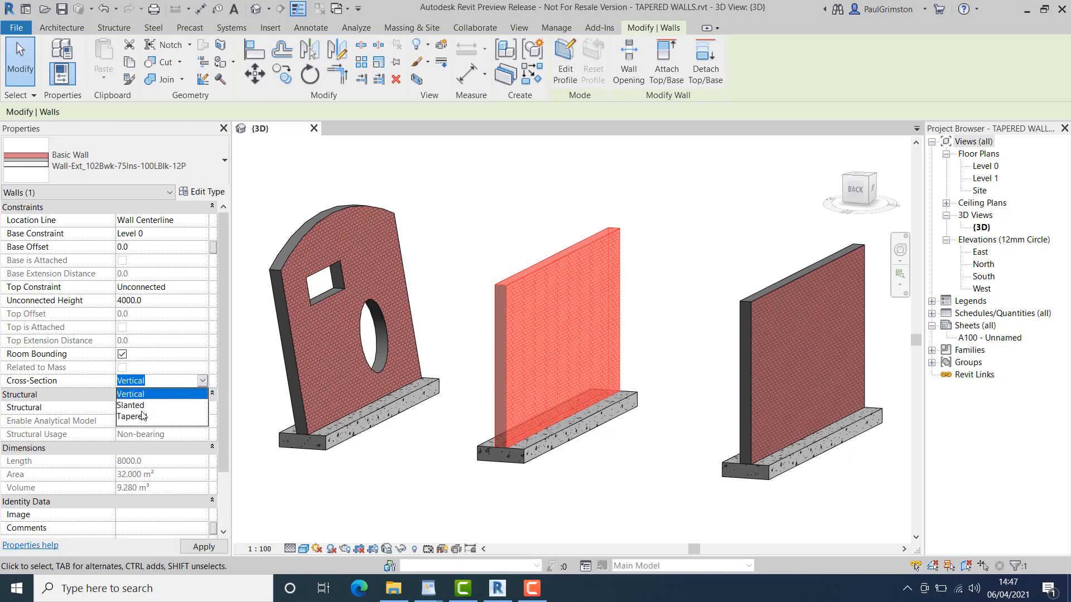
click(130, 405)
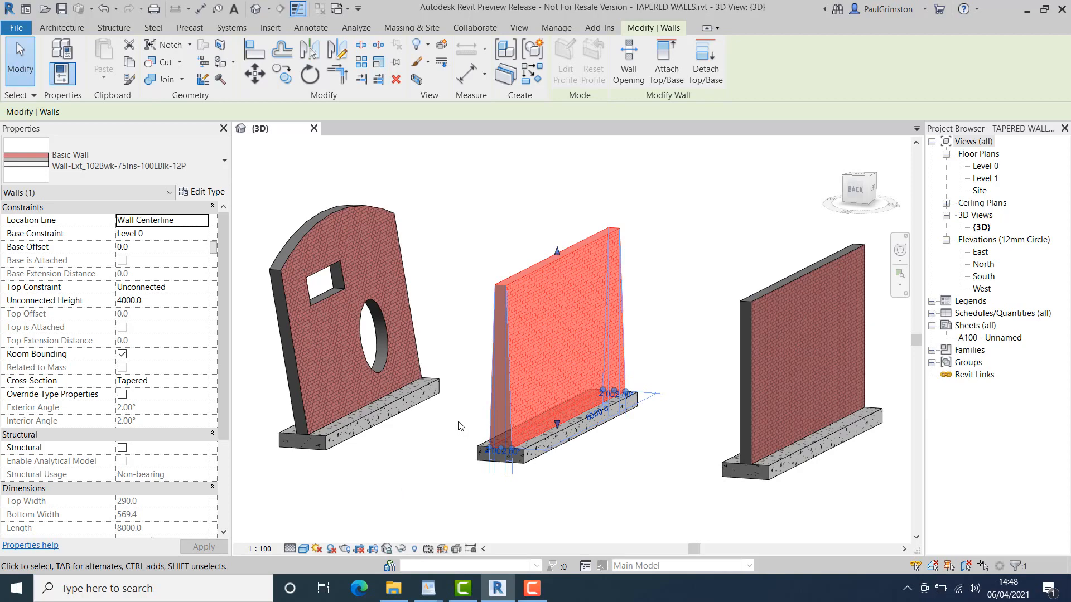
mouse_move(663, 480)
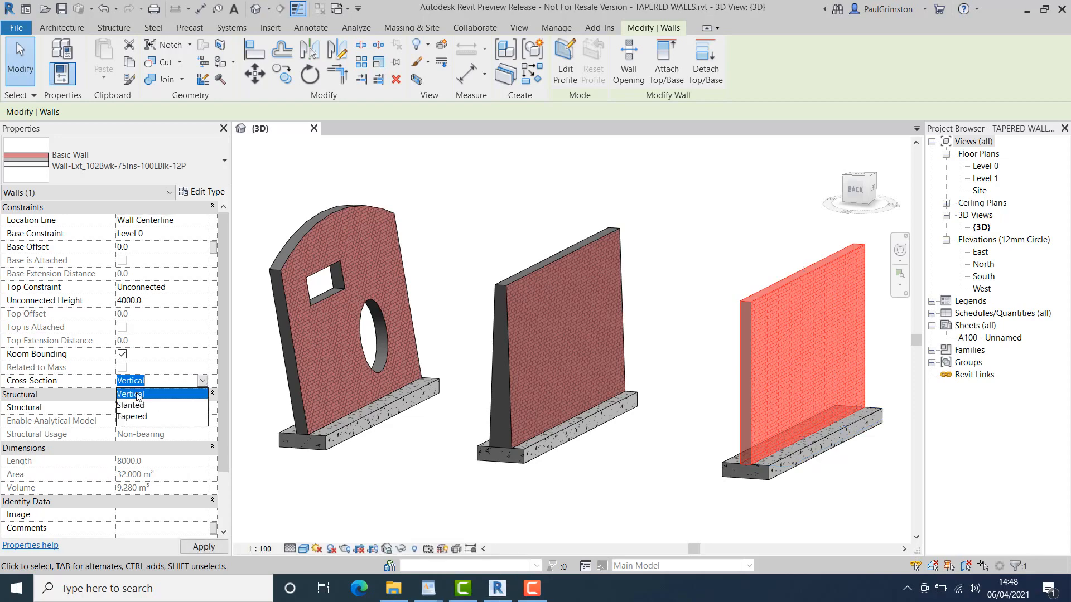
click(133, 416)
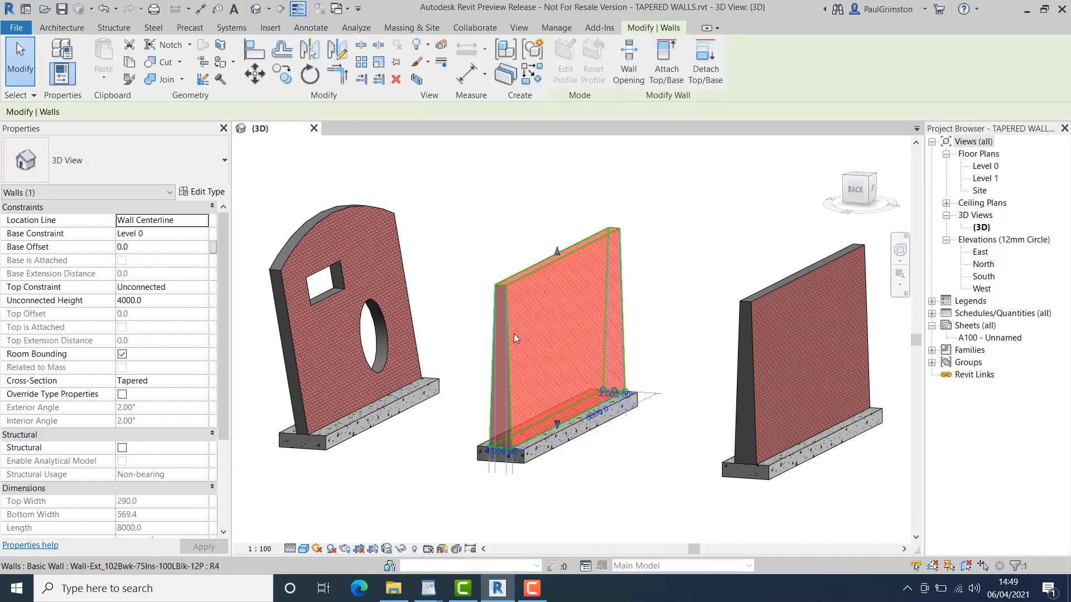
mouse_move(517, 335)
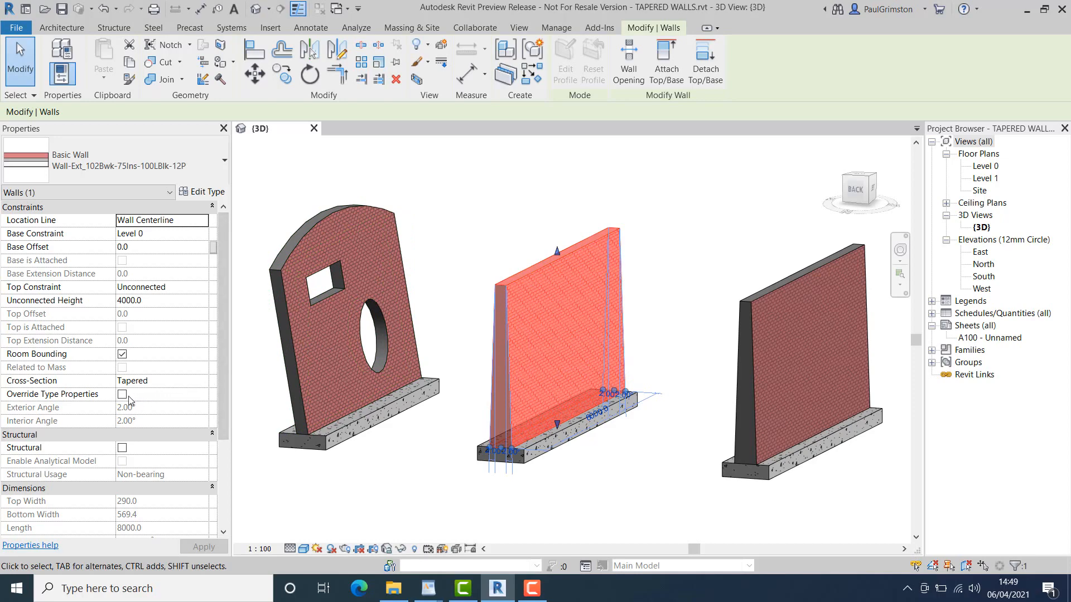
Override the middle wall's type properties with 4° exterior and interior angles
click(122, 394)
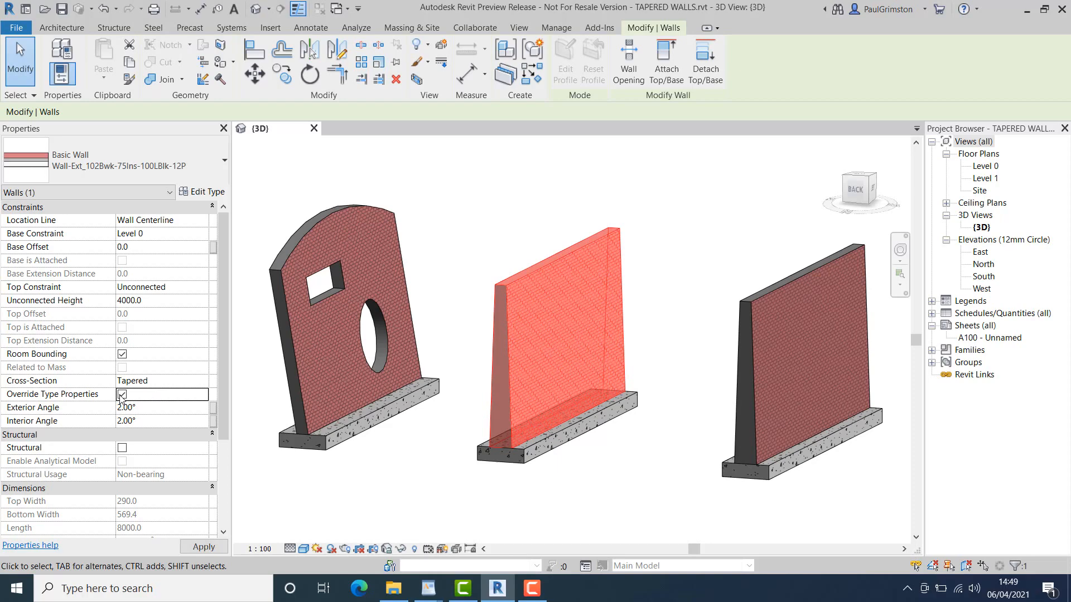
click(123, 394)
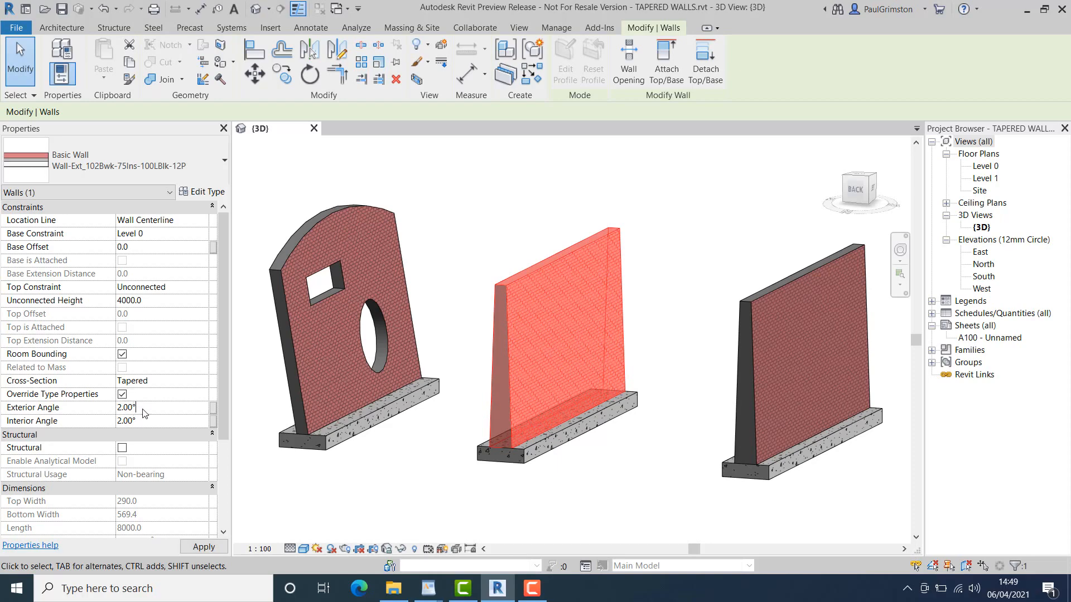
click(126, 407)
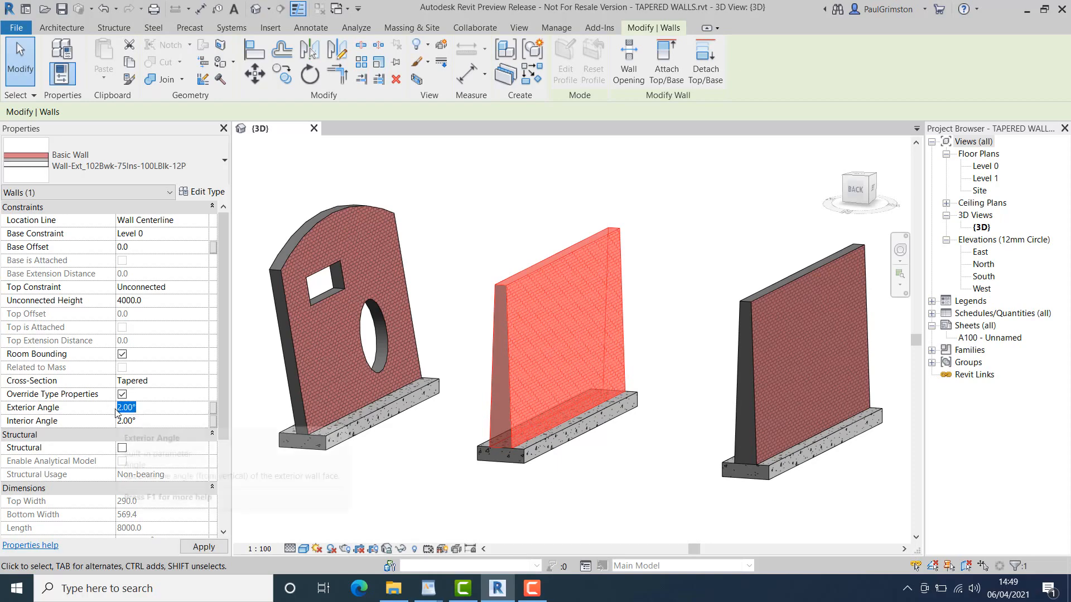
text(4)
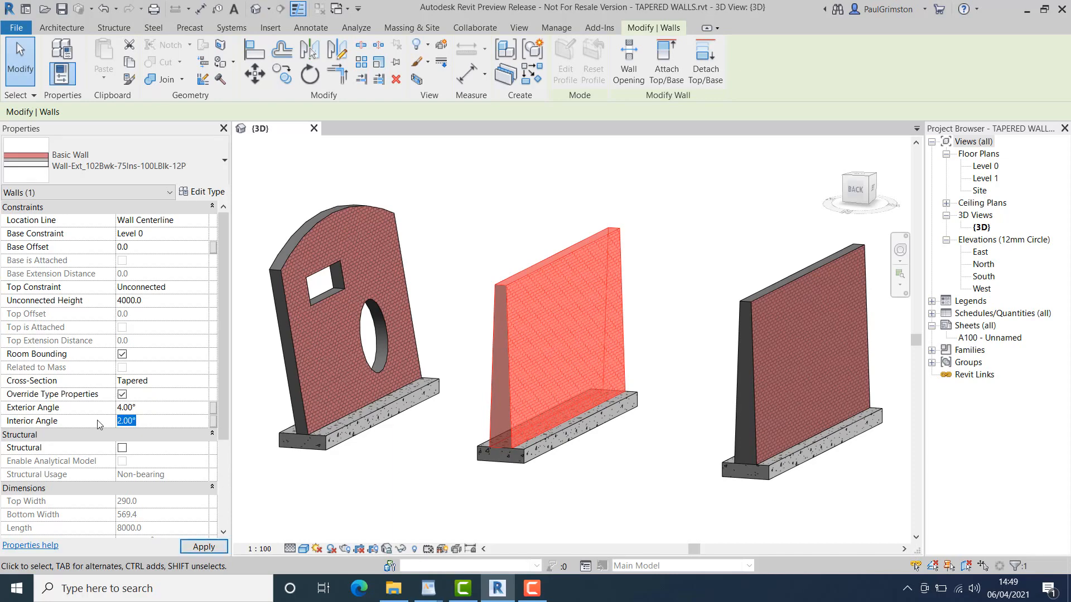
text(4)
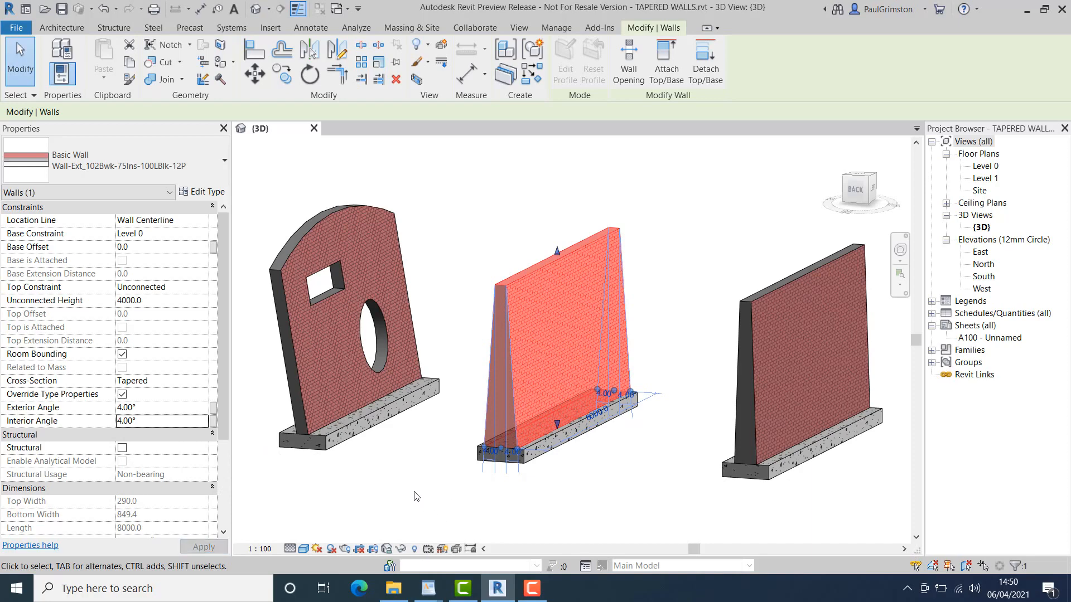
mouse_move(417, 480)
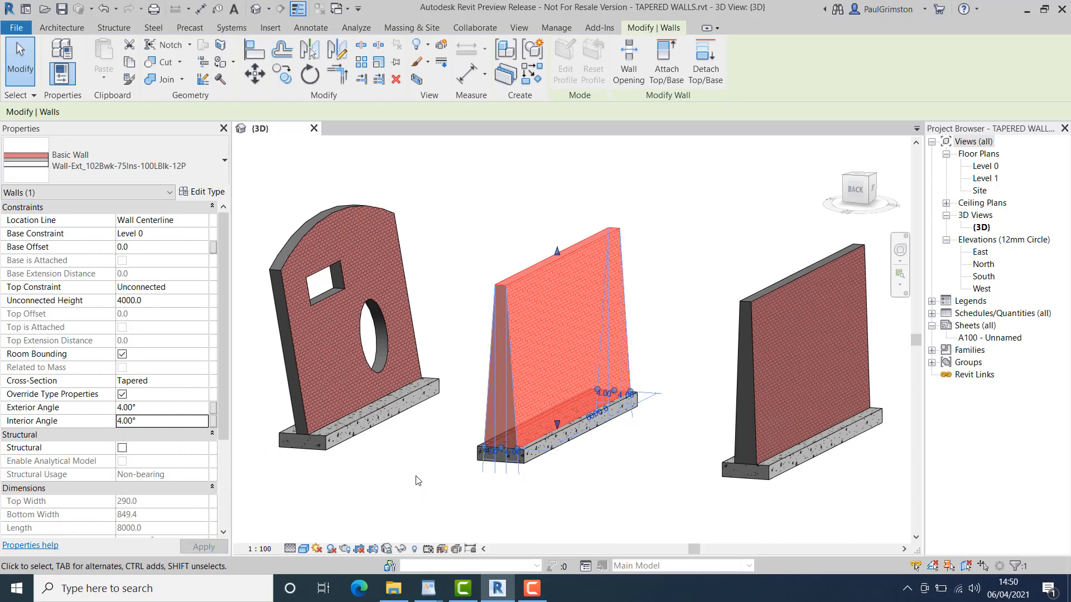
mouse_move(424, 478)
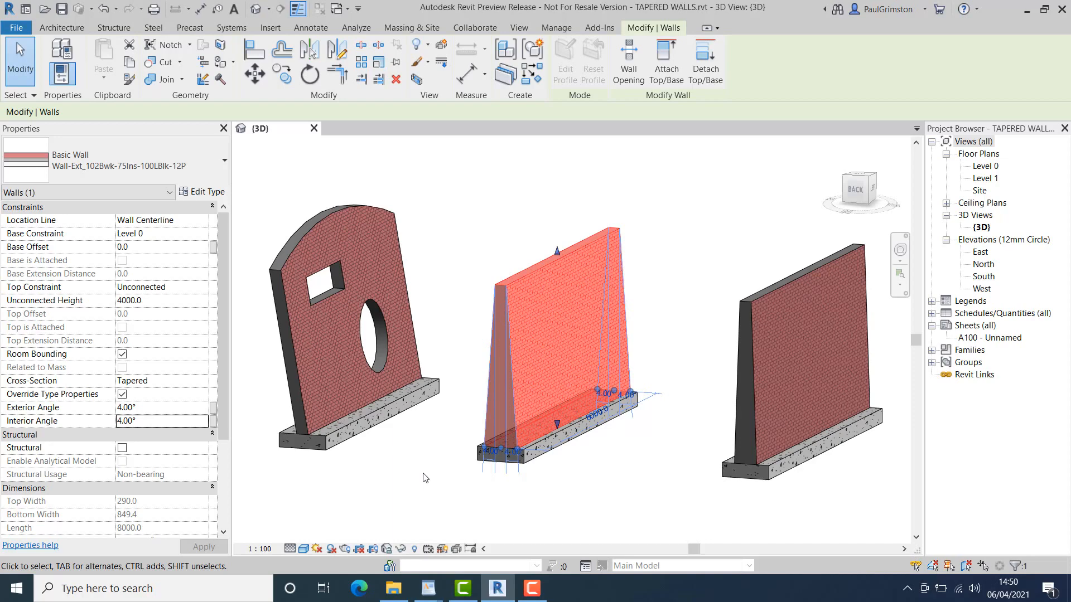
click(310, 27)
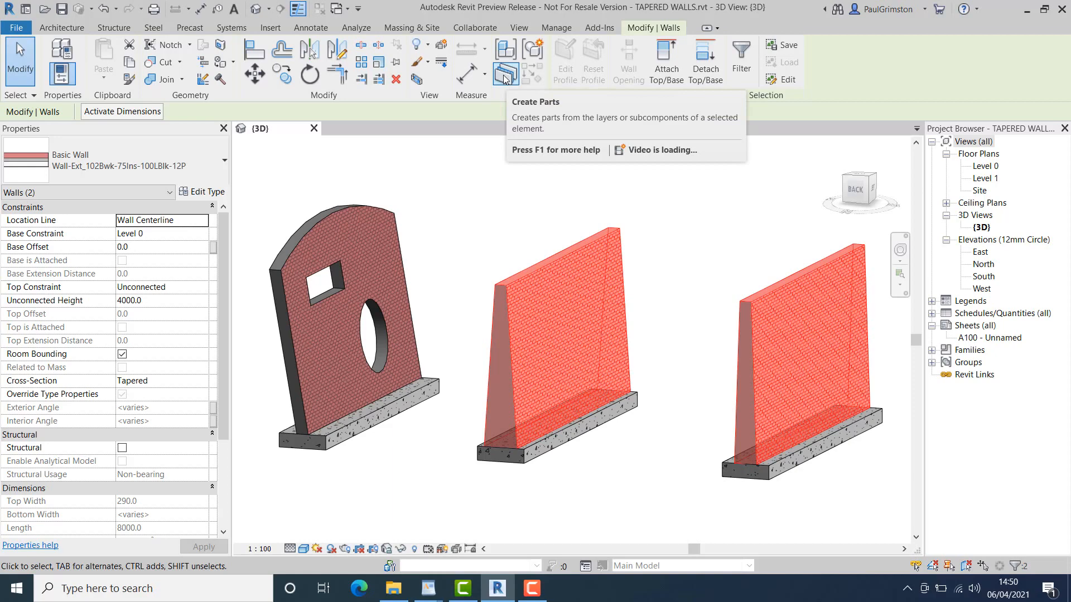
Run Create Parts on the two selected tapered walls
click(505, 51)
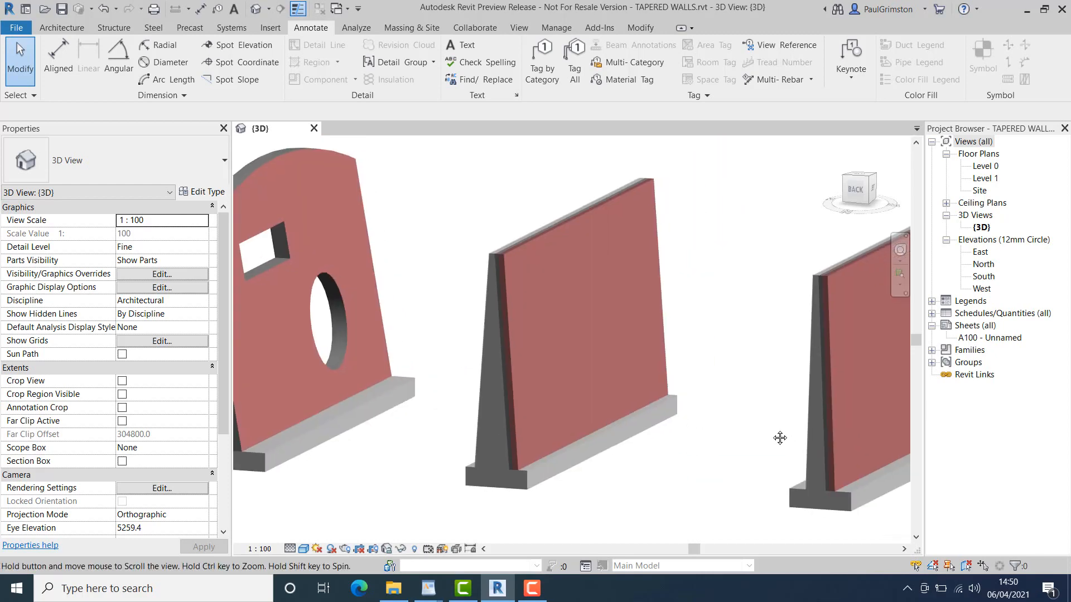
scroll(up, 3)
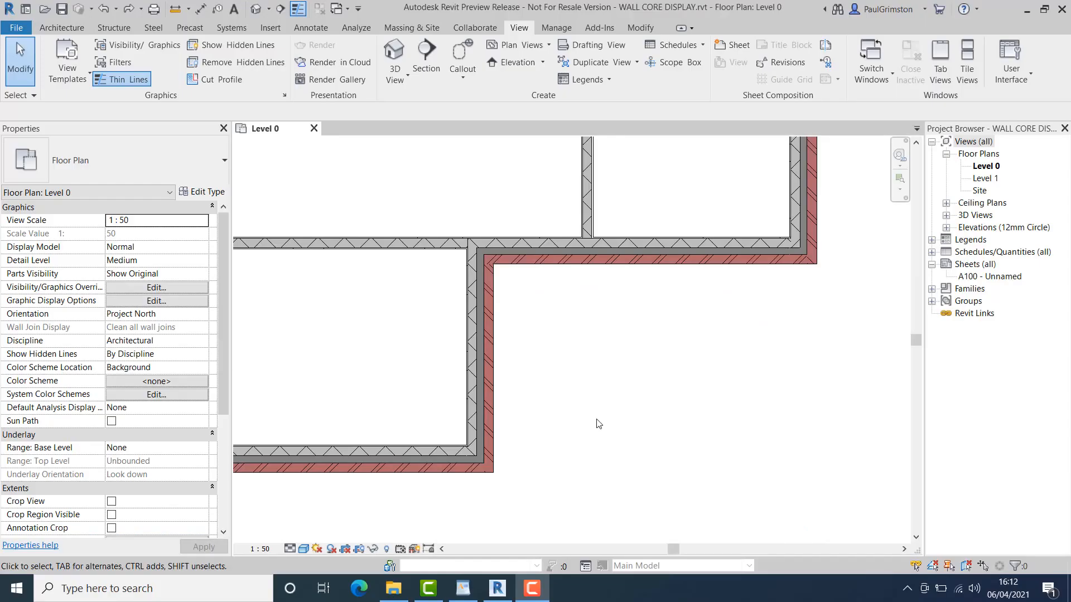
mouse_move(594, 422)
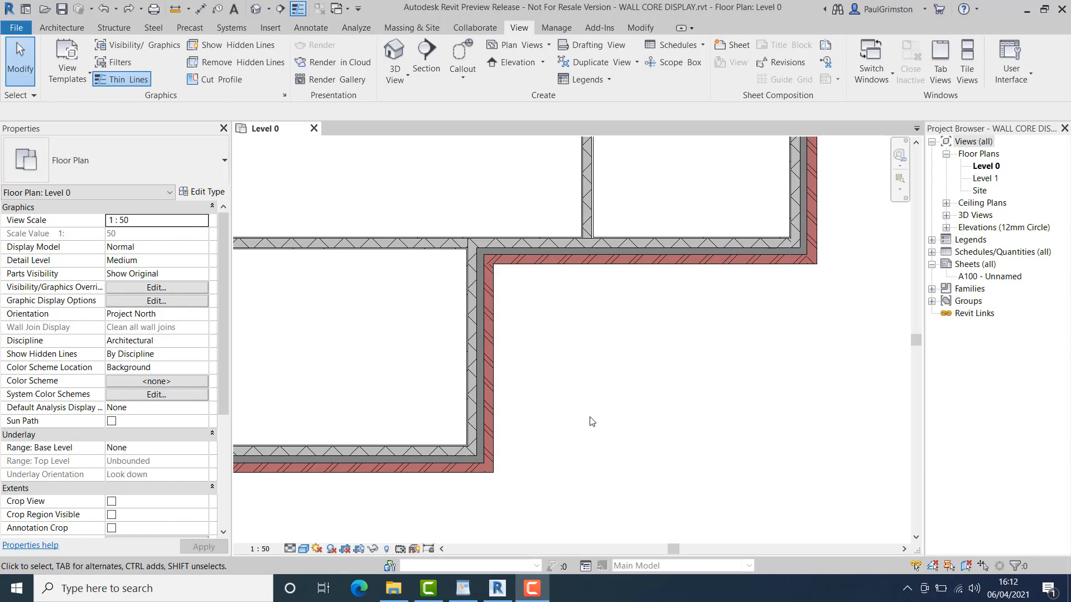
mouse_move(590, 421)
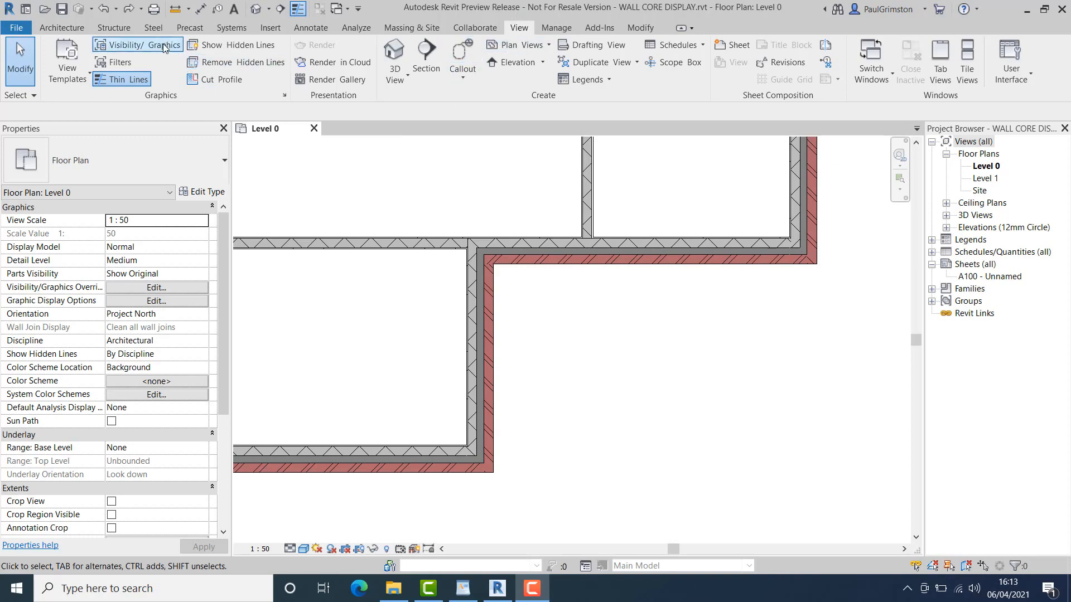
Uncheck Non-Core Layers under Walls in the Level 0 plan's Visibility/Graphics
click(140, 44)
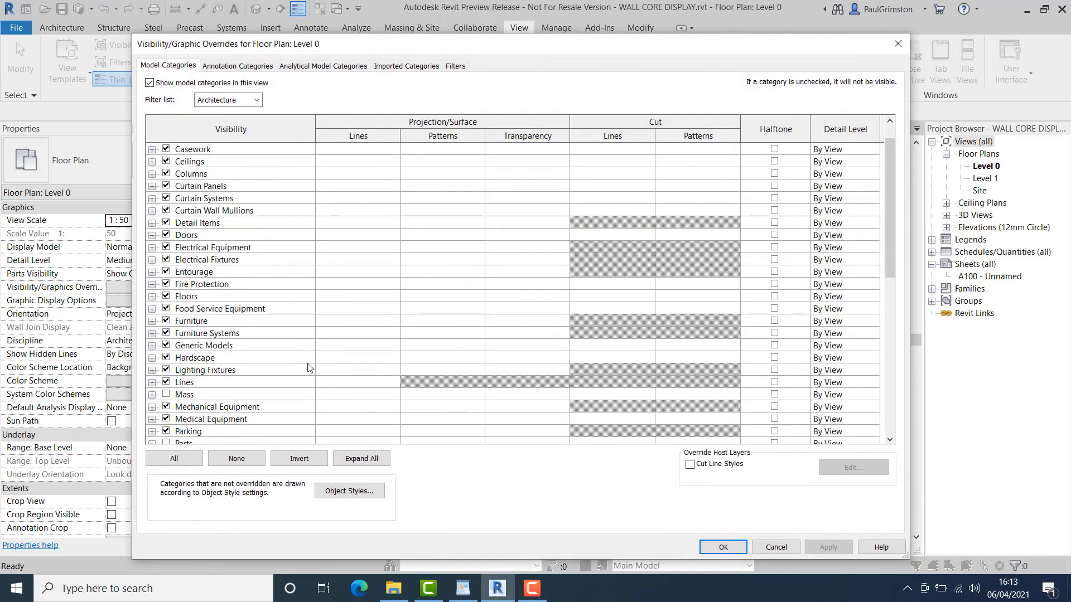
scroll(down, 3)
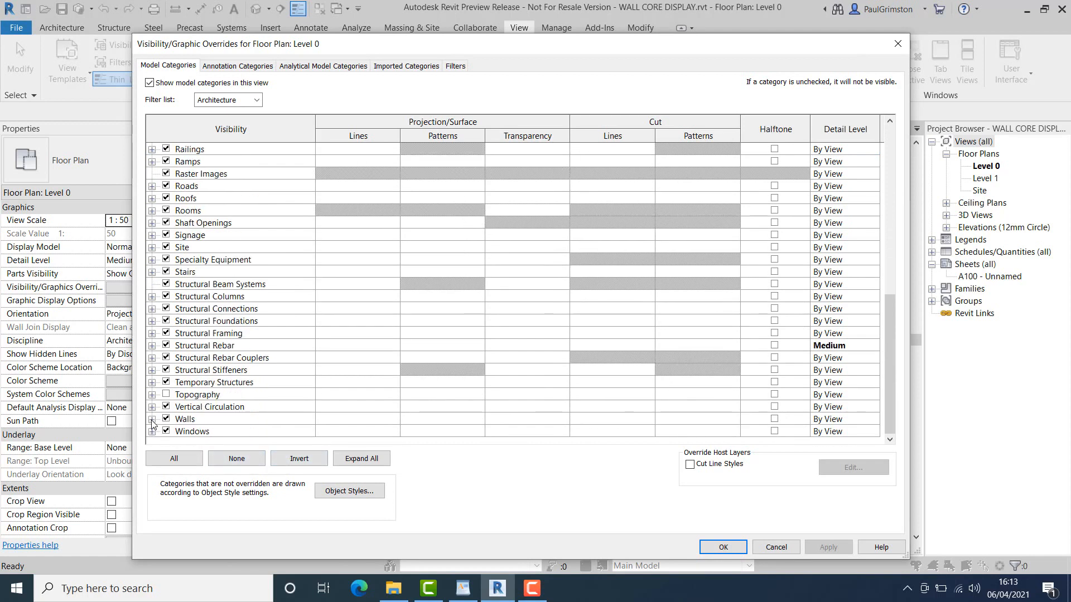
click(151, 419)
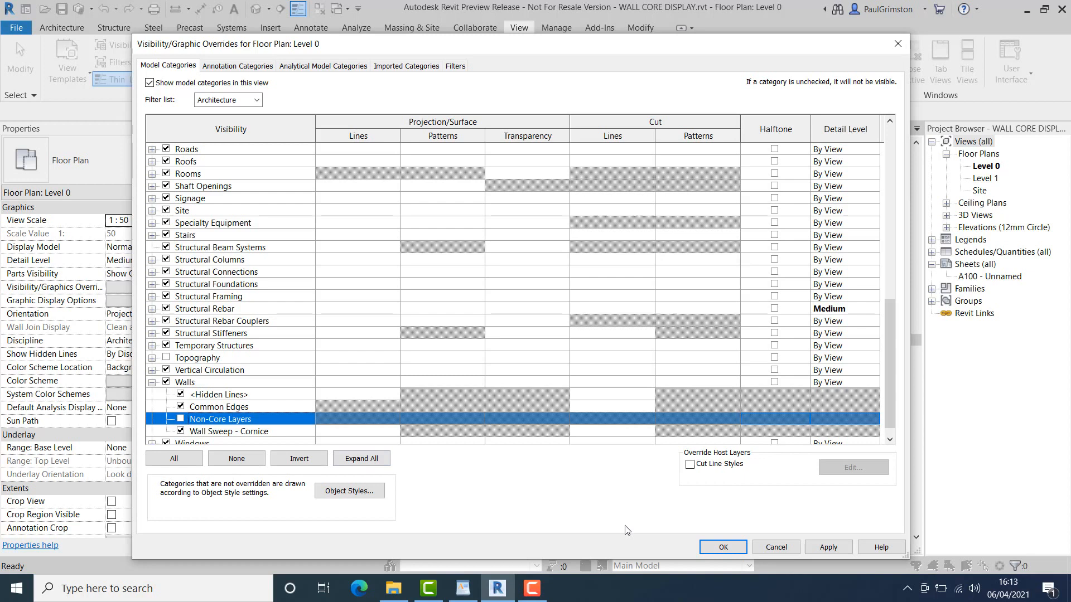
click(722, 547)
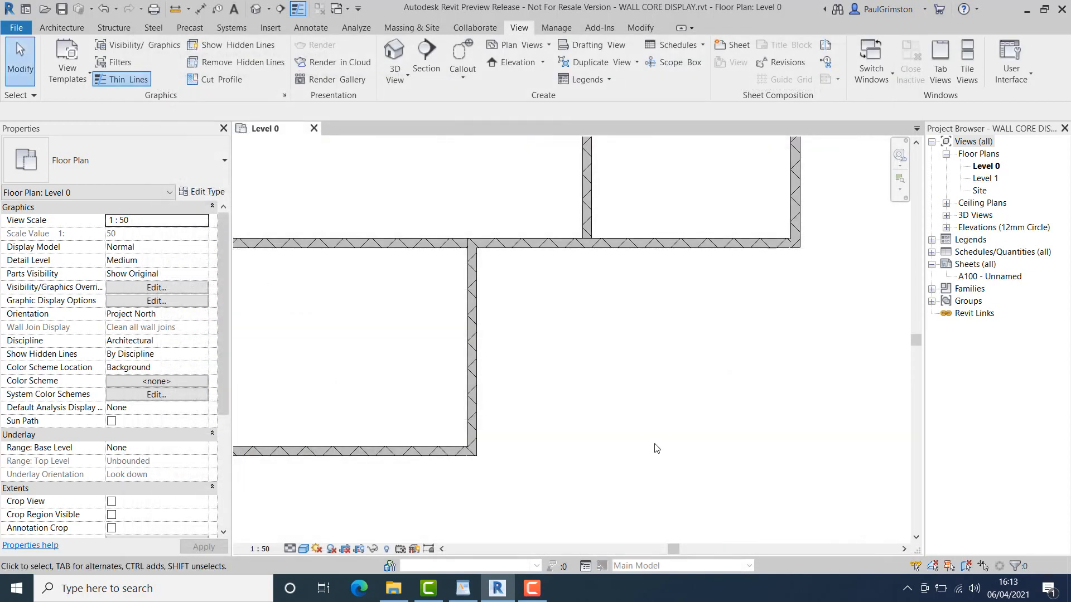
mouse_move(664, 448)
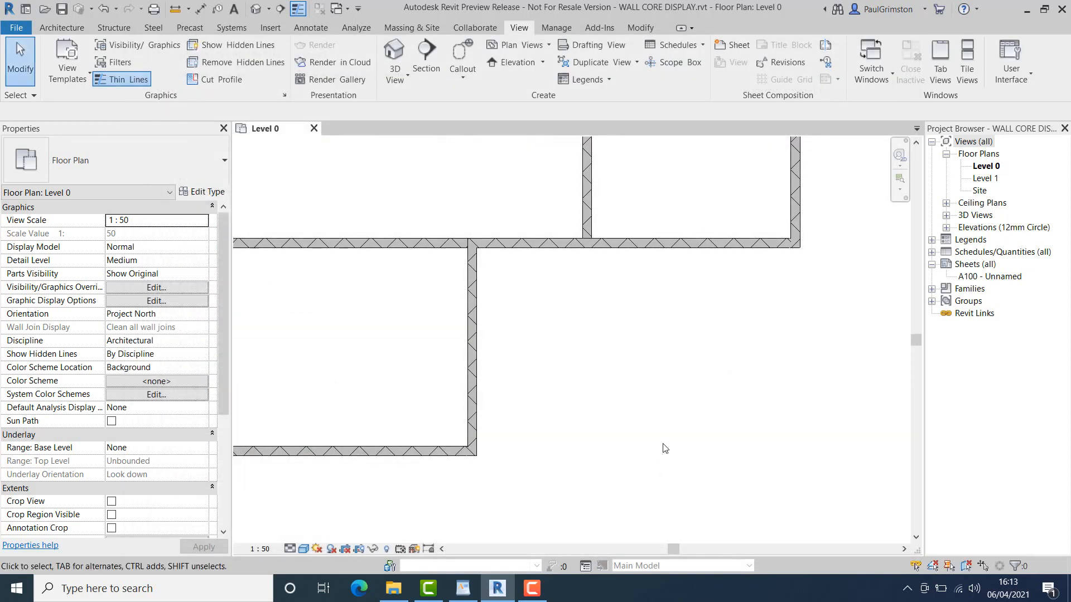
mouse_move(668, 423)
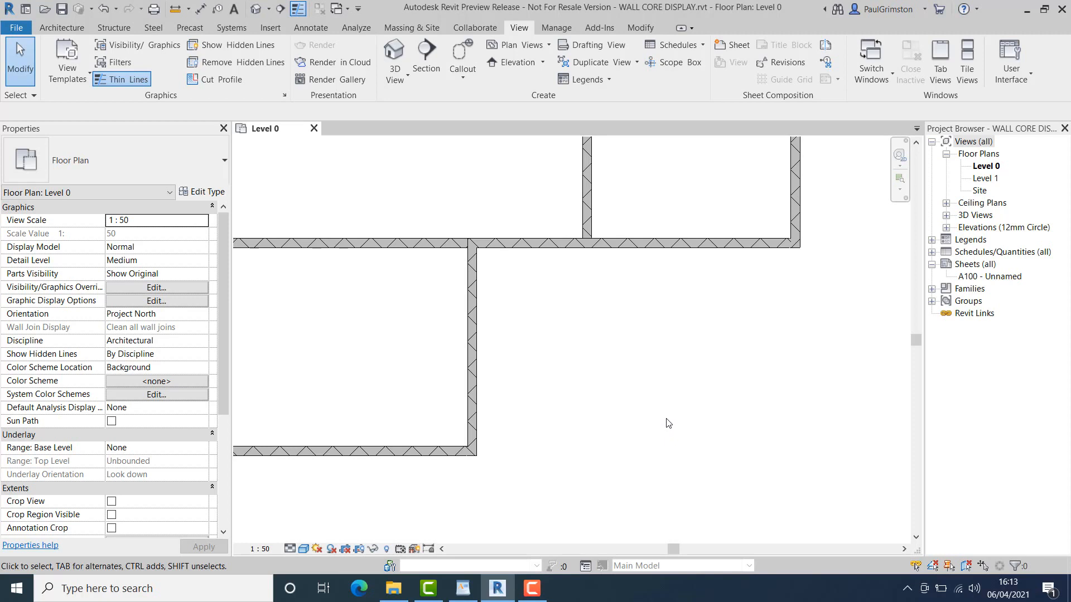
mouse_move(430, 225)
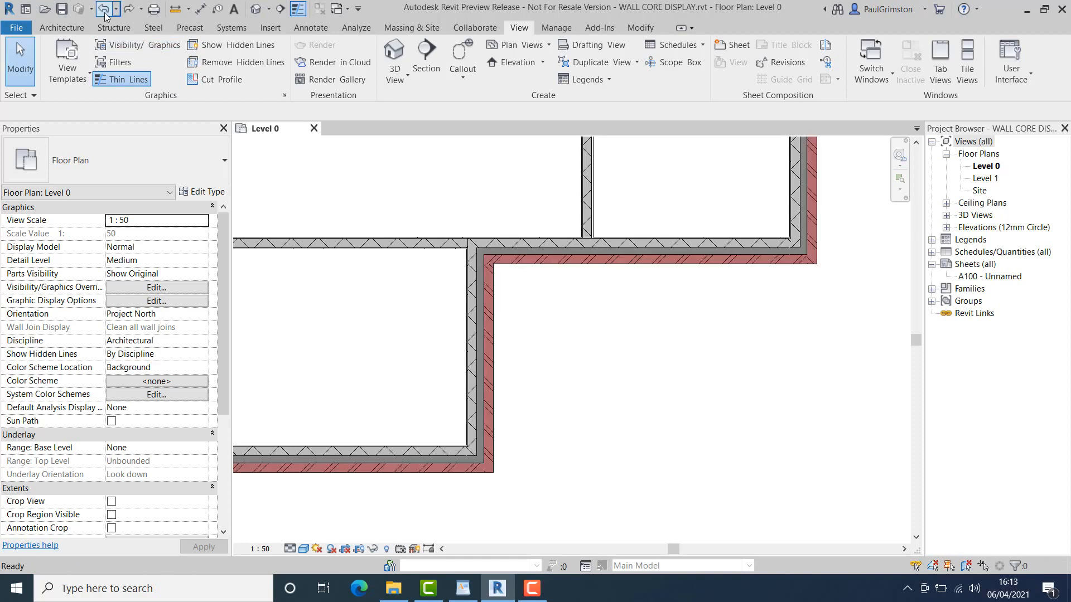
Switch to the MULTI-LEADER TAG.rvt project showing its Level 0 floor plan
click(101, 9)
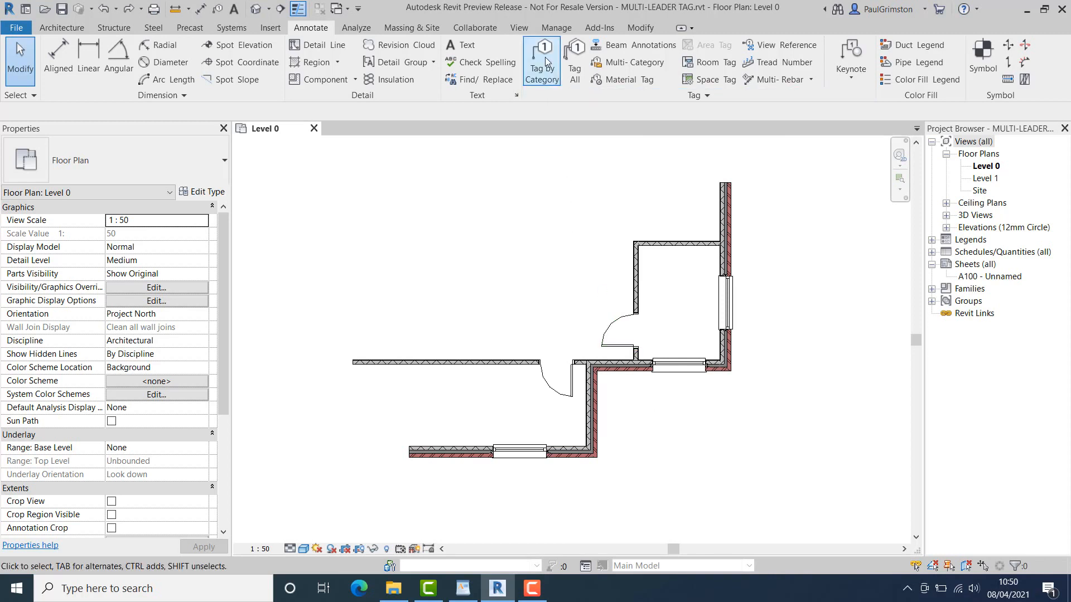
Tag the right-wall window with tag 47 below the plan and attach the other windows
click(541, 61)
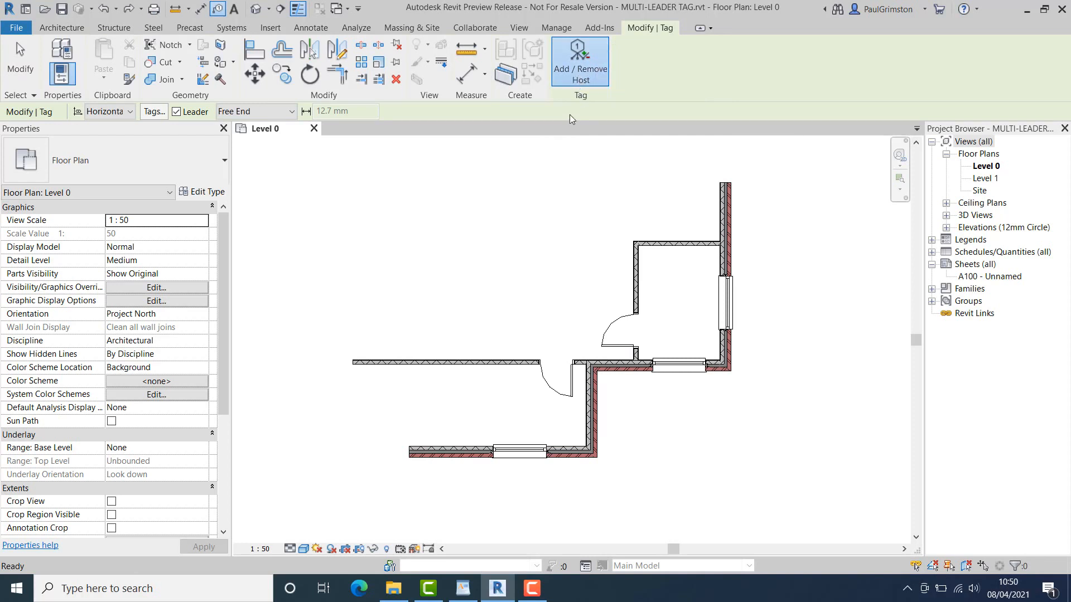
click(579, 52)
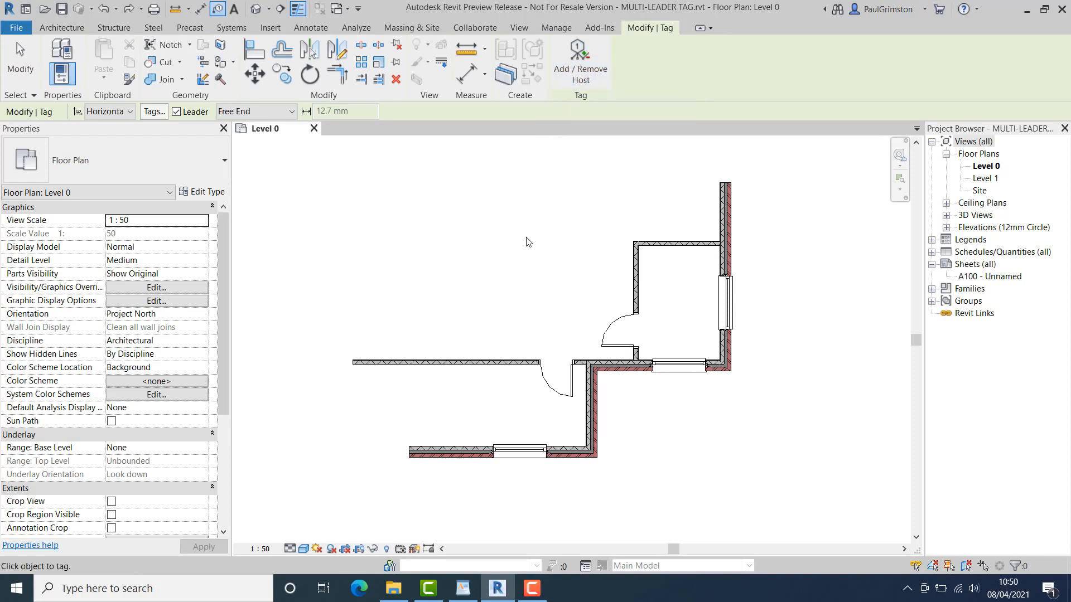
mouse_move(532, 236)
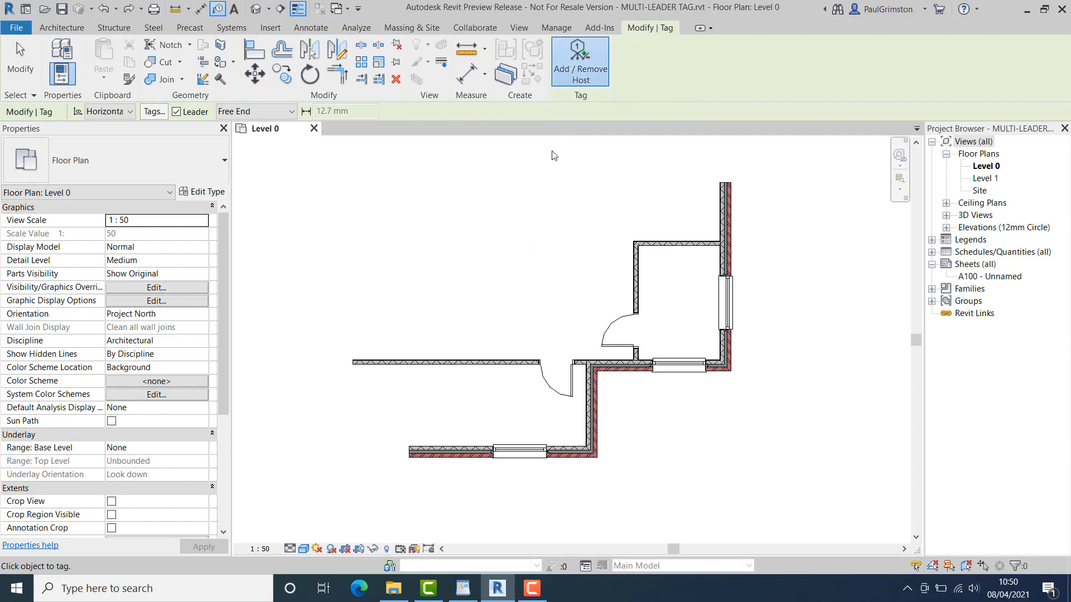
mouse_move(548, 174)
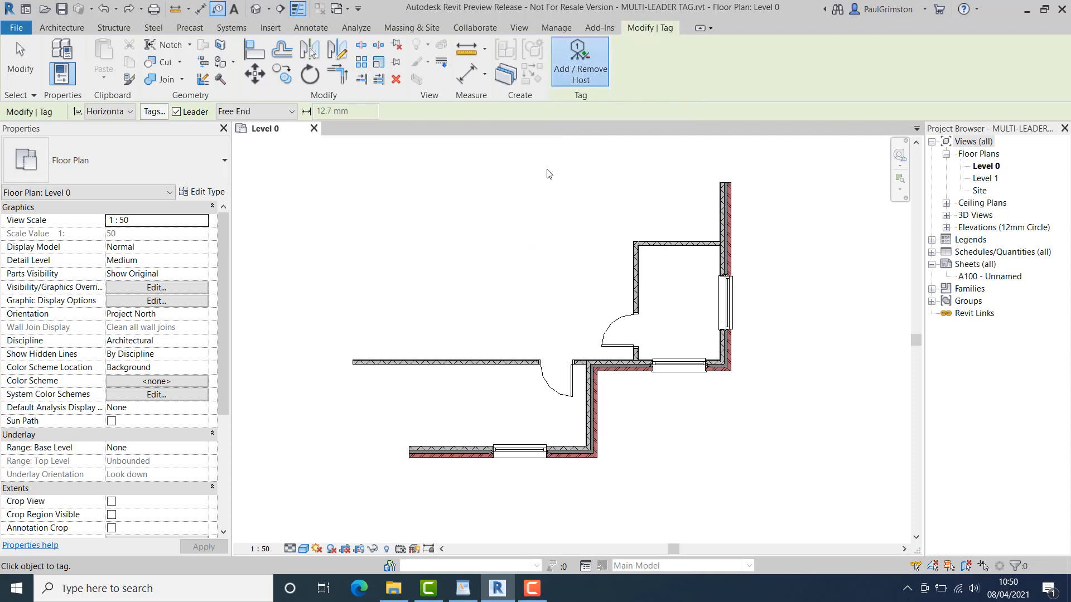
mouse_move(556, 189)
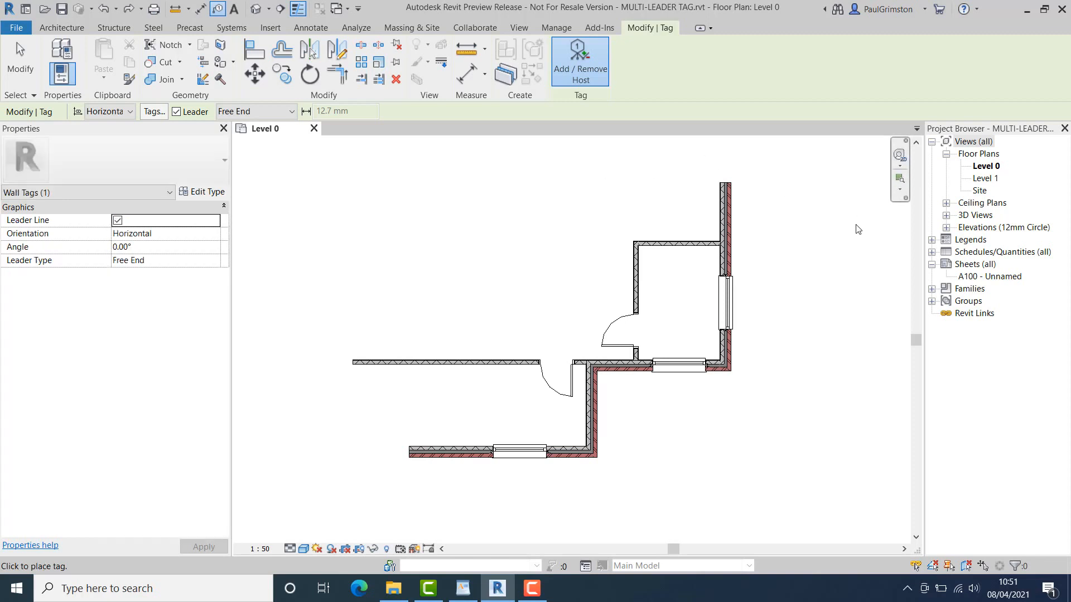
click(724, 294)
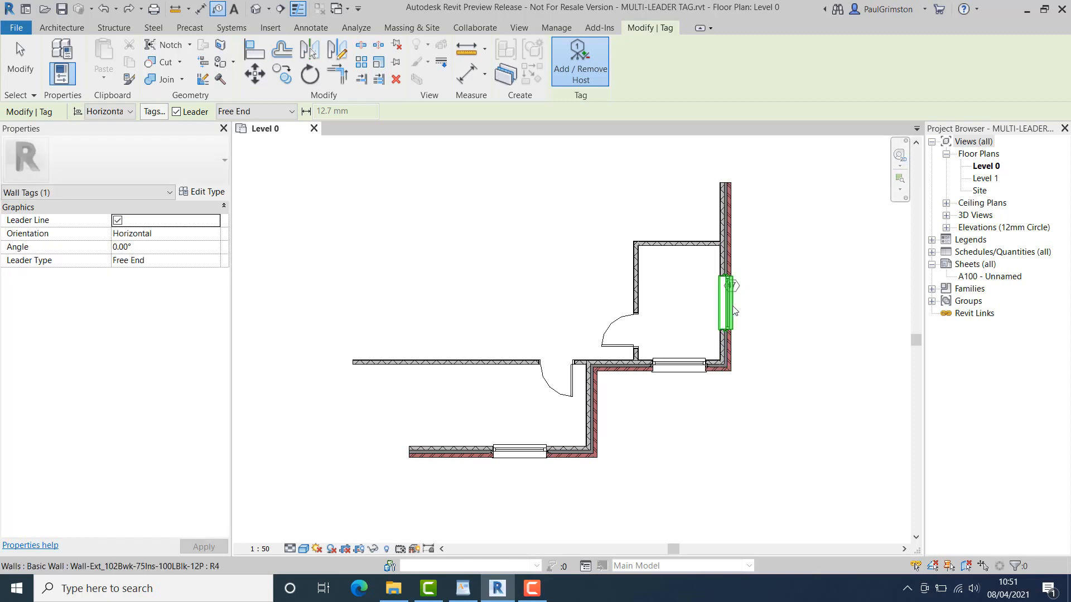
click(794, 449)
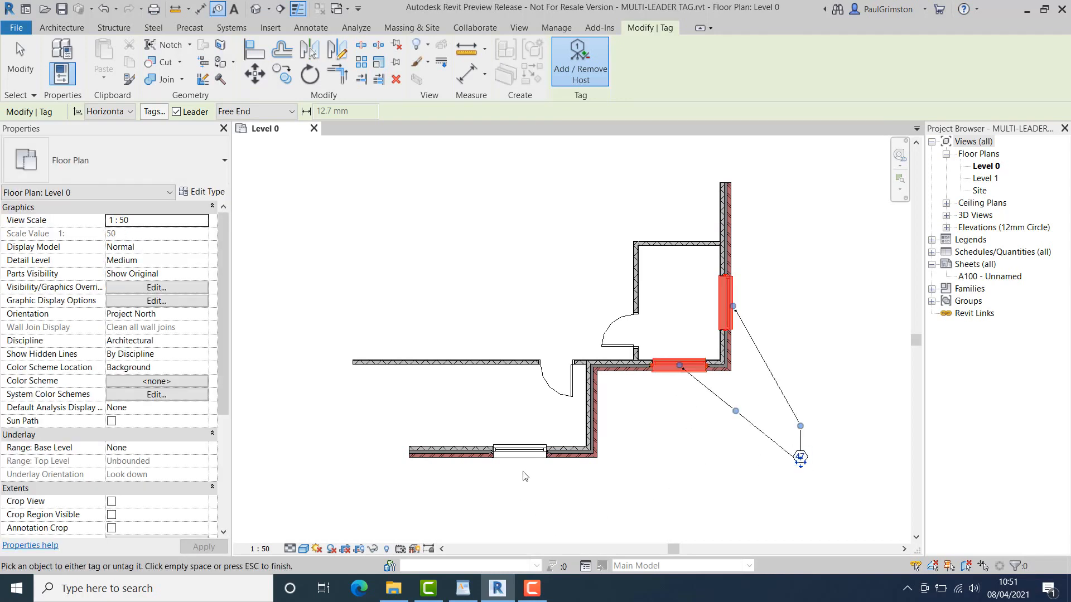
drag(799, 459, 793, 509)
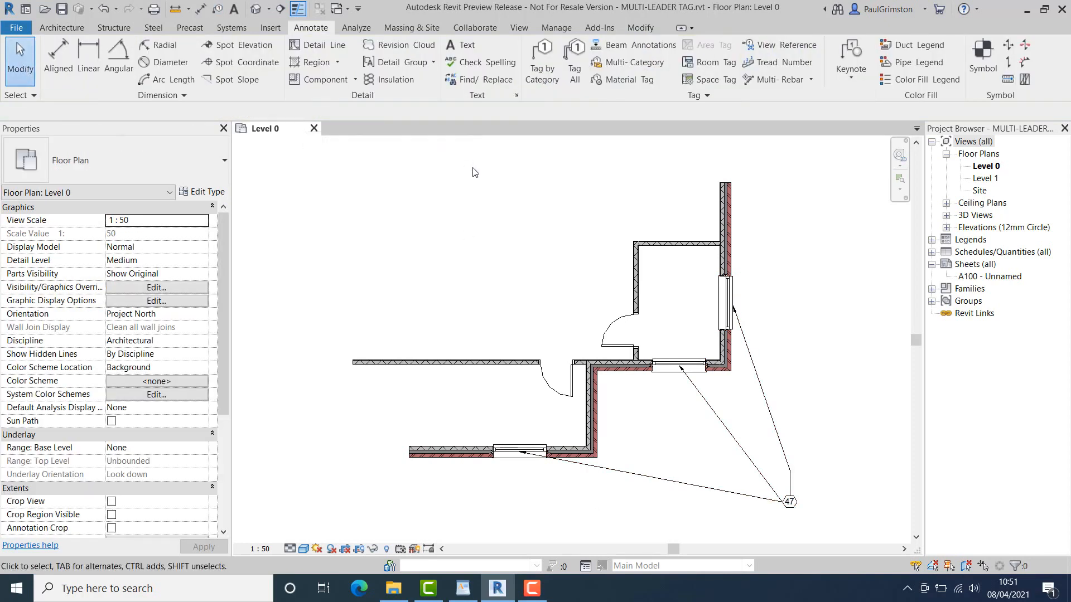
mouse_move(526, 237)
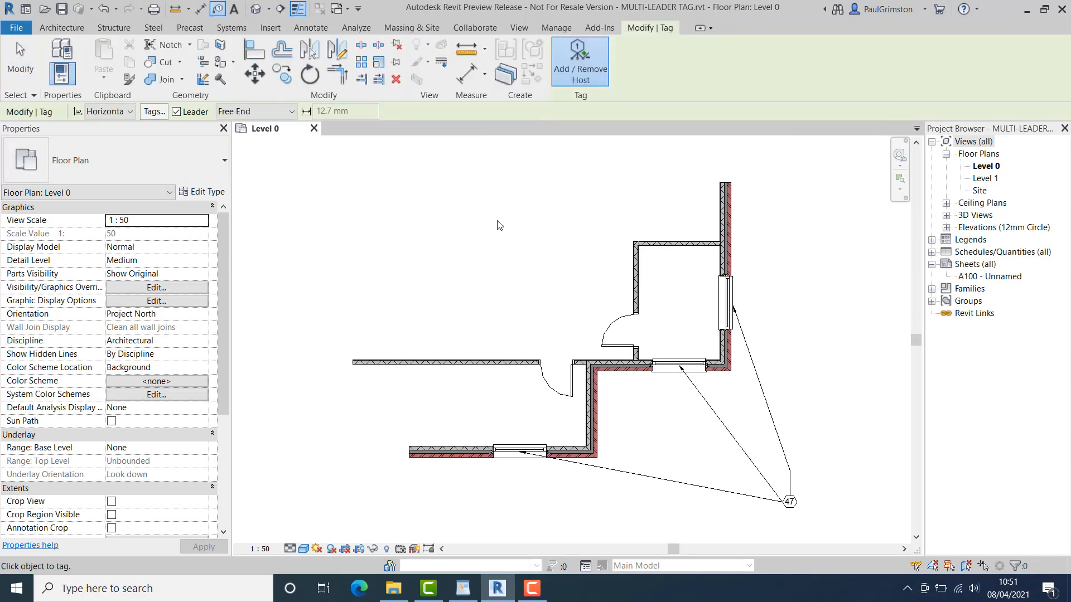
mouse_move(580, 61)
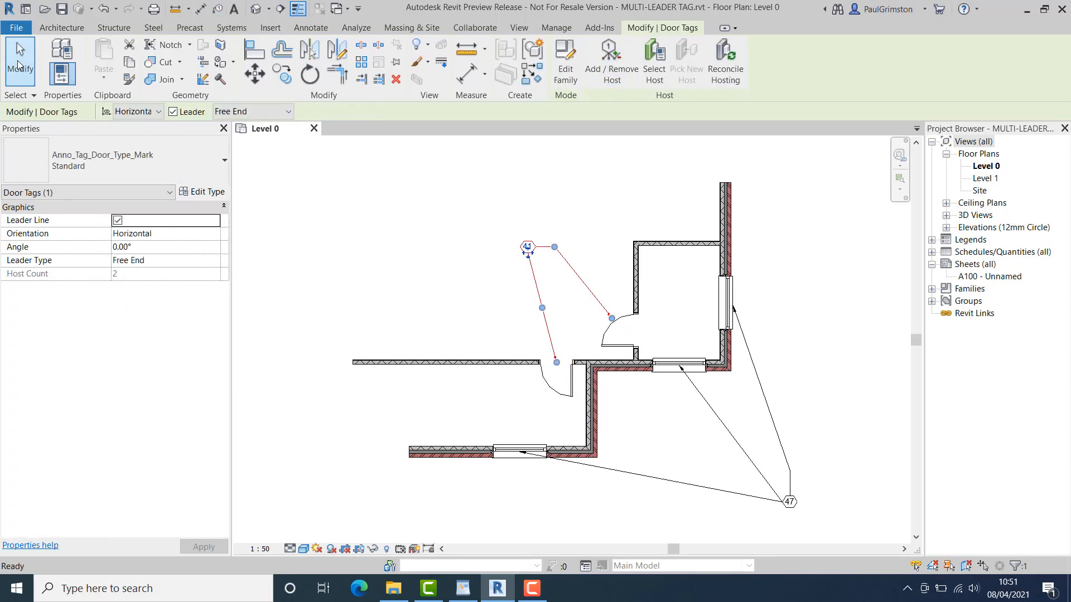
Finish tagging doors and add the left-wall door as a third host of tag 41
click(442, 295)
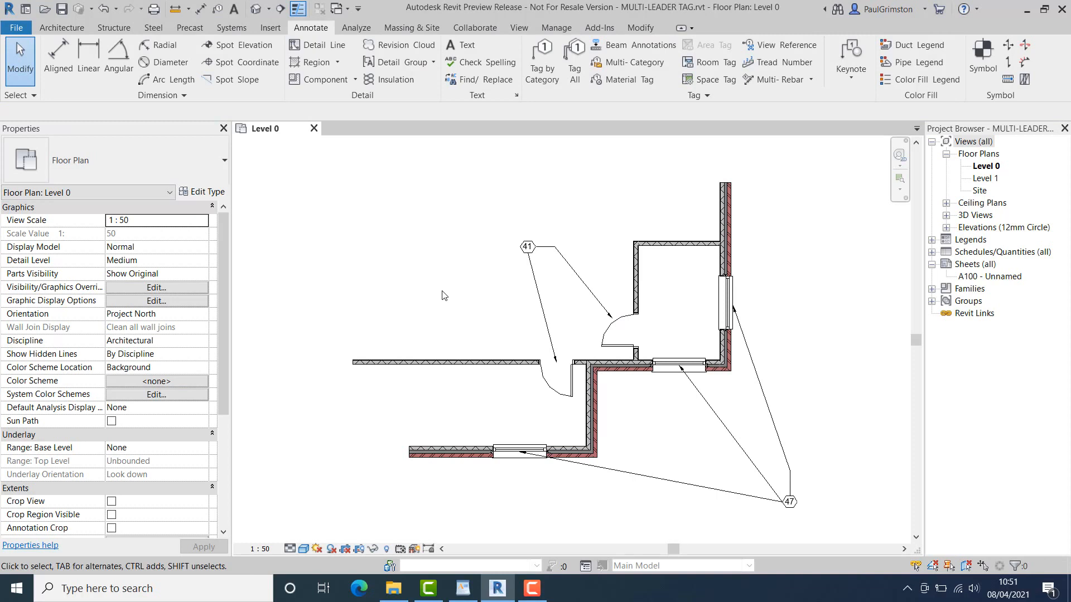
mouse_move(476, 300)
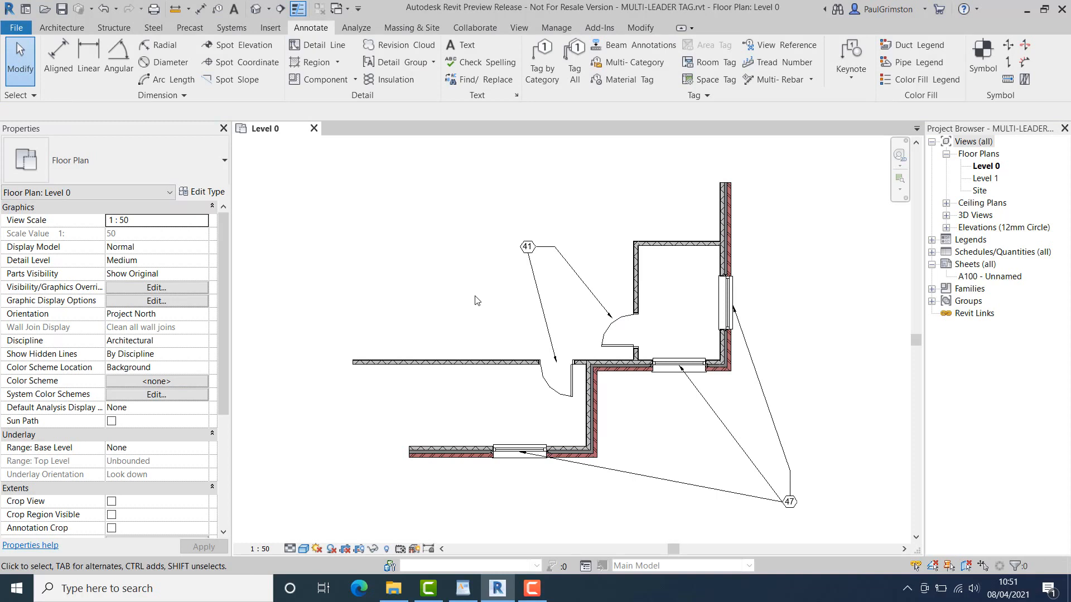
click(563, 392)
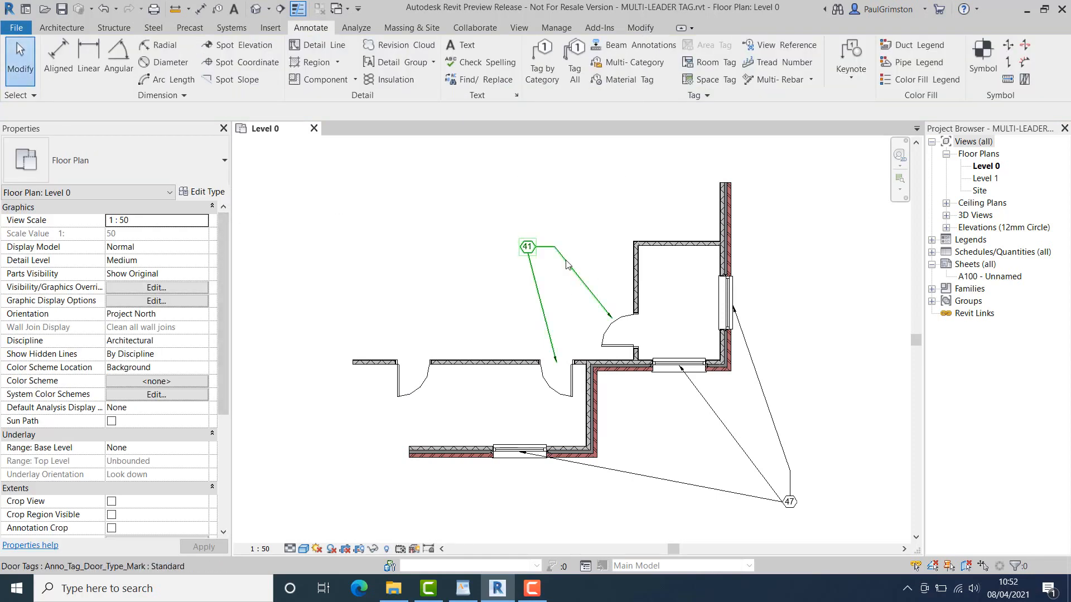
click(527, 246)
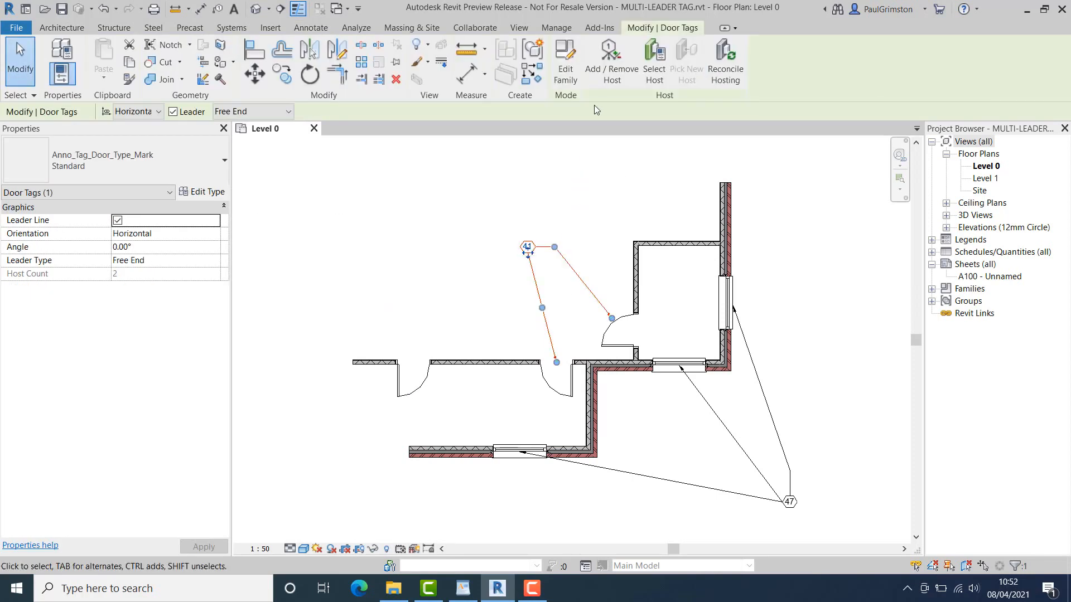
mouse_move(610, 57)
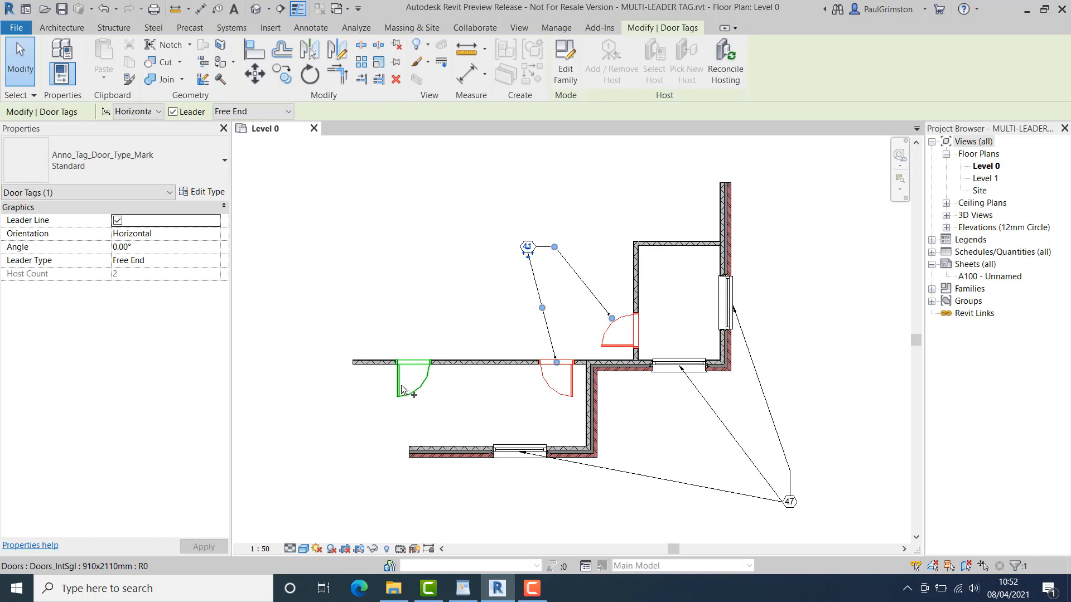
click(410, 376)
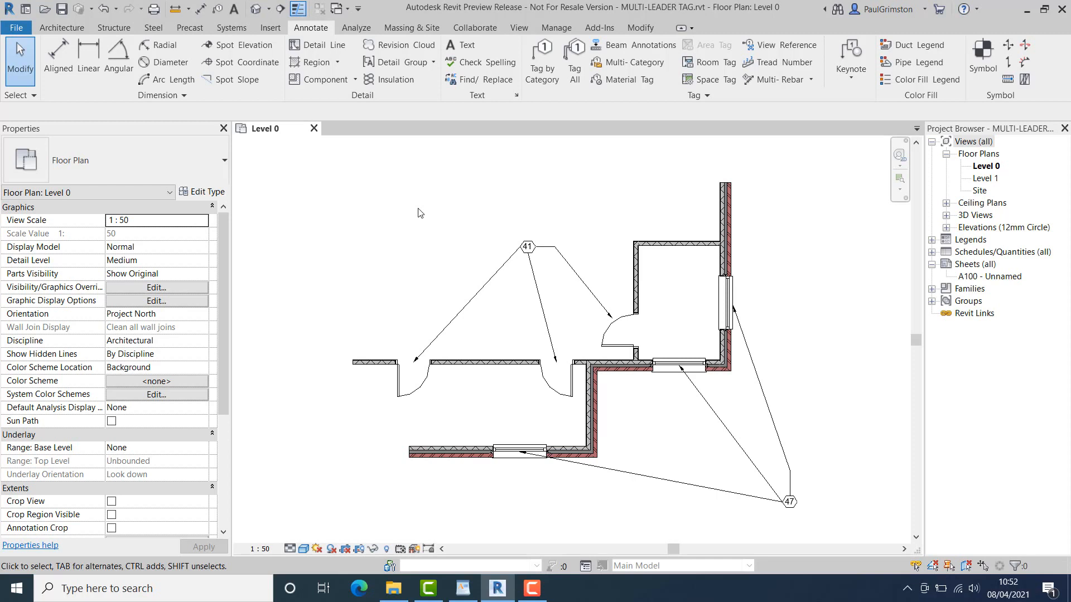
mouse_move(420, 213)
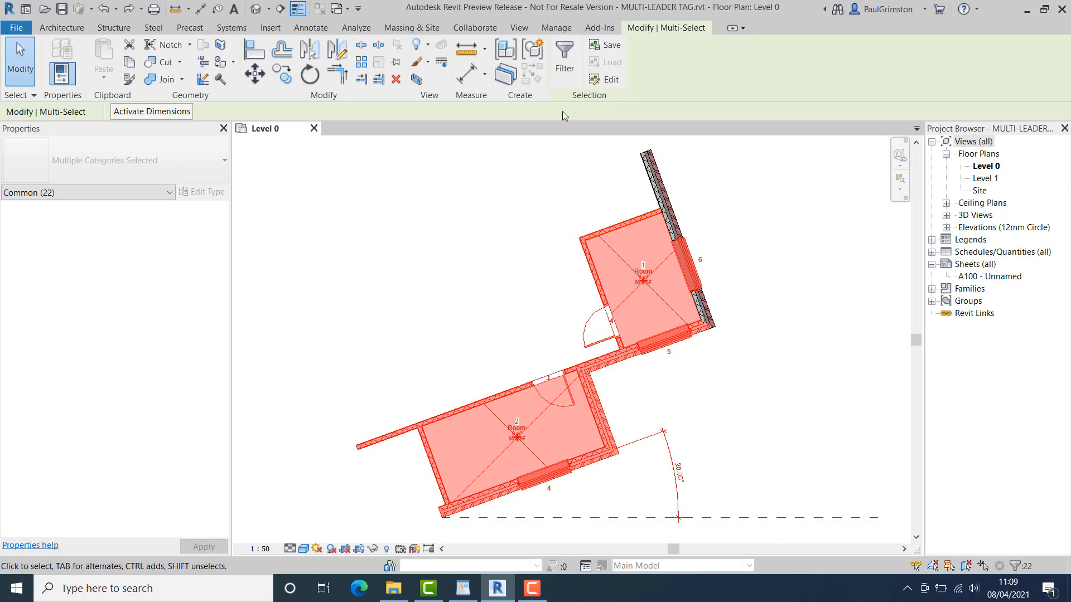
Filter the selection to Door Tags and Window Tags and turn off their Leader Line
click(564, 48)
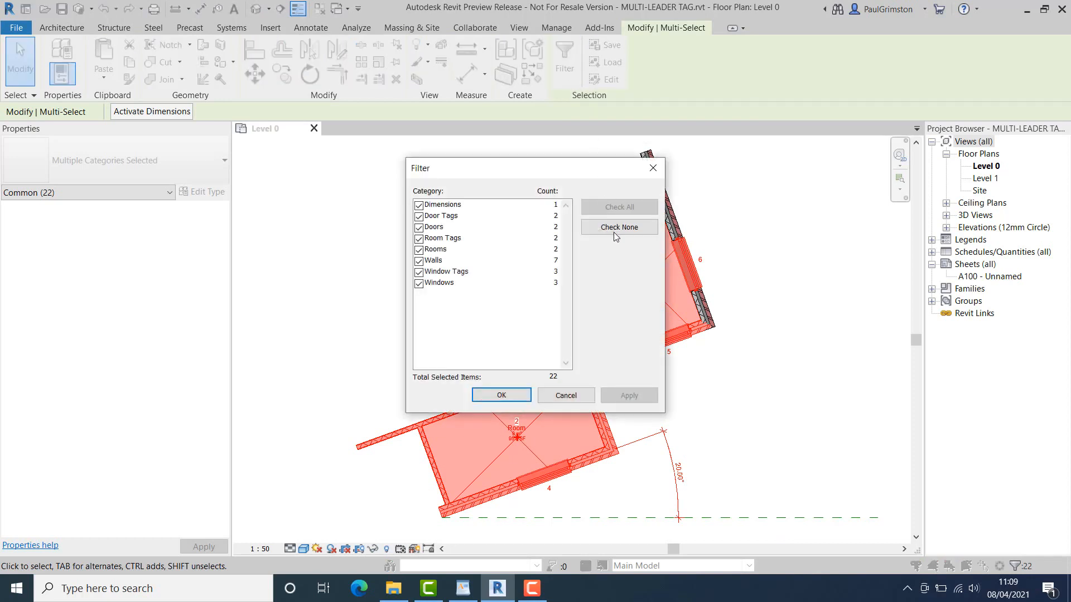
click(618, 227)
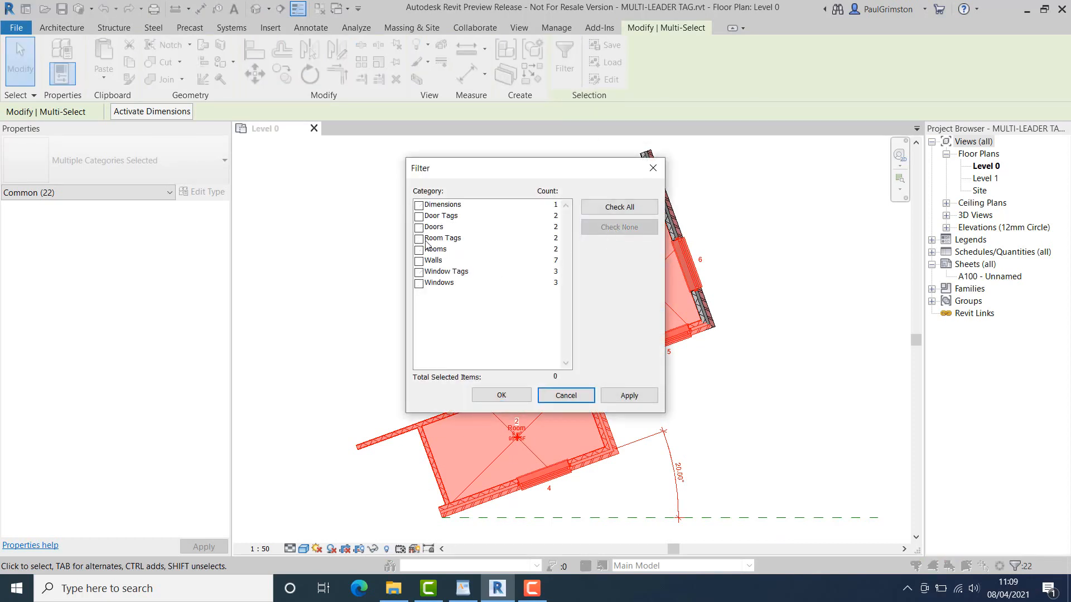
click(419, 216)
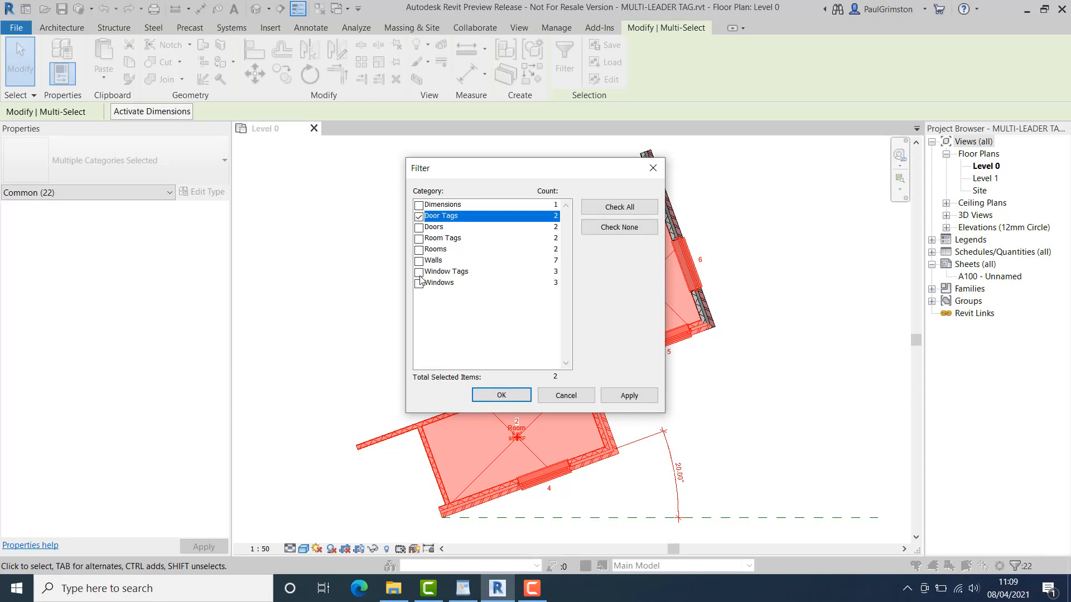
click(419, 271)
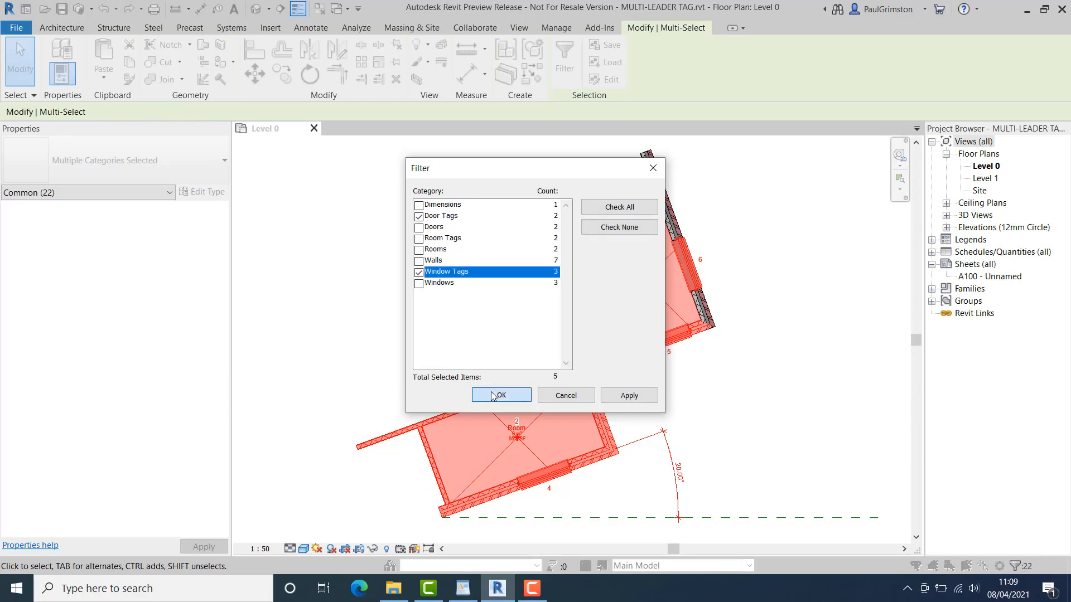
click(500, 395)
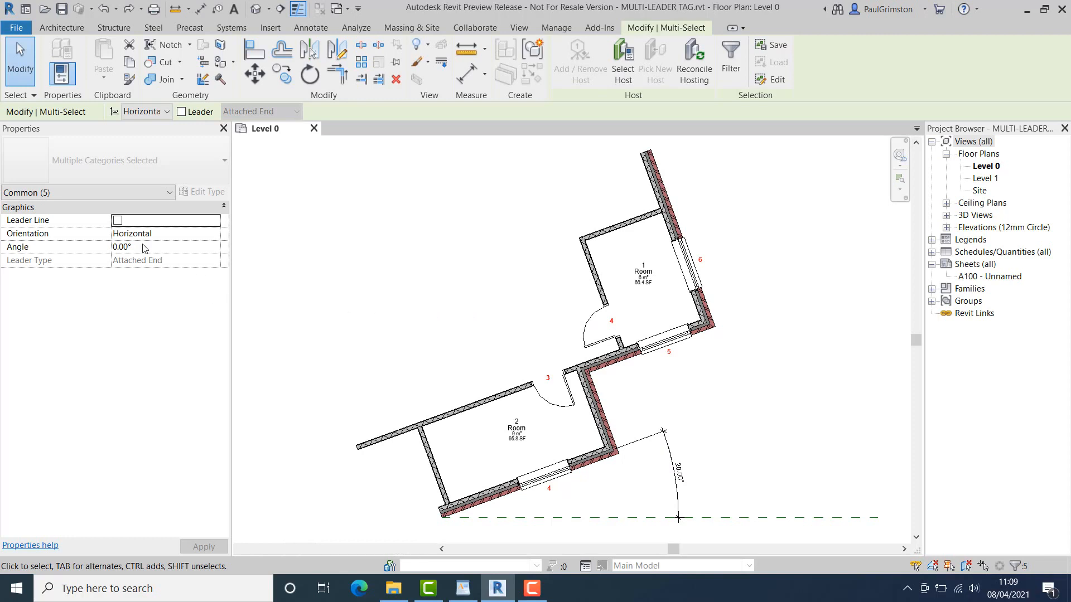
click(122, 246)
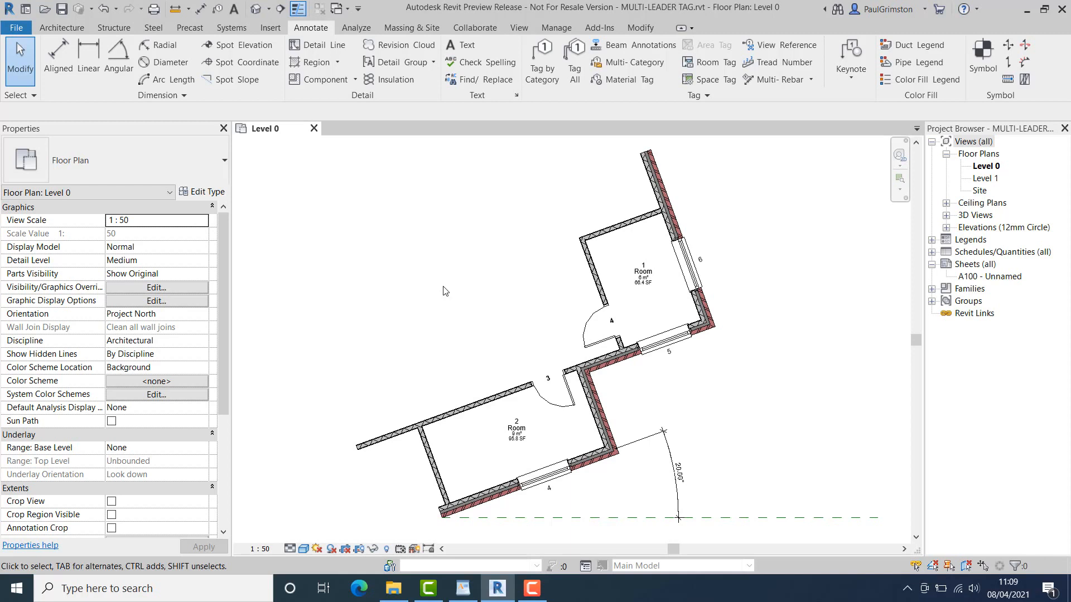
Enter 20 in room 2's tag, then select room 1's tag and rotate it
click(516, 429)
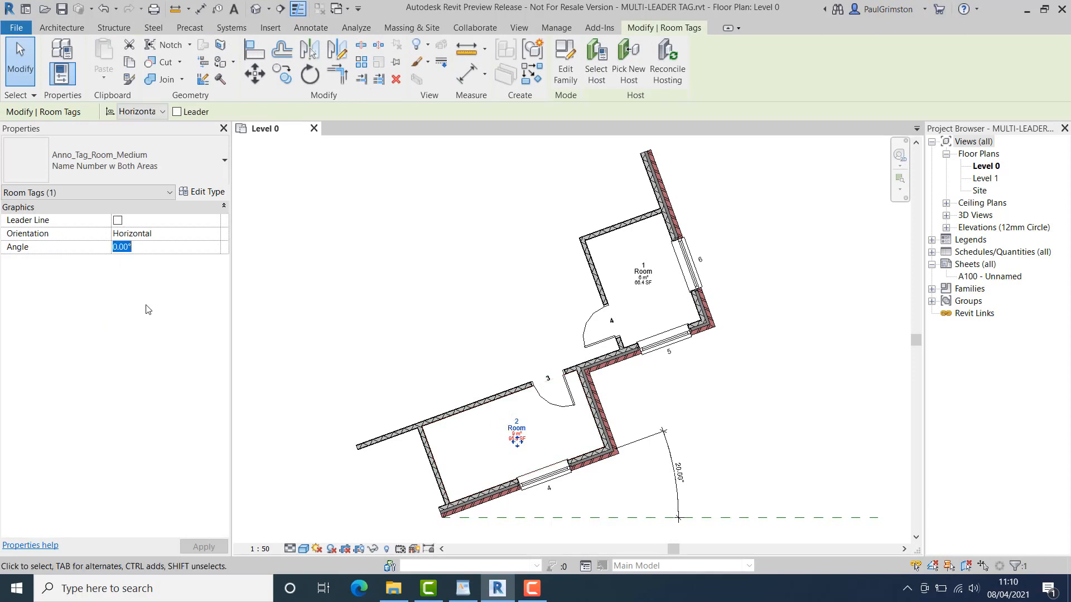
mouse_move(153, 313)
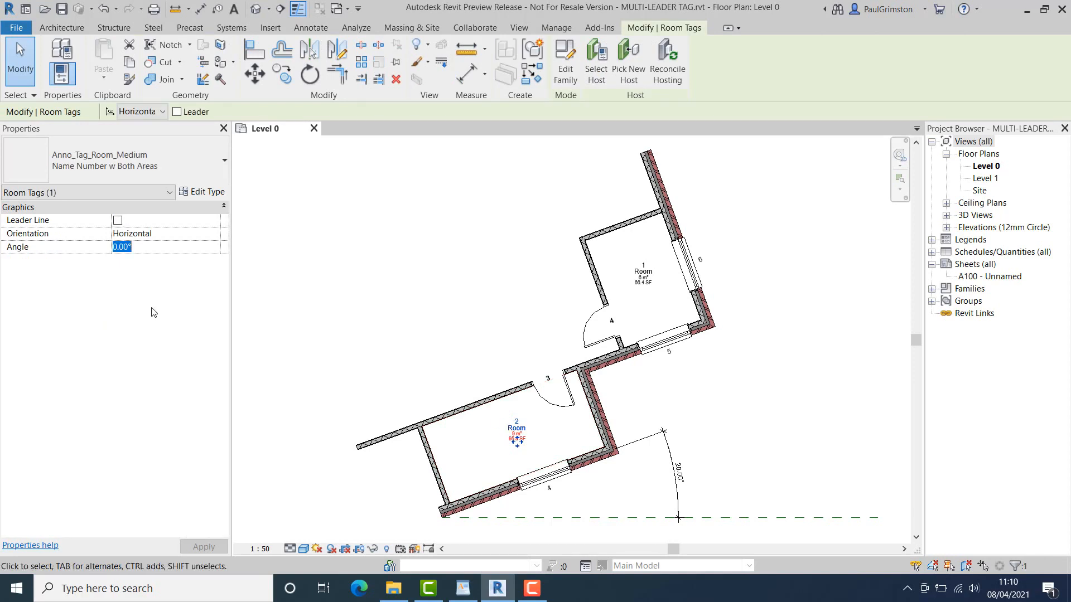
text(20)
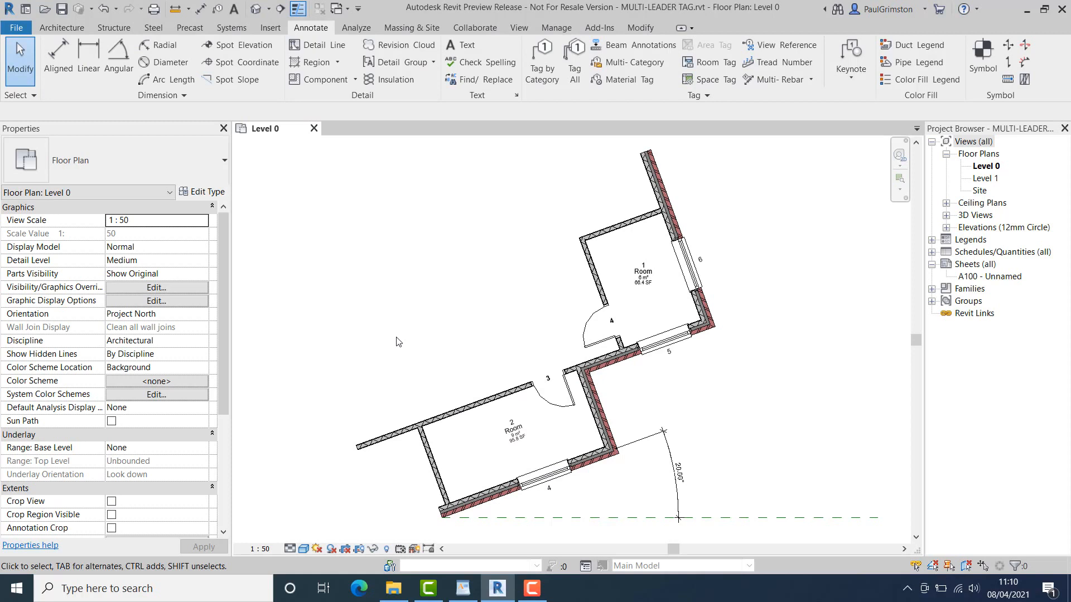
click(642, 273)
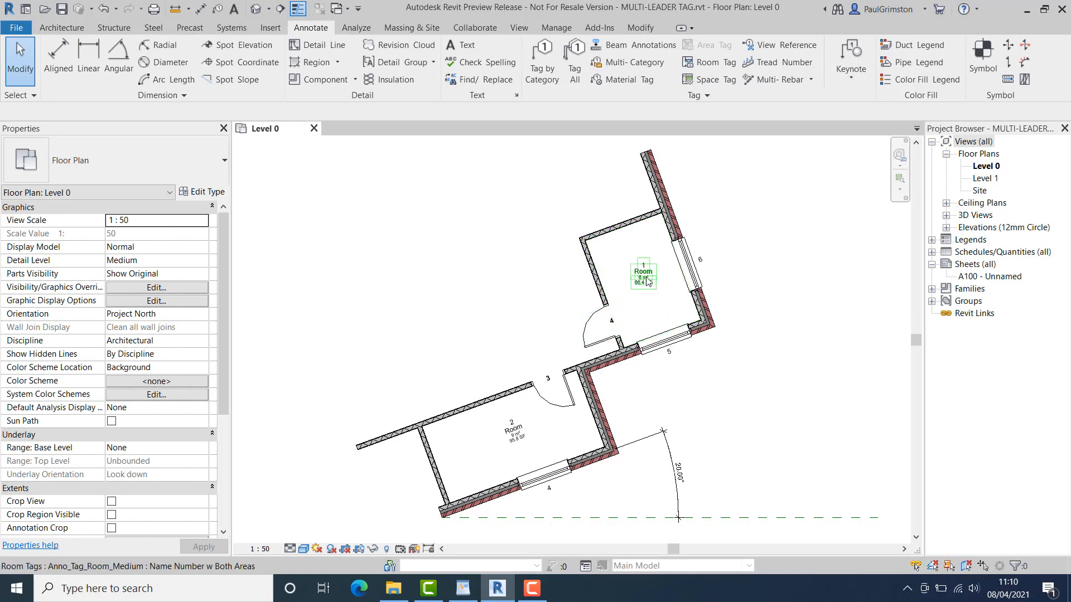
click(642, 274)
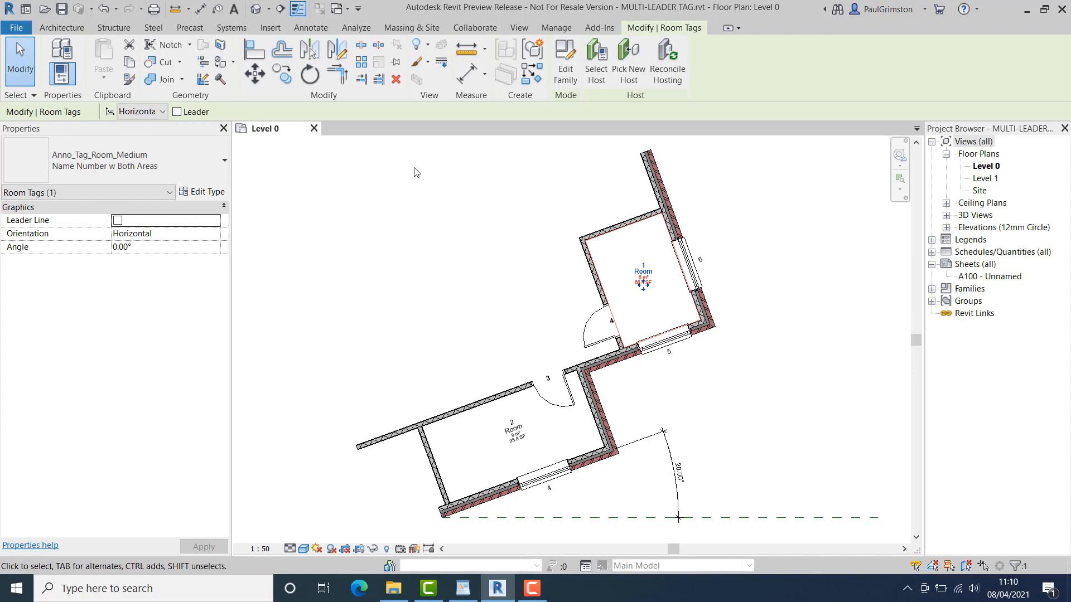
mouse_move(309, 74)
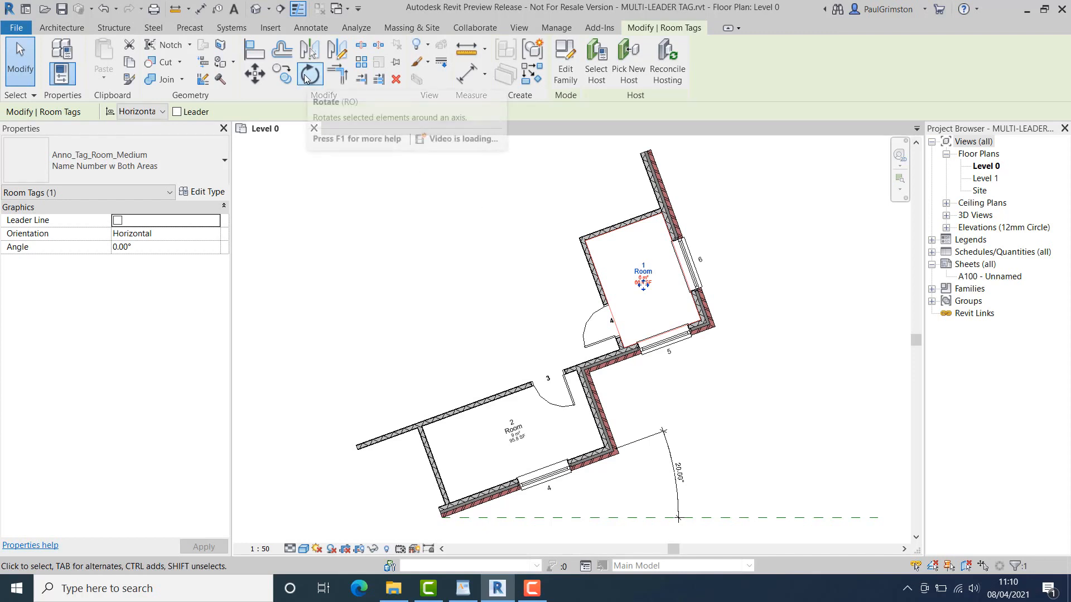
click(310, 70)
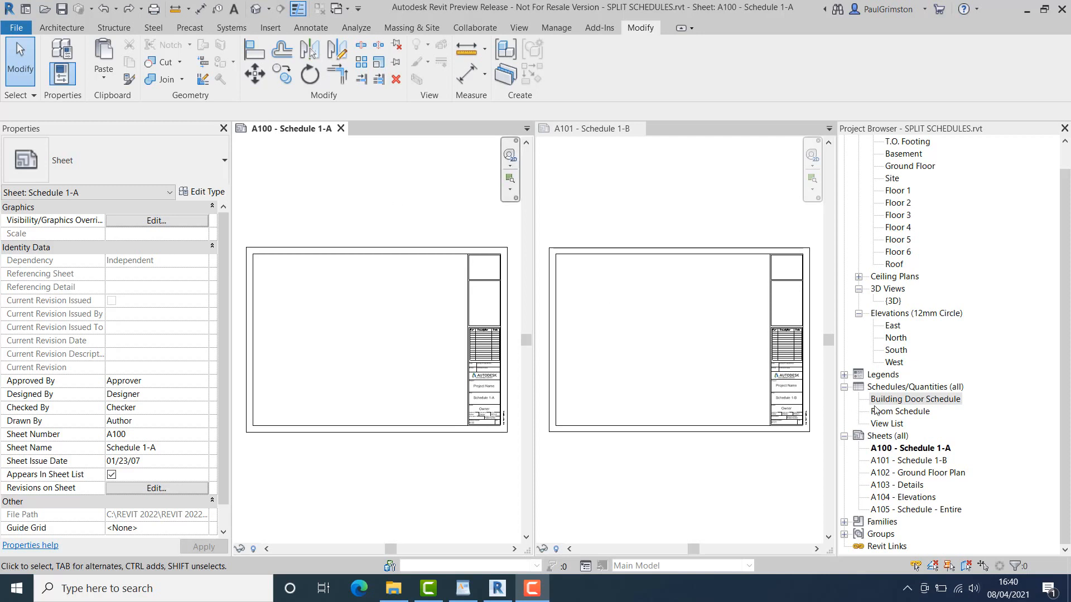
Place the Building Door Schedule near the top-left of sheet A100
click(915, 398)
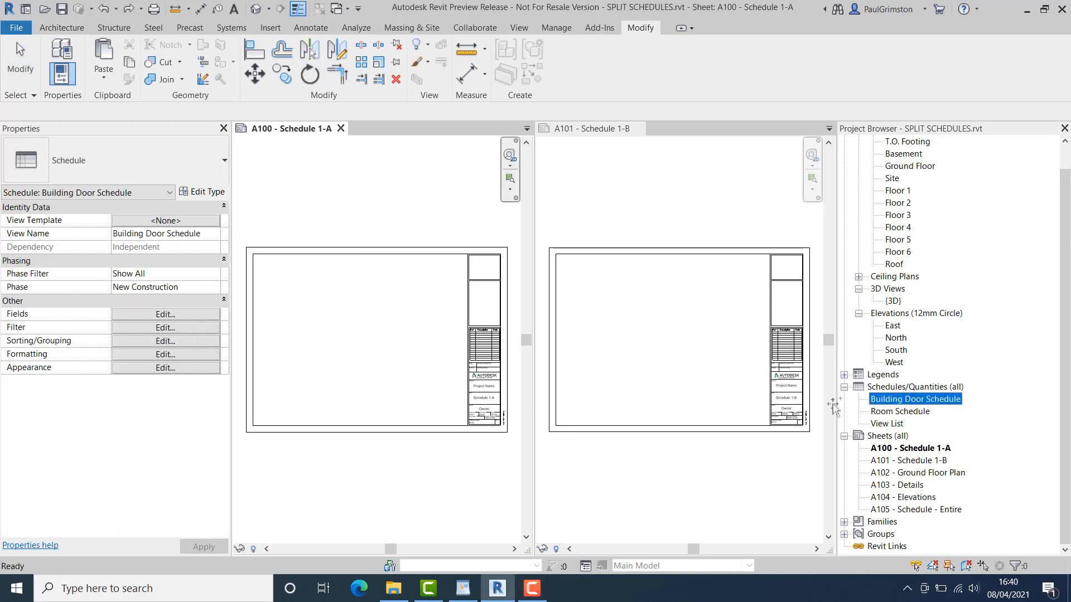
drag(913, 399, 305, 314)
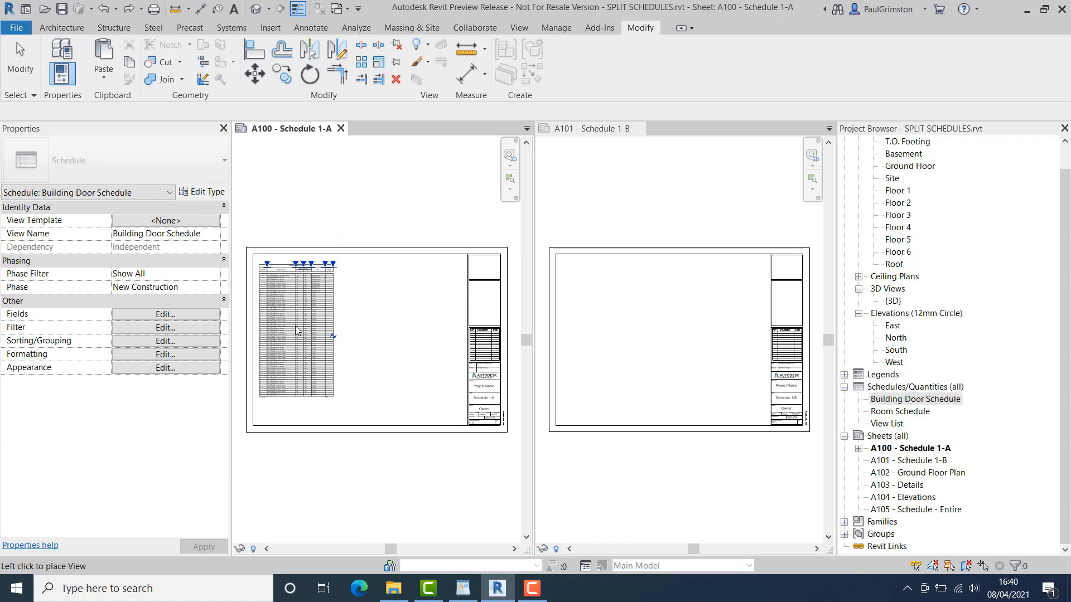
click(298, 328)
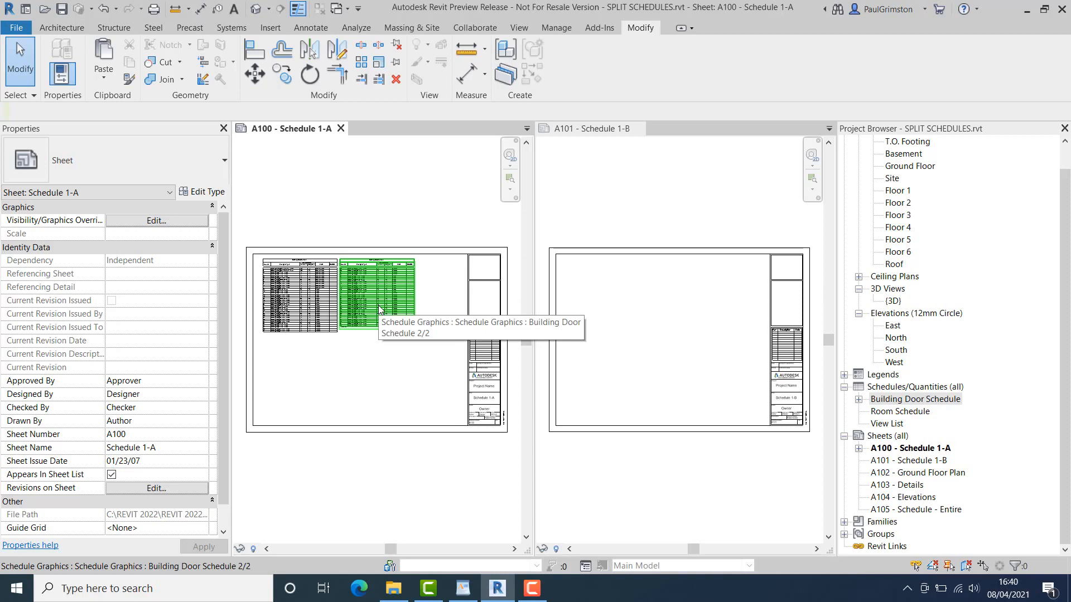
Cut the schedule's second part from A100 and paste it onto sheet A101
click(379, 294)
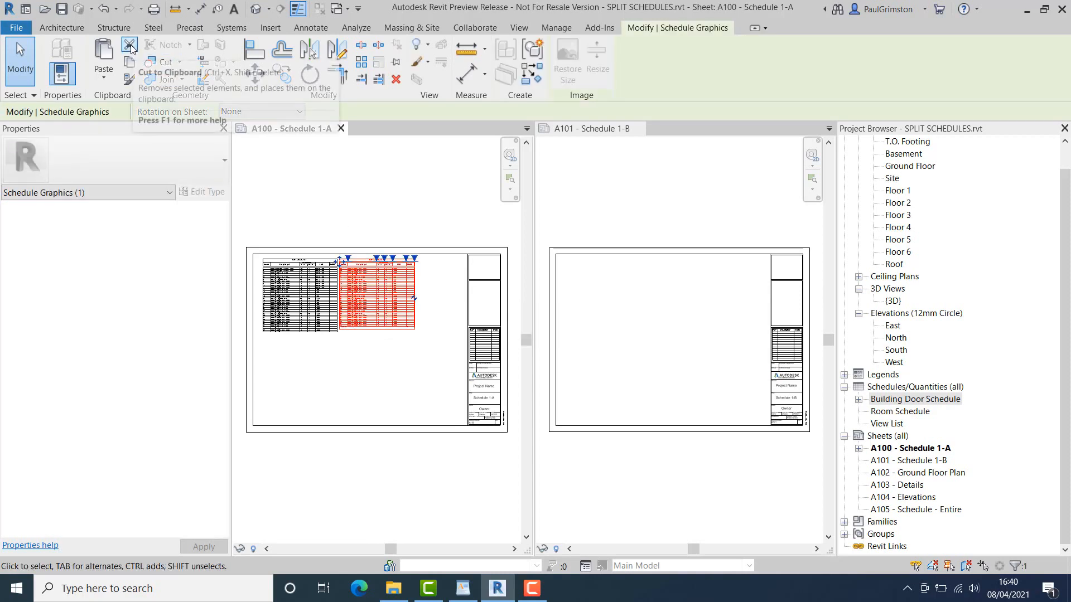
click(130, 46)
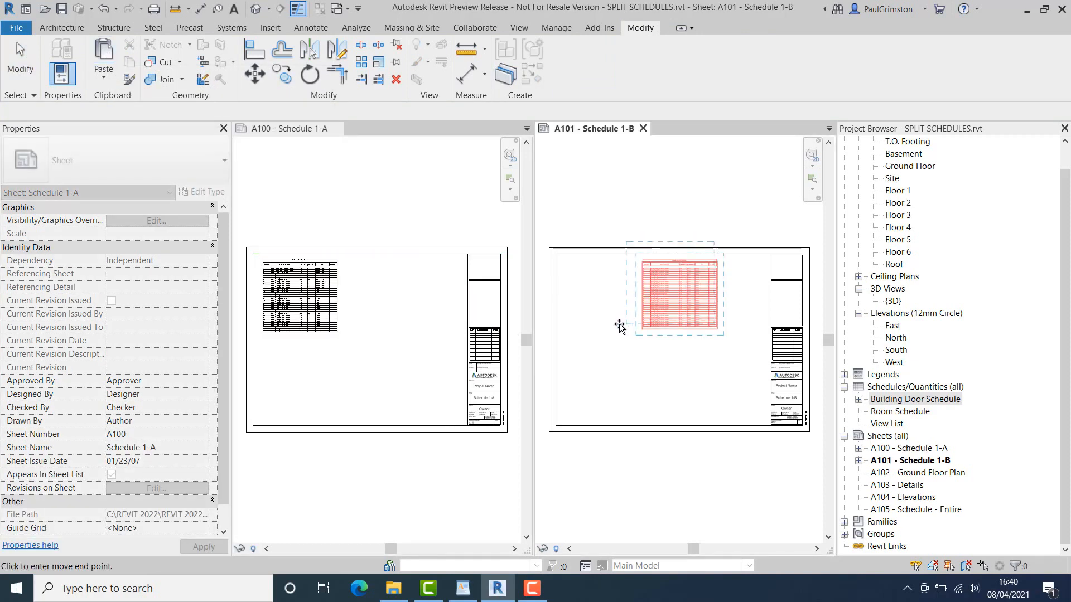
drag(618, 324, 672, 341)
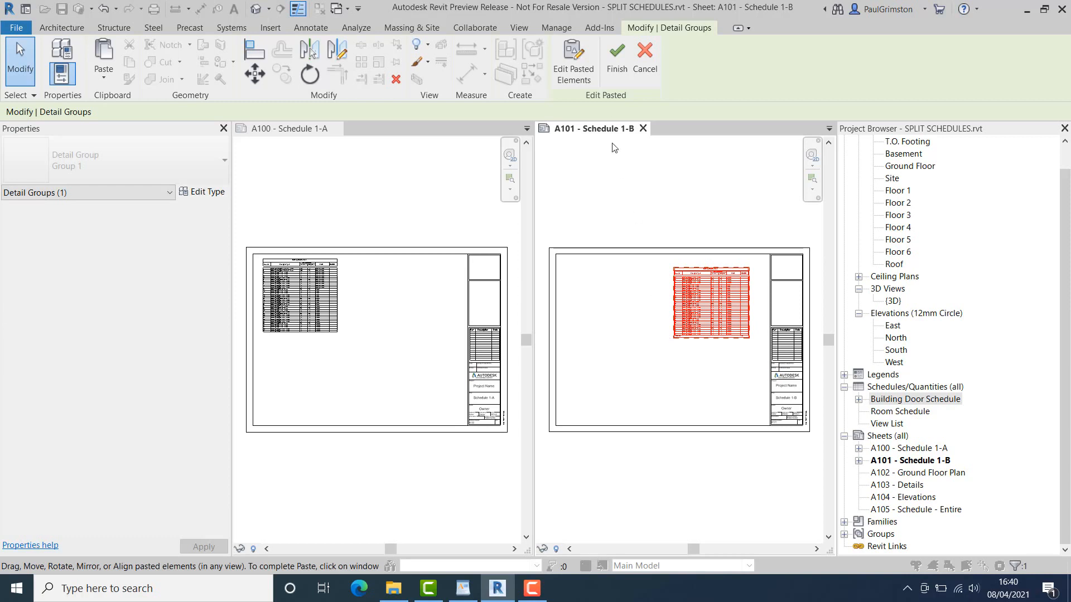
mouse_move(615, 58)
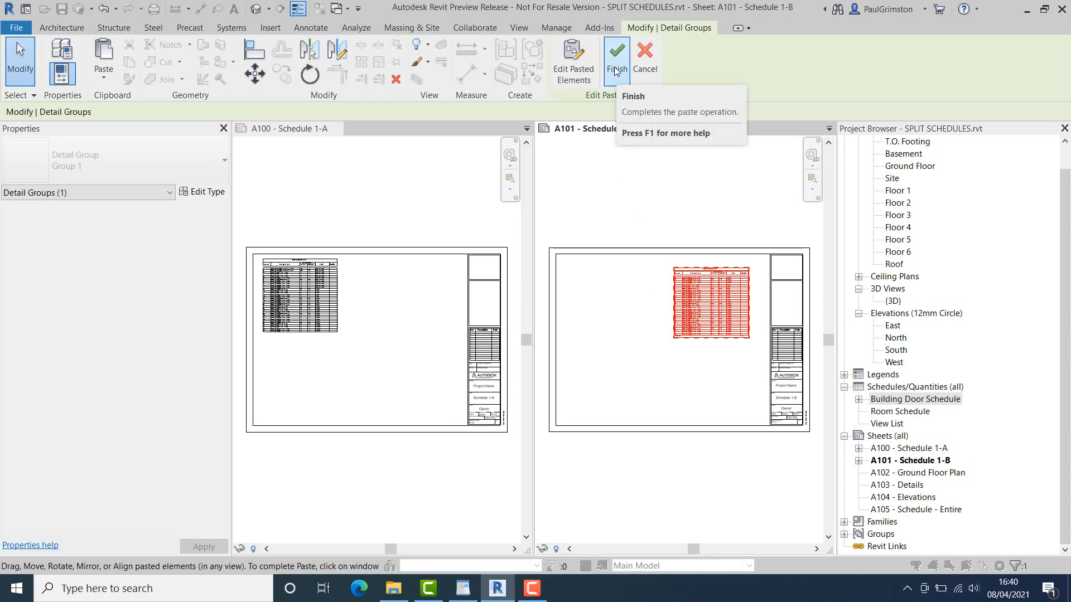
click(615, 60)
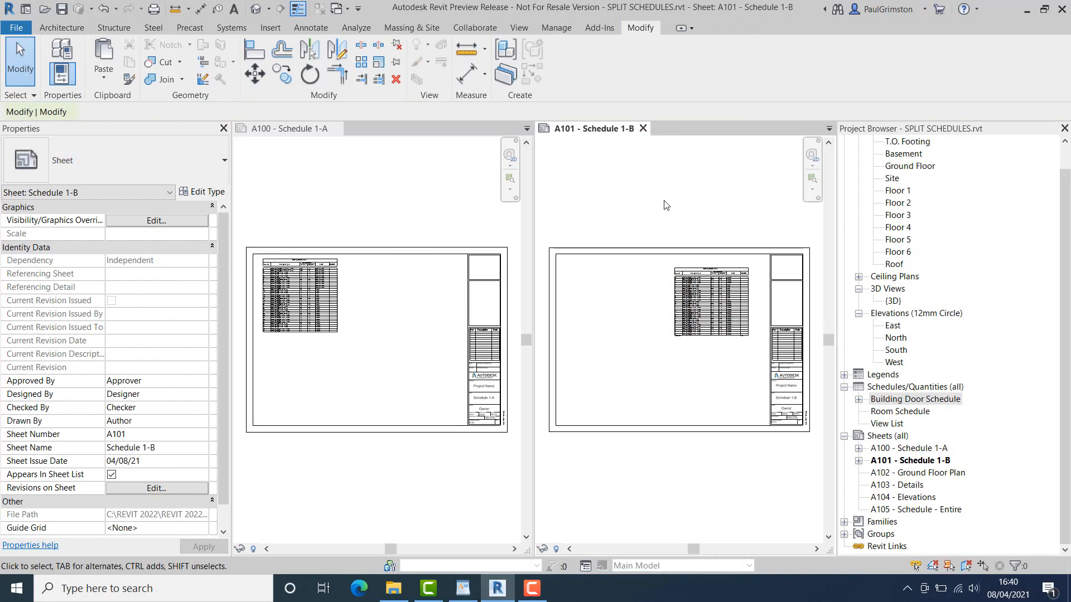
mouse_move(670, 203)
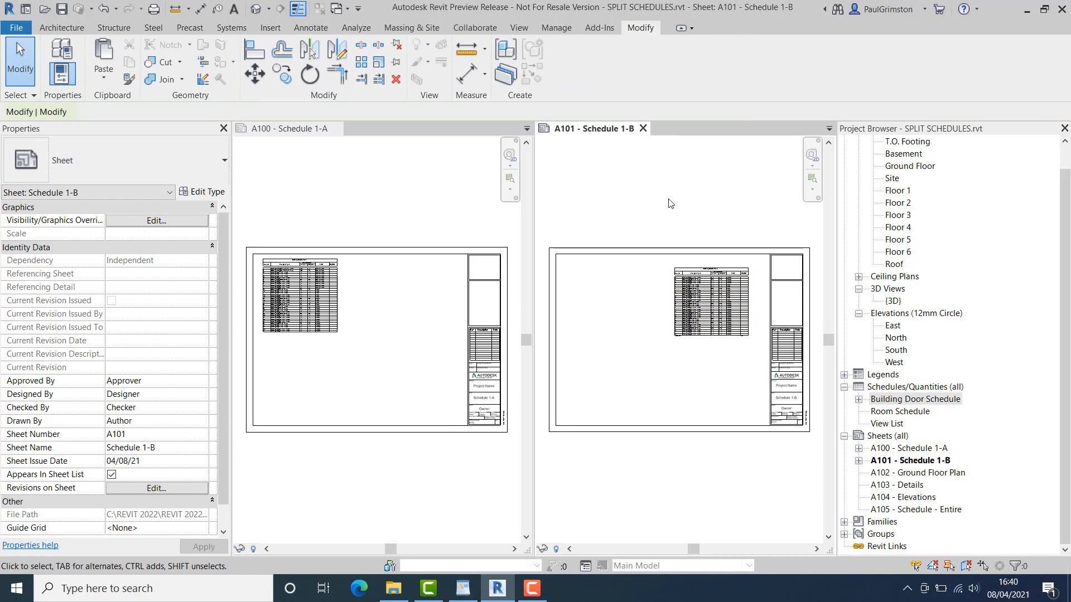
Expand Building Door Schedule in the Project Browser to list parts 1/2 and 2/2
click(780, 410)
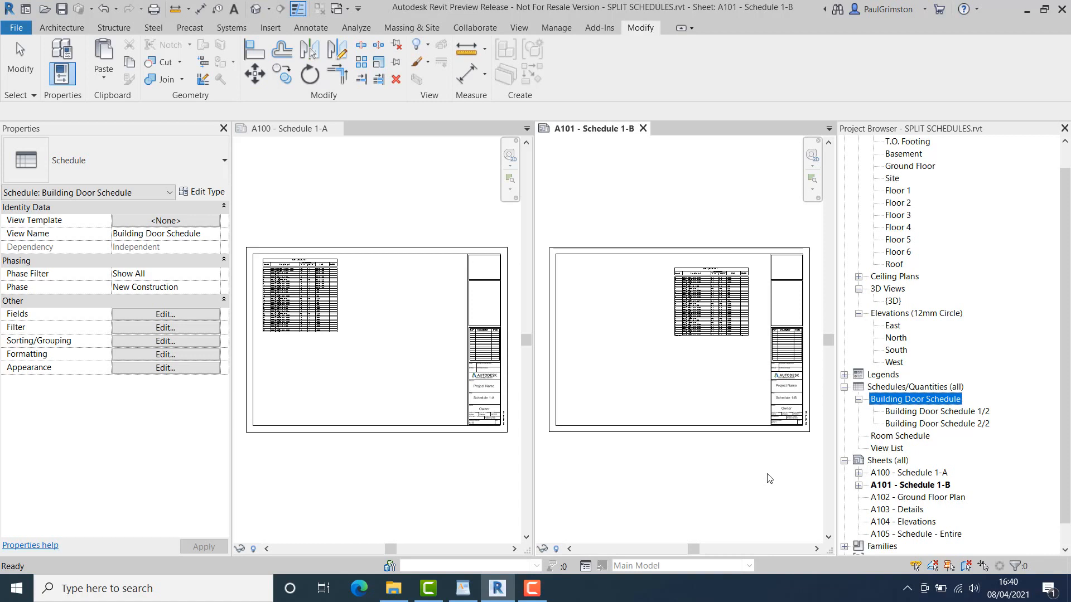
mouse_move(791, 477)
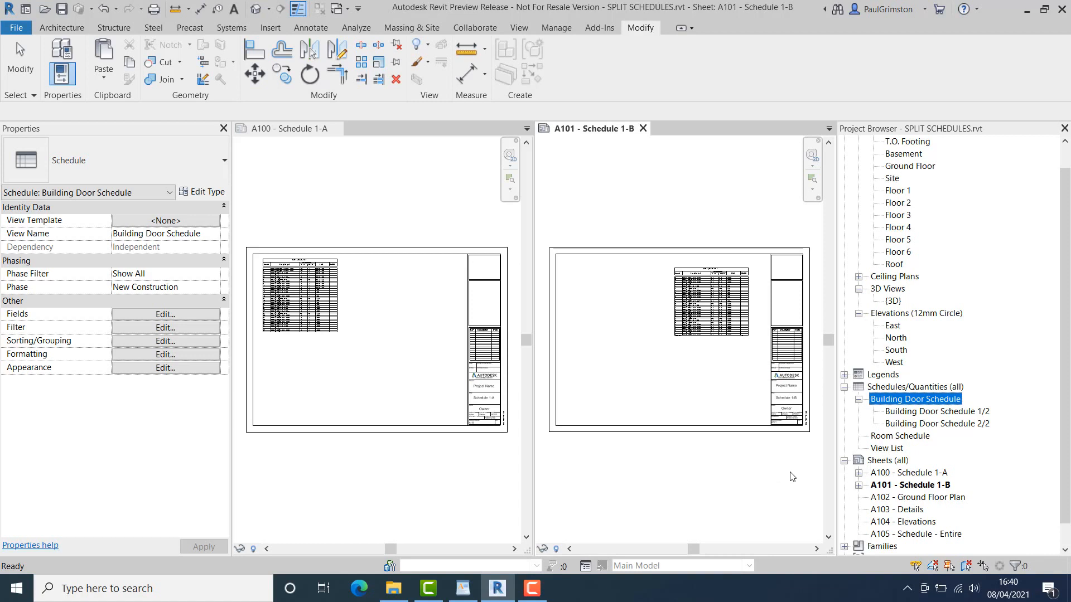
mouse_move(859, 477)
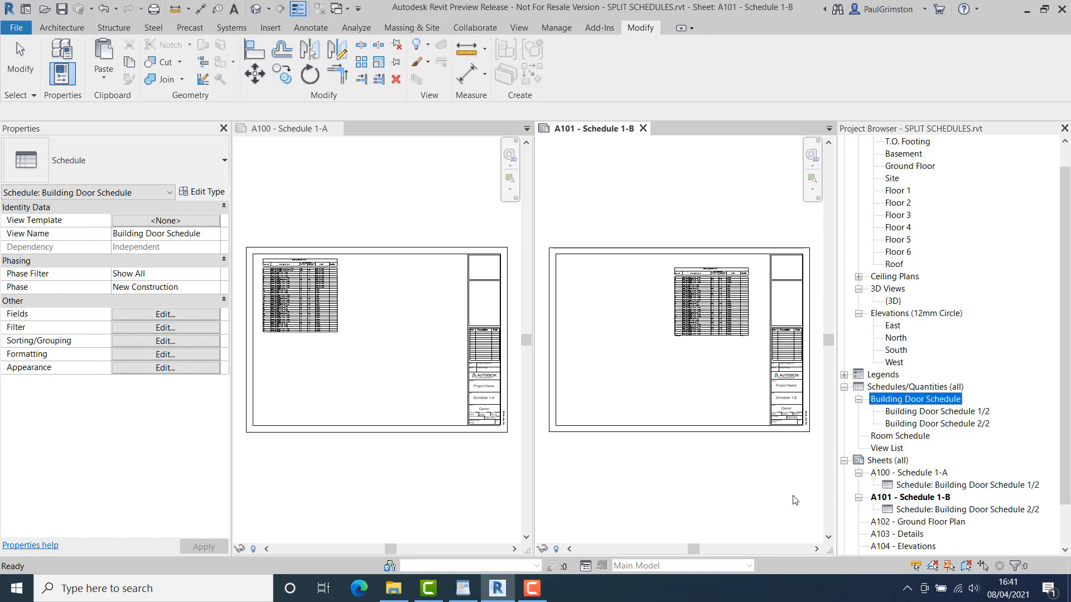
mouse_move(746, 502)
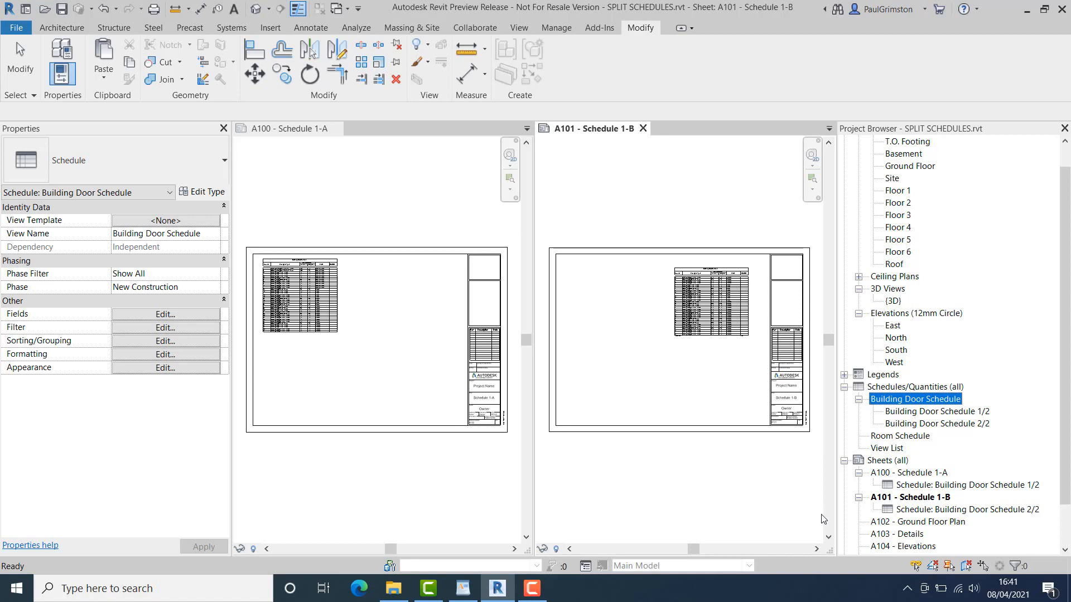
Remove the placed parts, then Split & Place the schedule evenly on A100 and A101
right_click(936, 411)
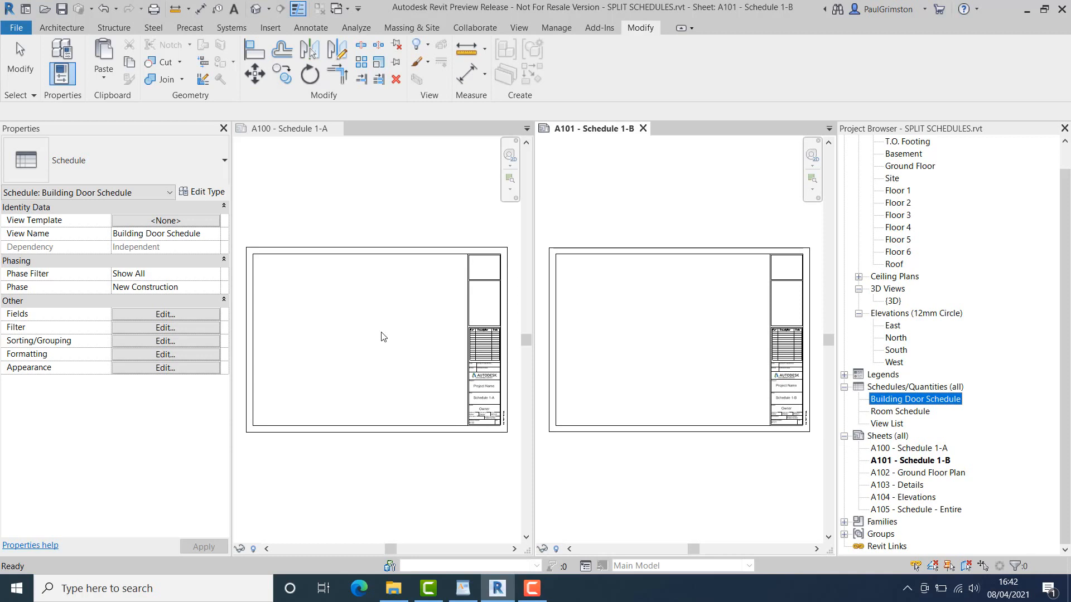
mouse_move(384, 337)
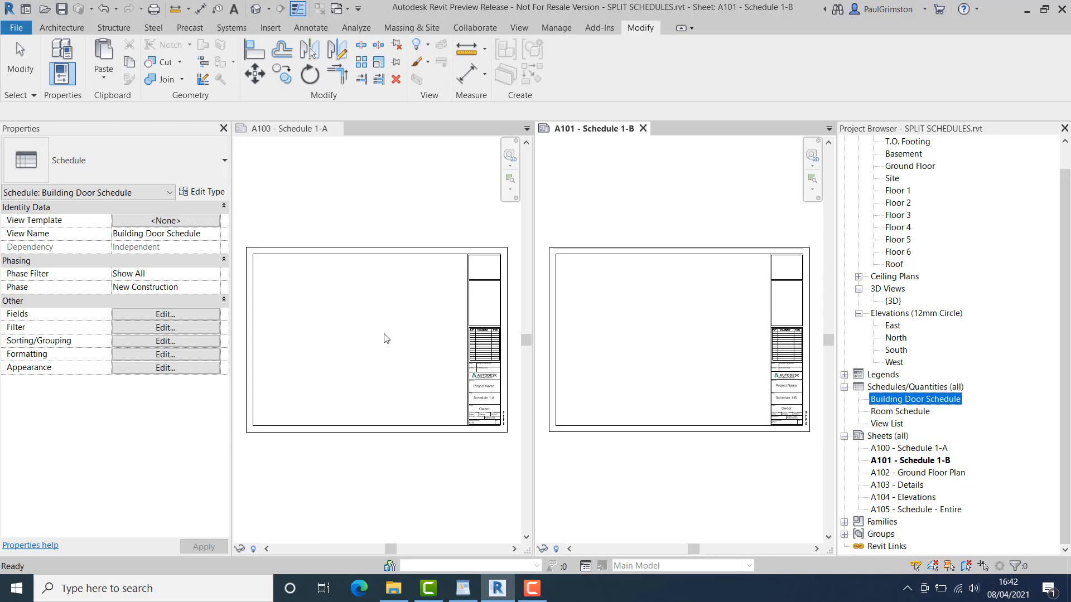
mouse_move(388, 338)
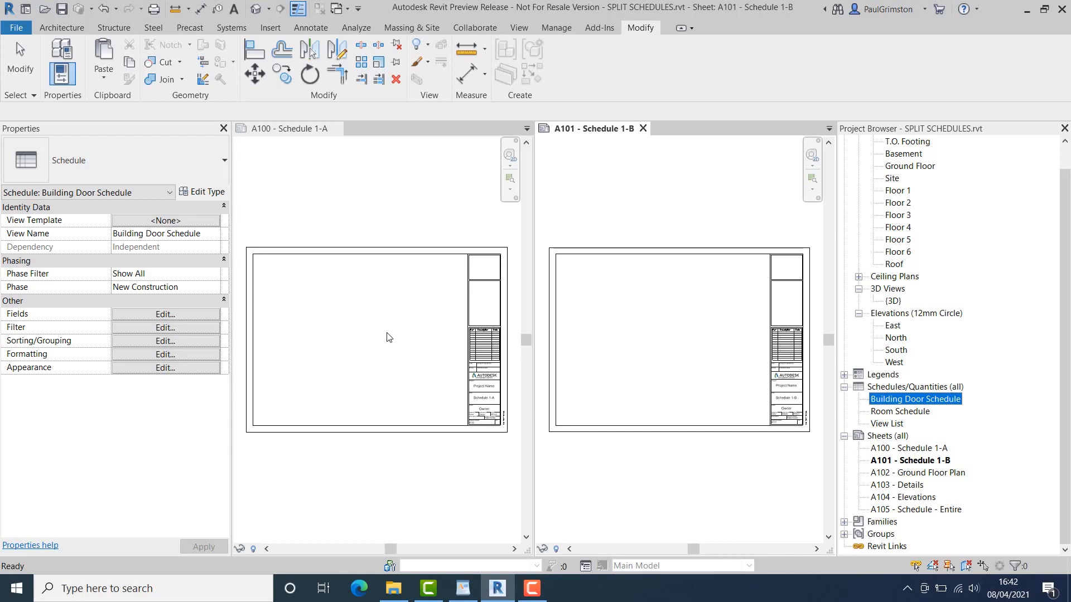
mouse_move(883, 412)
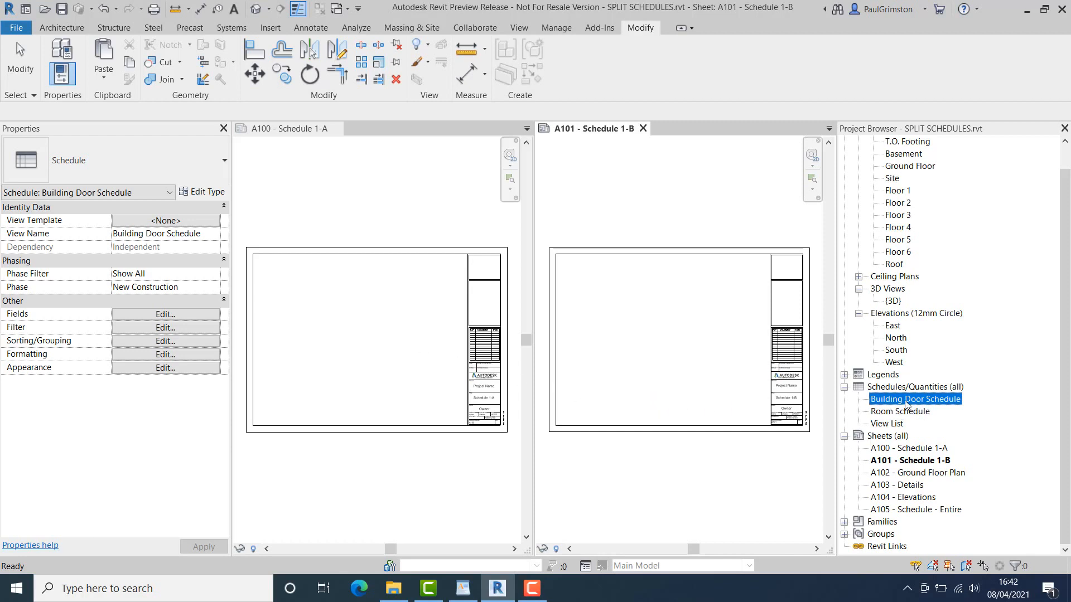
right_click(915, 399)
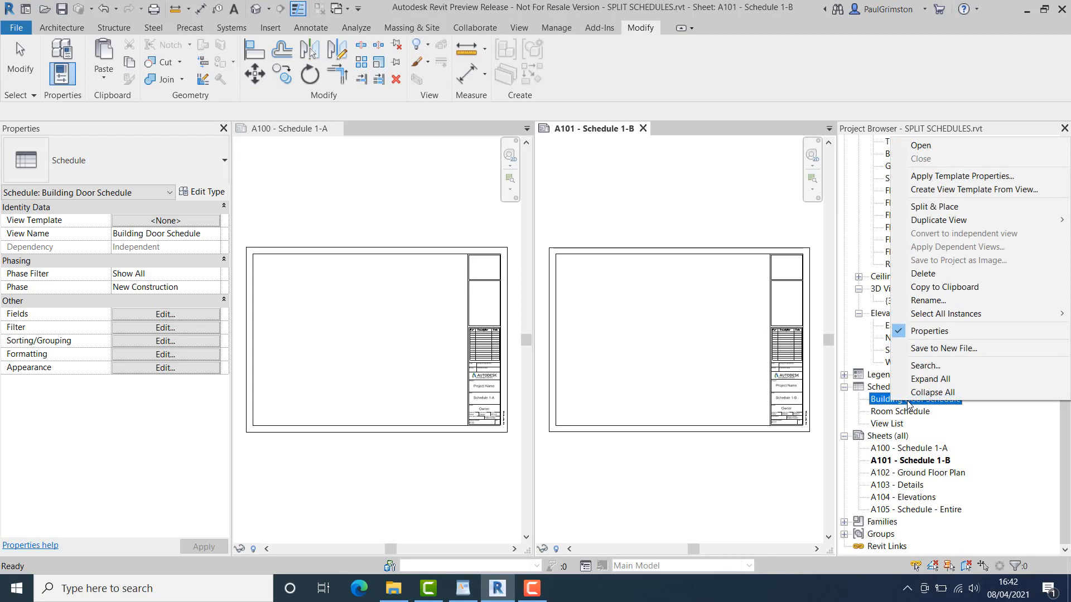
mouse_move(933, 207)
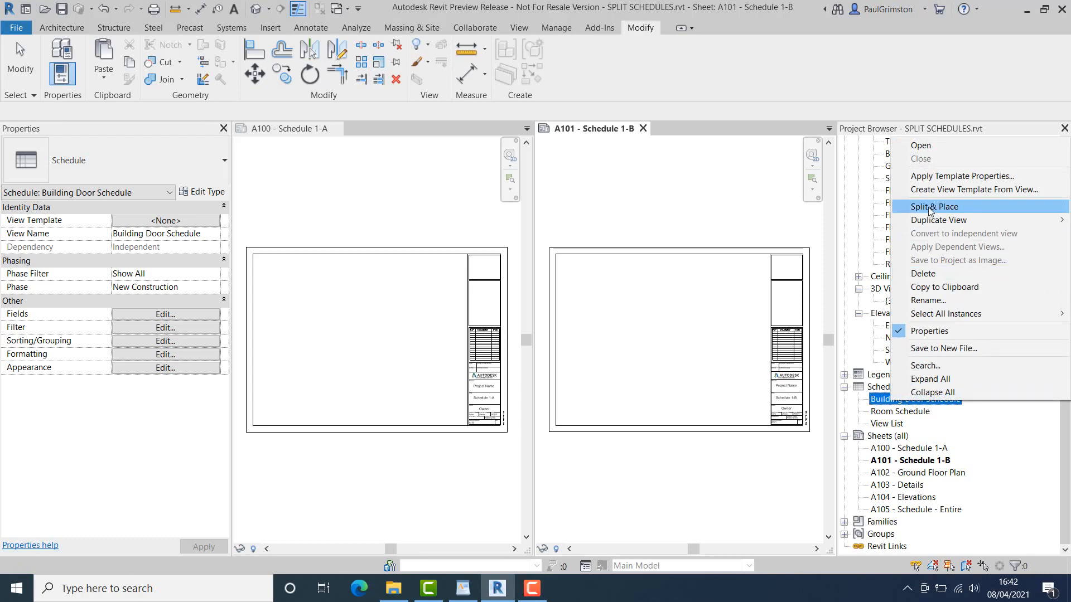
click(934, 207)
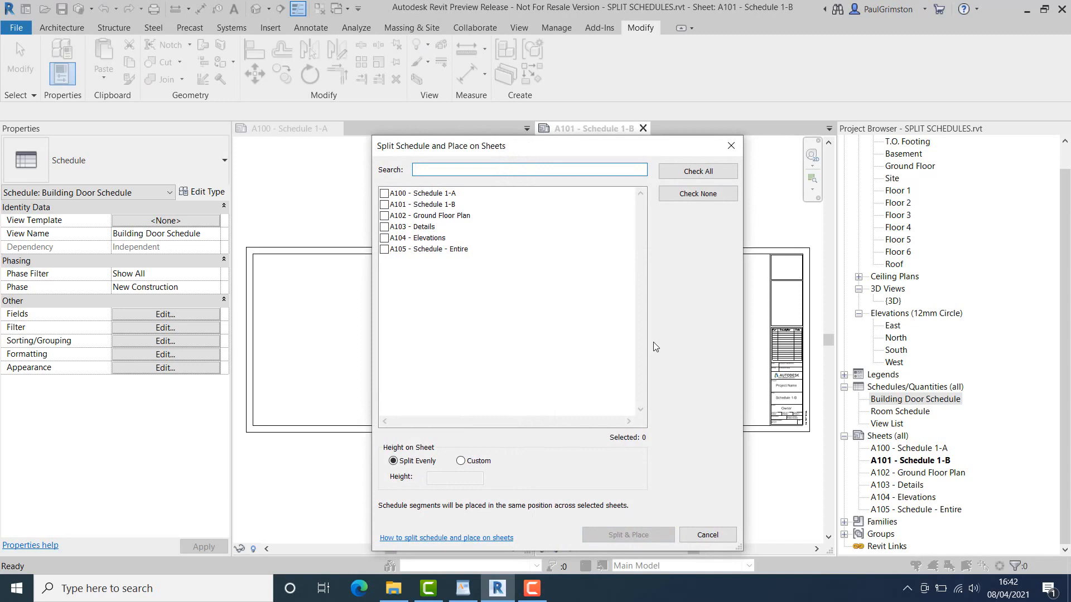
mouse_move(669, 347)
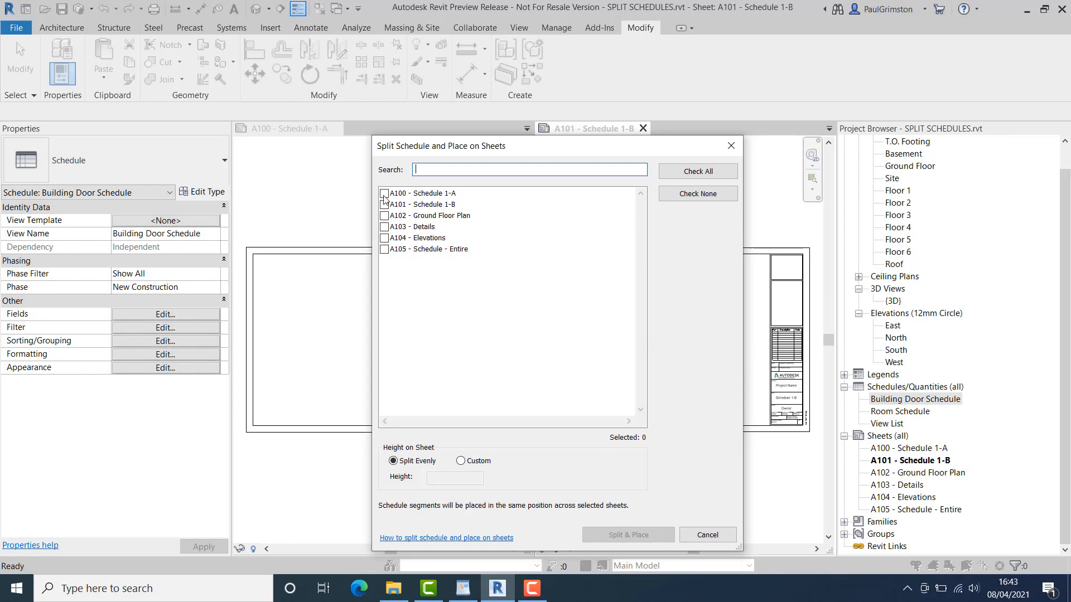
click(384, 203)
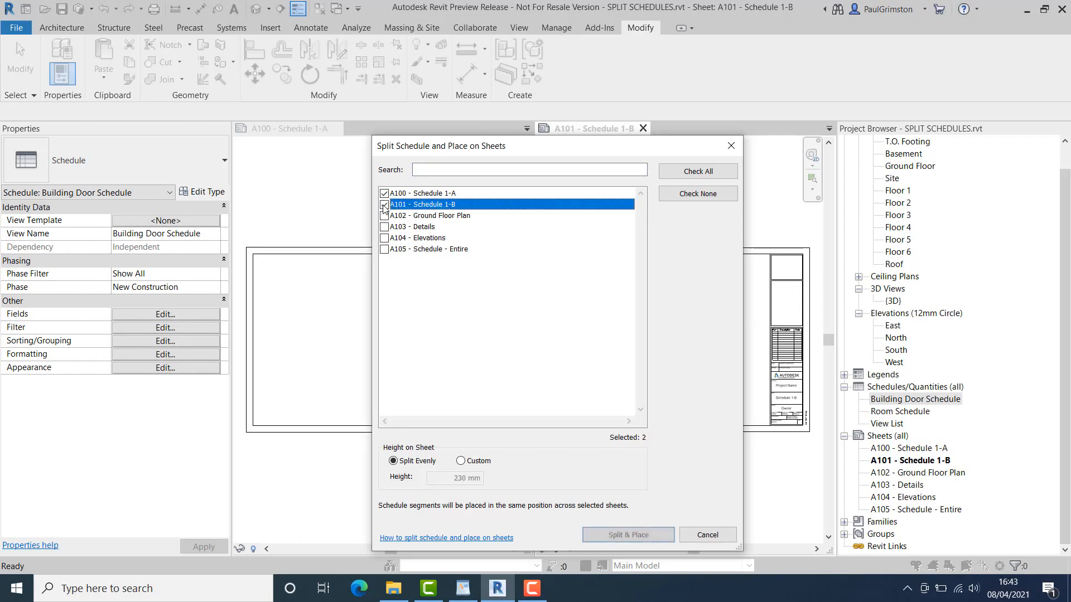
click(384, 204)
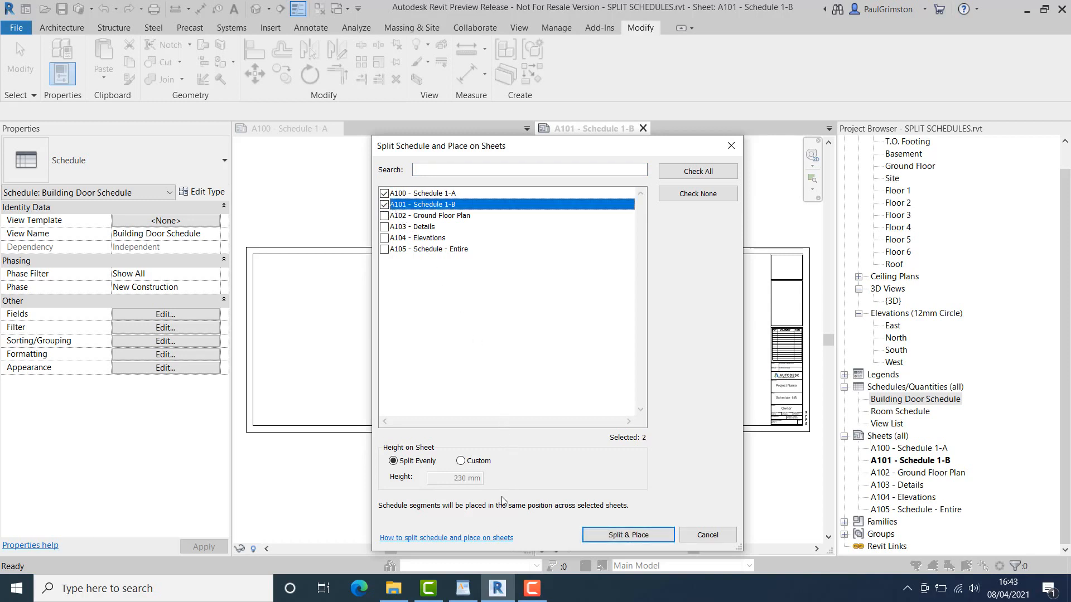
mouse_move(442, 514)
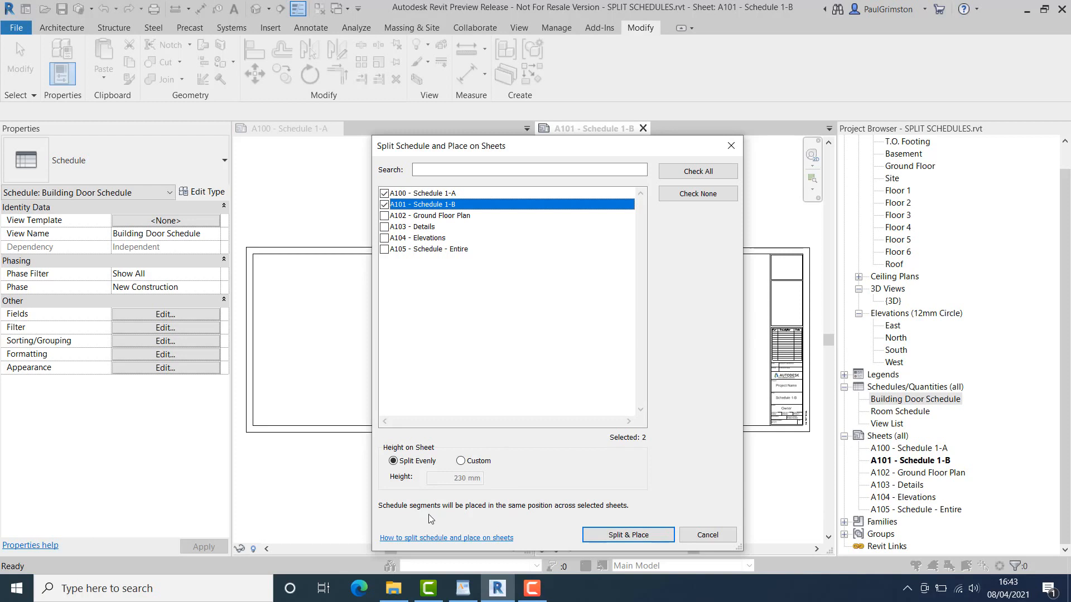
mouse_move(478, 516)
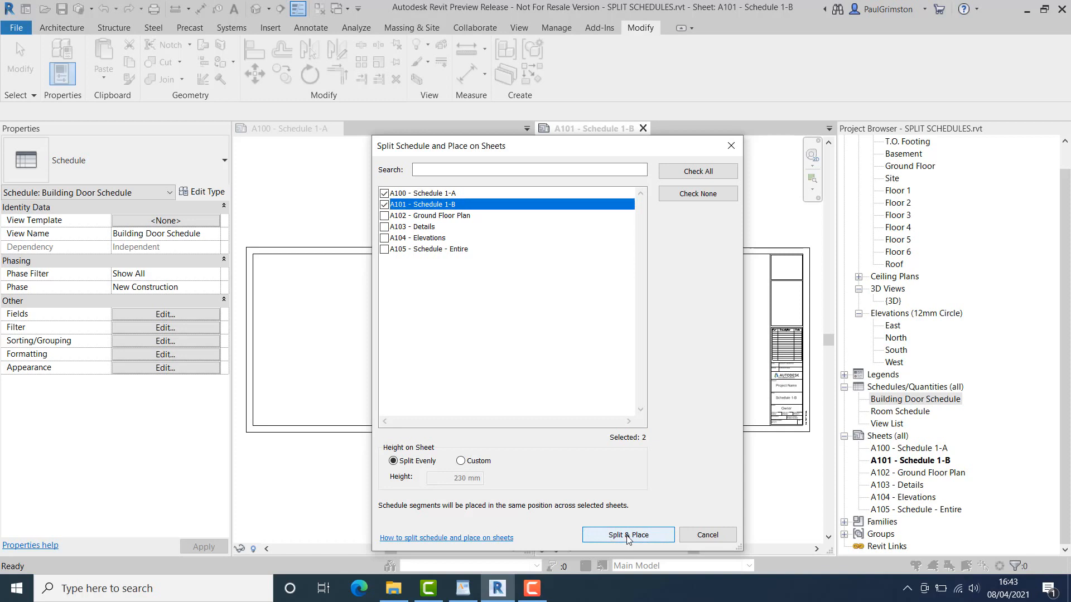
click(627, 535)
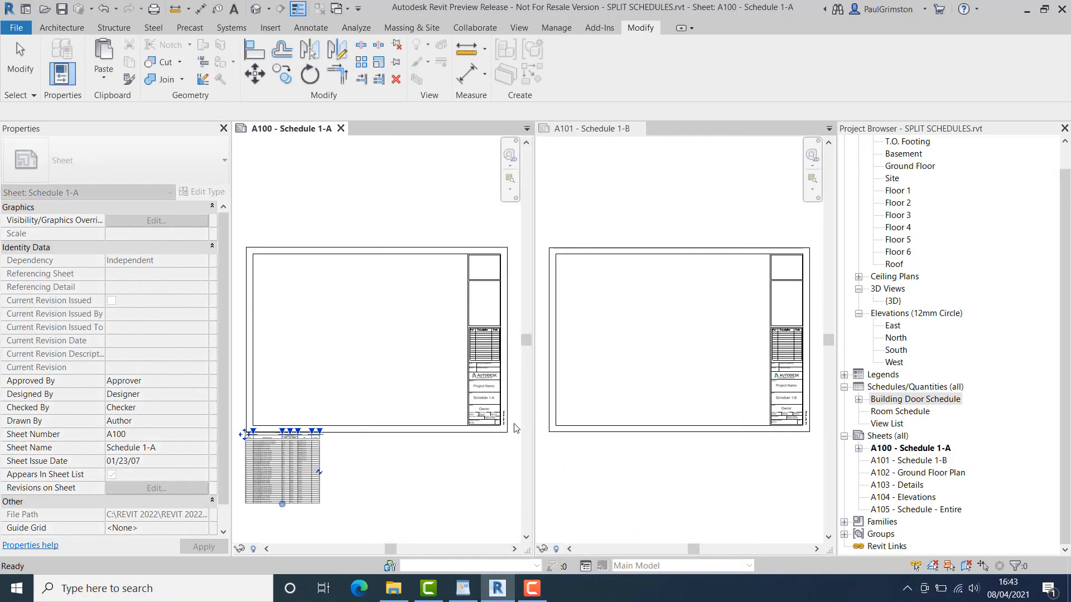
Settle schedule part one at A100's top-left and reveal parts 1/2 and 2/2 in the browser
drag(282, 468, 332, 331)
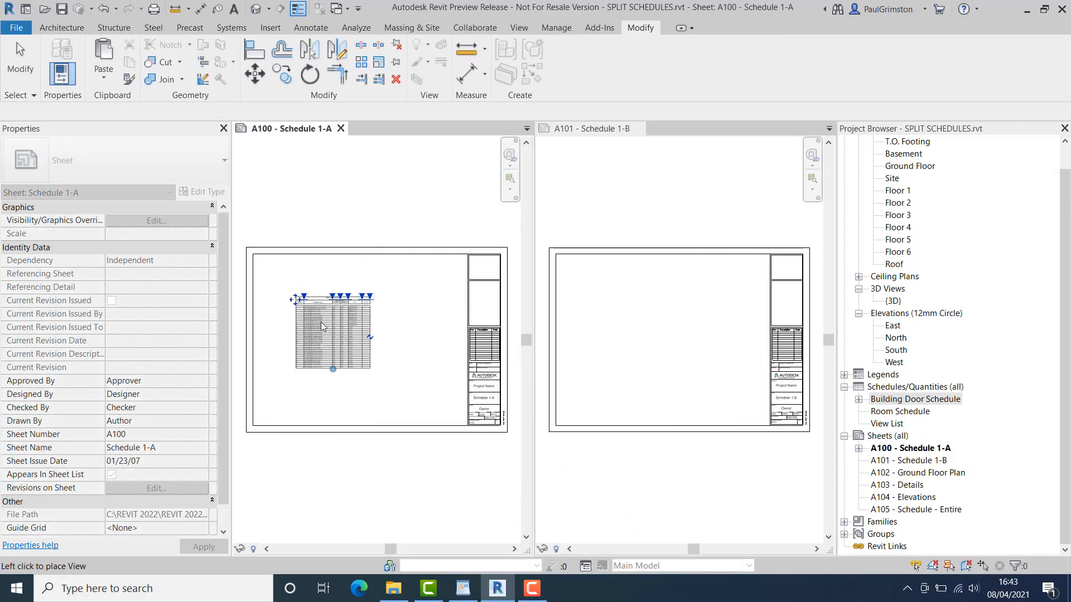
drag(331, 328, 298, 300)
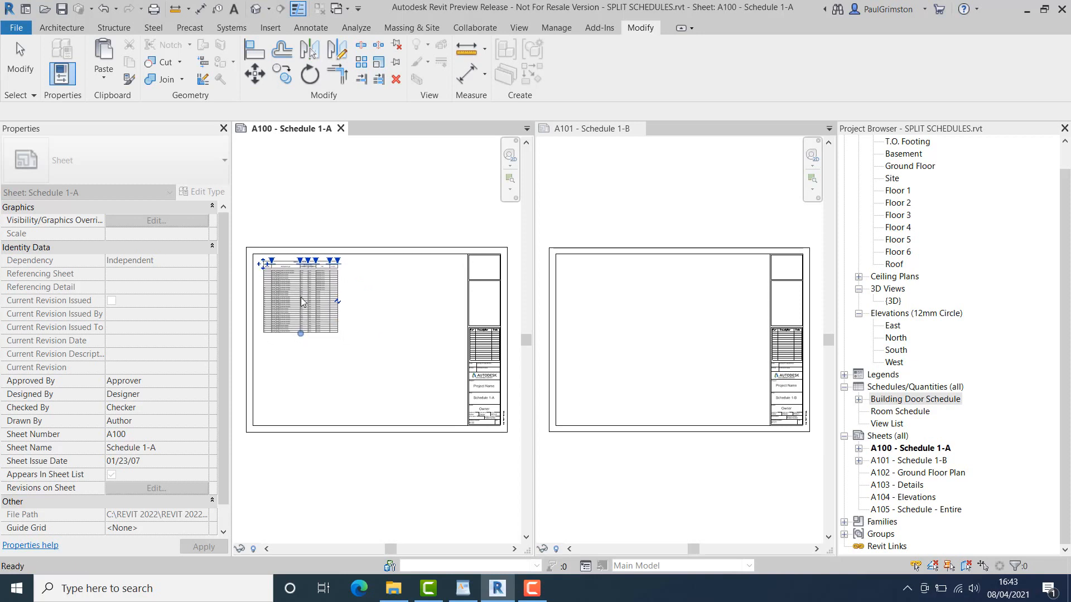
click(301, 301)
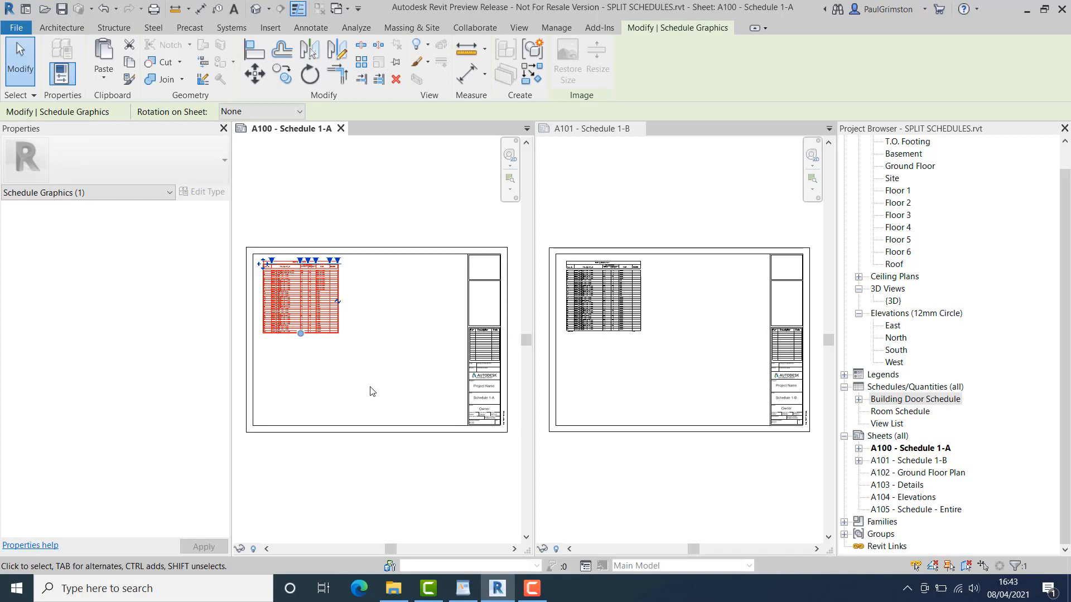
mouse_move(375, 395)
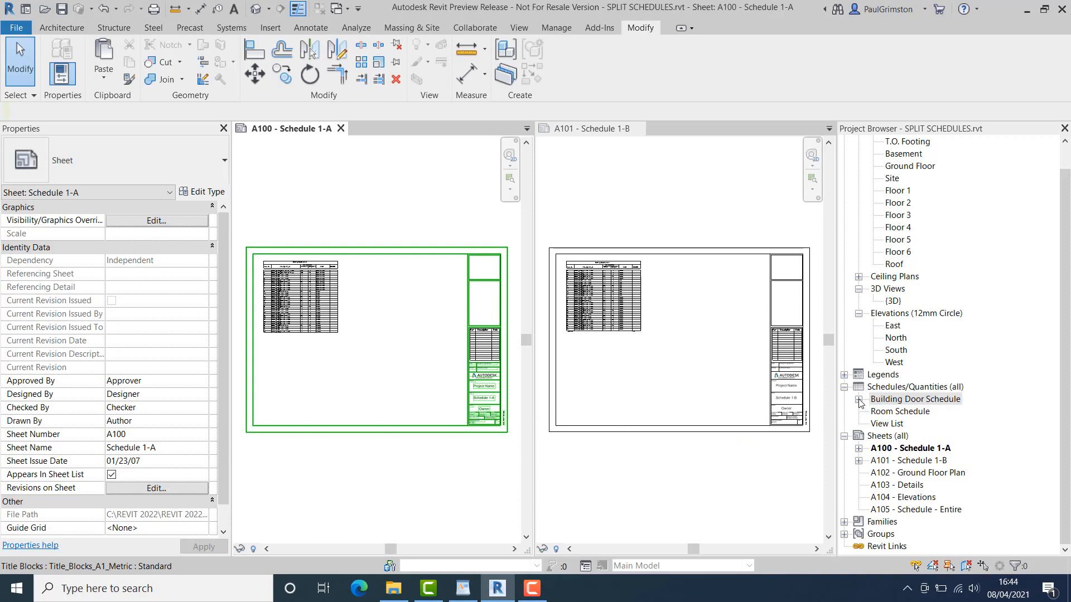
click(915, 399)
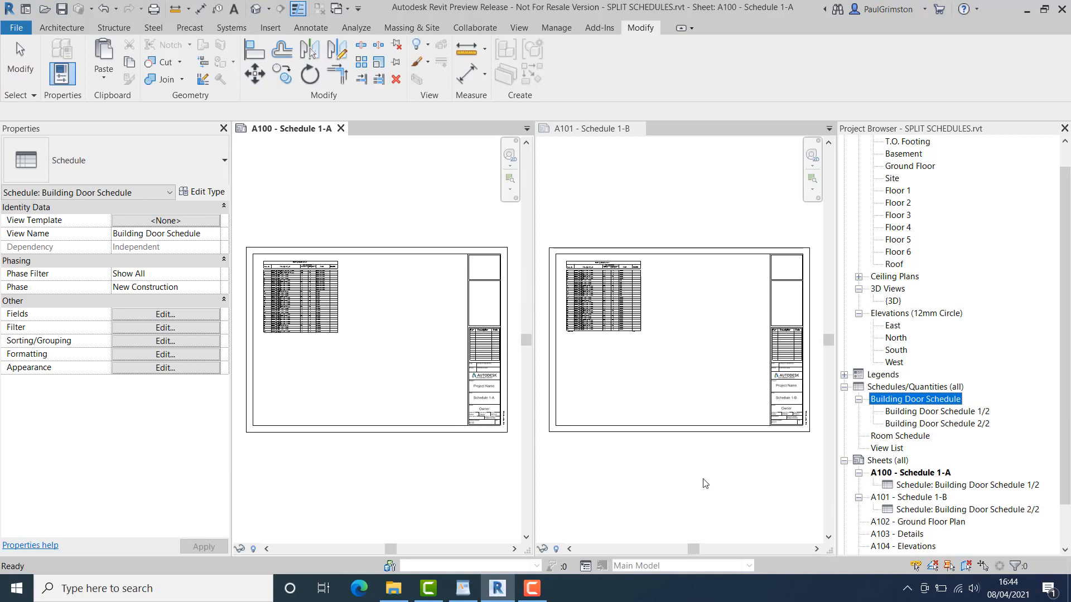
click(587, 129)
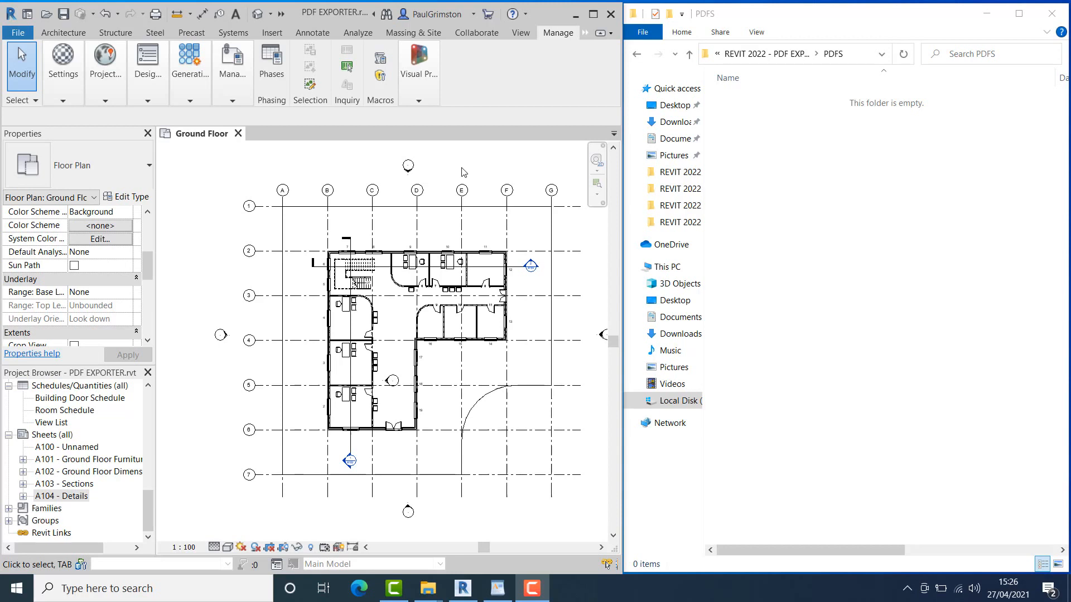
mouse_move(350, 162)
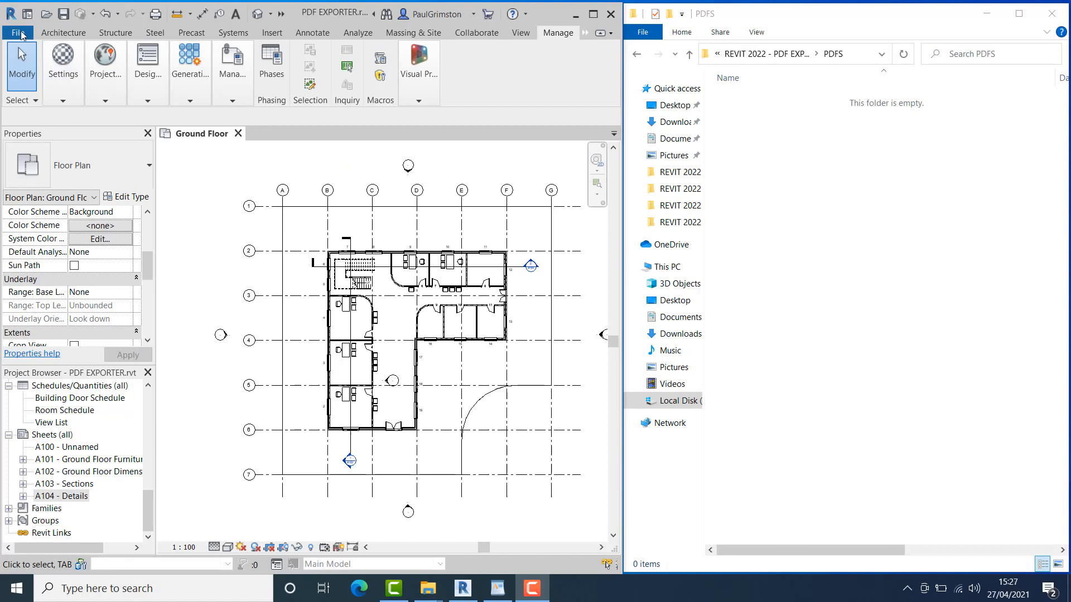
Open the File application menu over the PDF EXPORTER Ground Floor plan
click(18, 33)
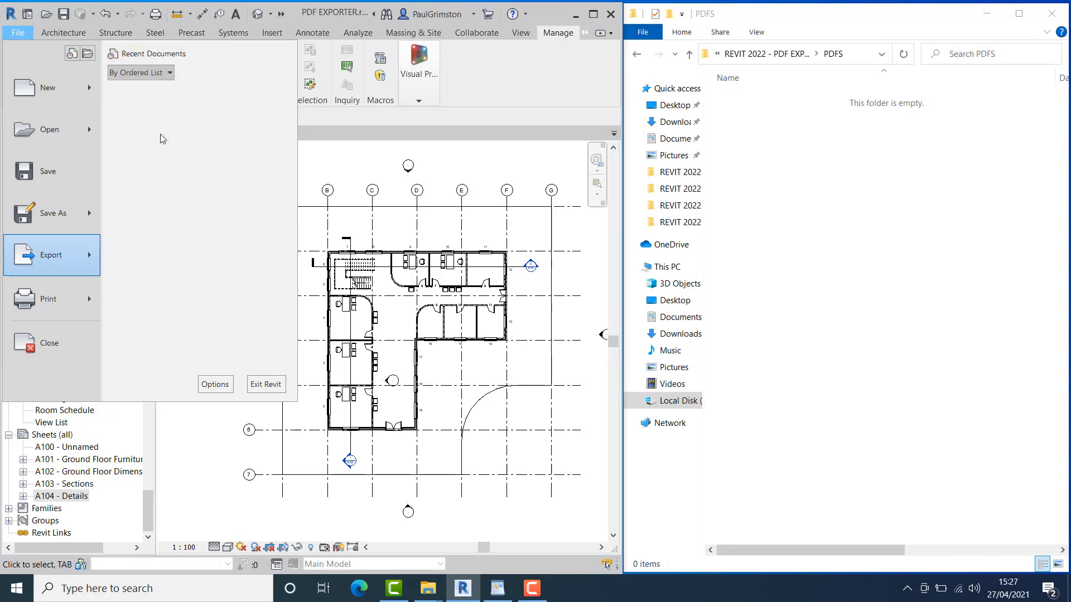
Open PDF export for Selected views/sheets using MY SET, reviewing its sheets A101–A104
click(51, 255)
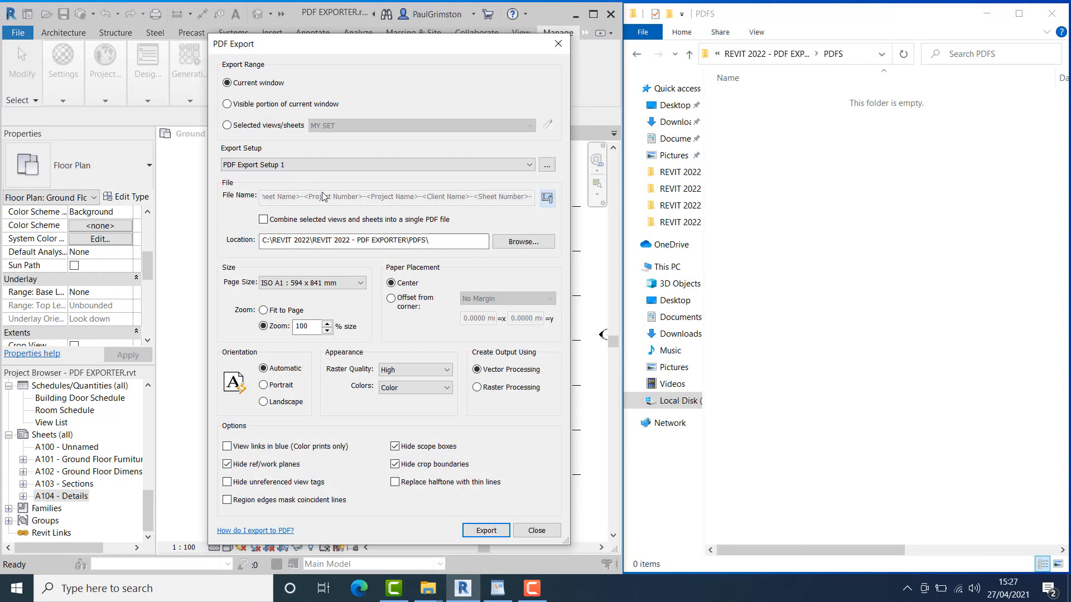
mouse_move(382, 197)
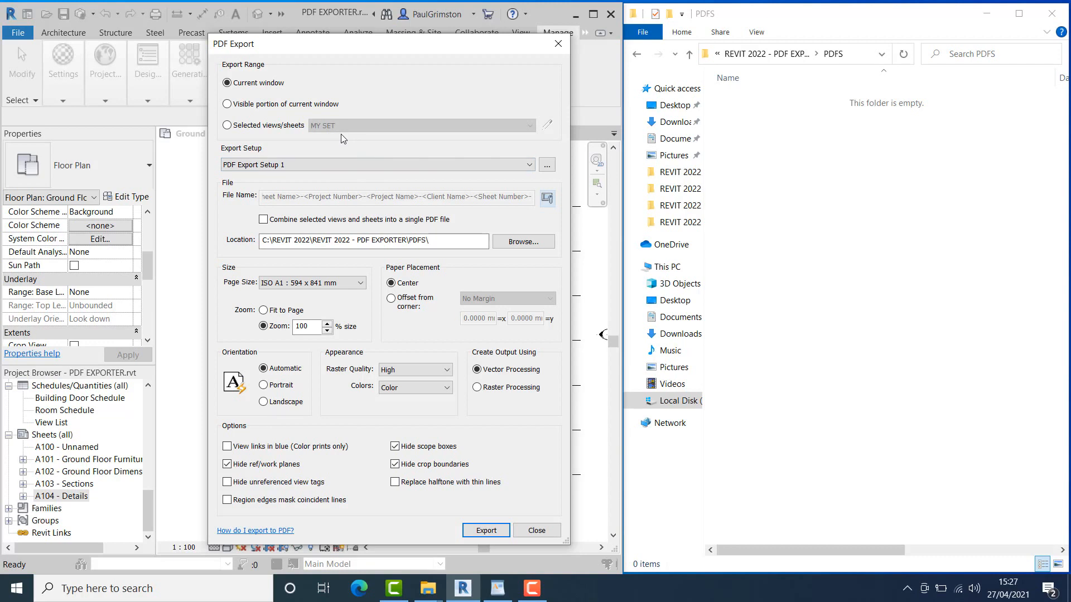
click(226, 125)
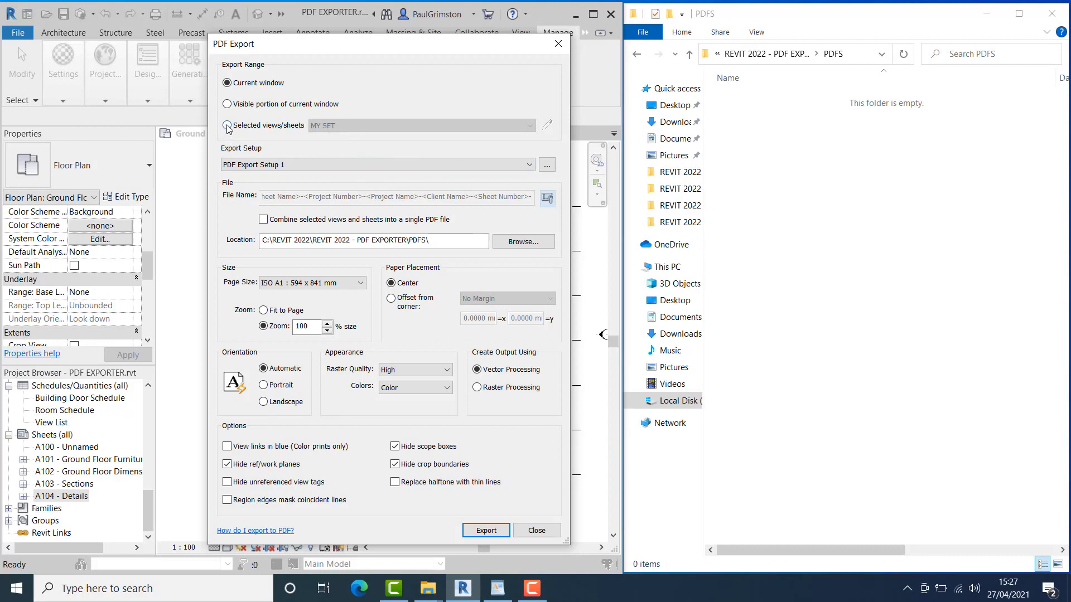
click(227, 125)
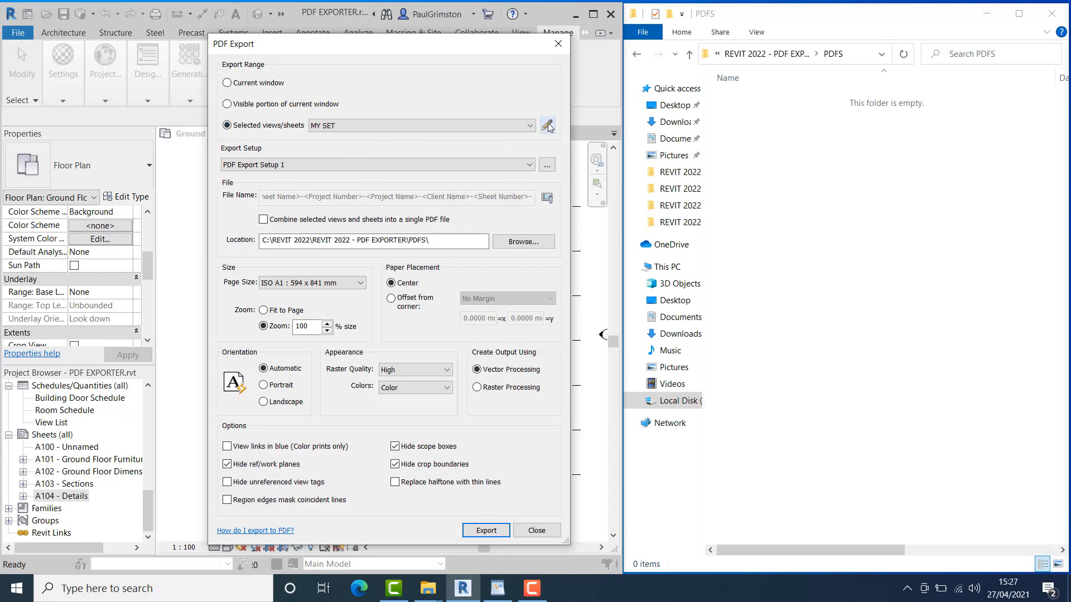
click(547, 125)
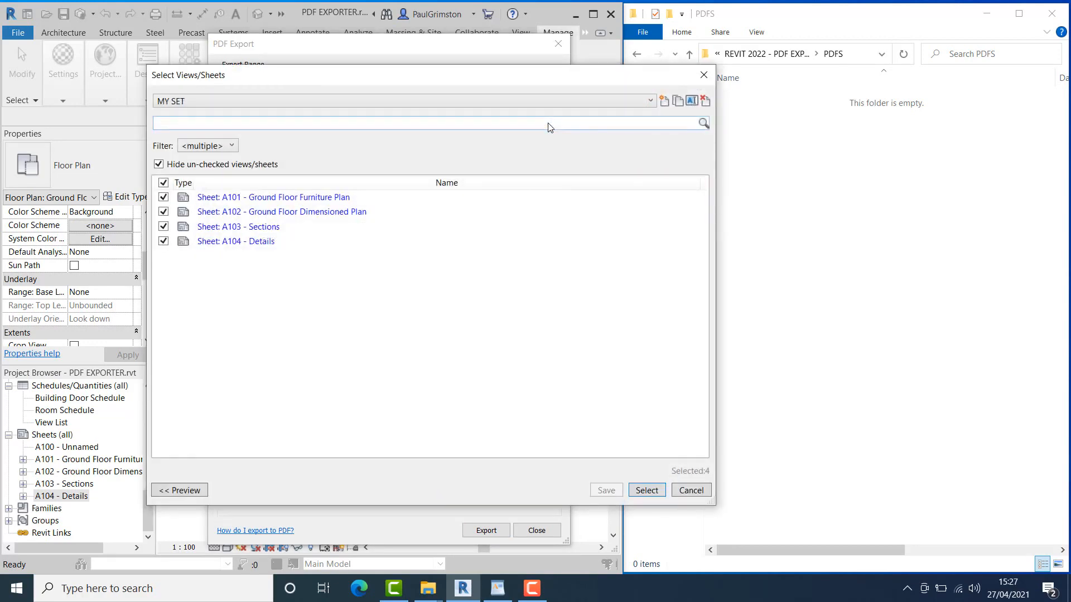
mouse_move(365, 256)
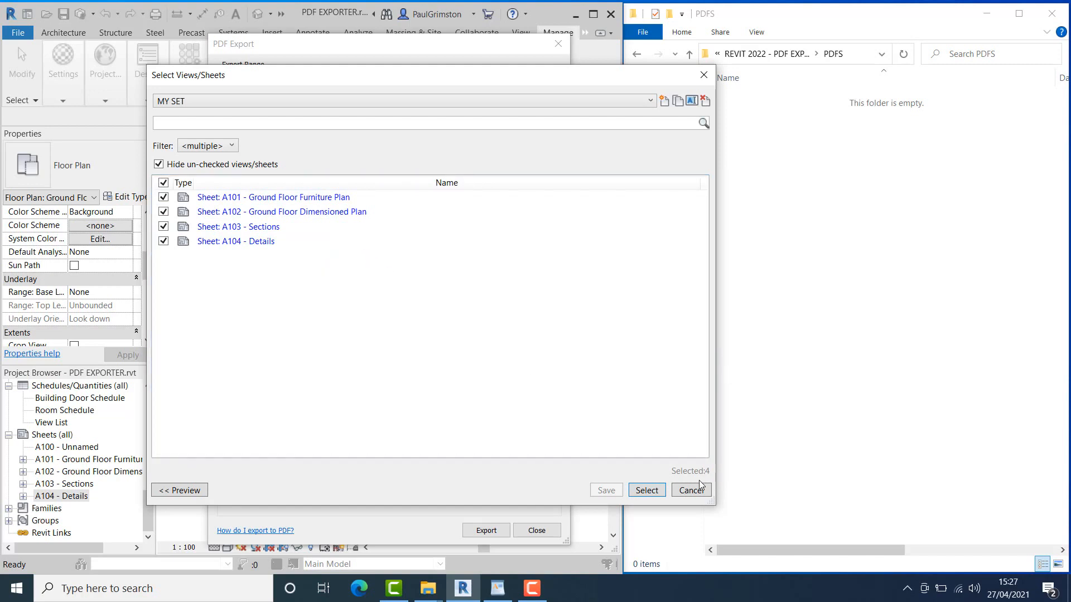
click(645, 491)
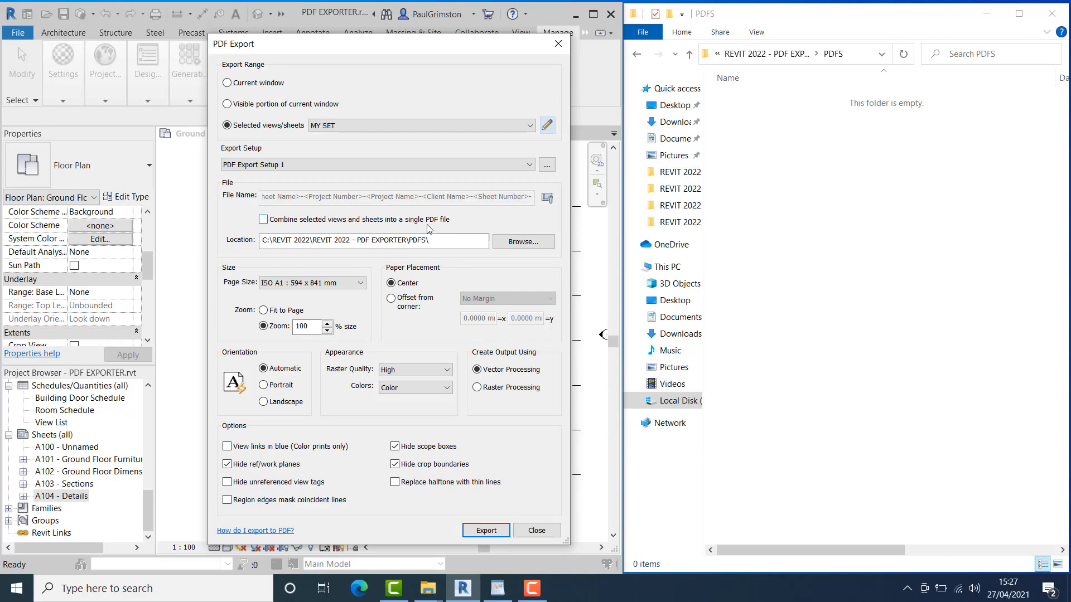
mouse_move(530, 206)
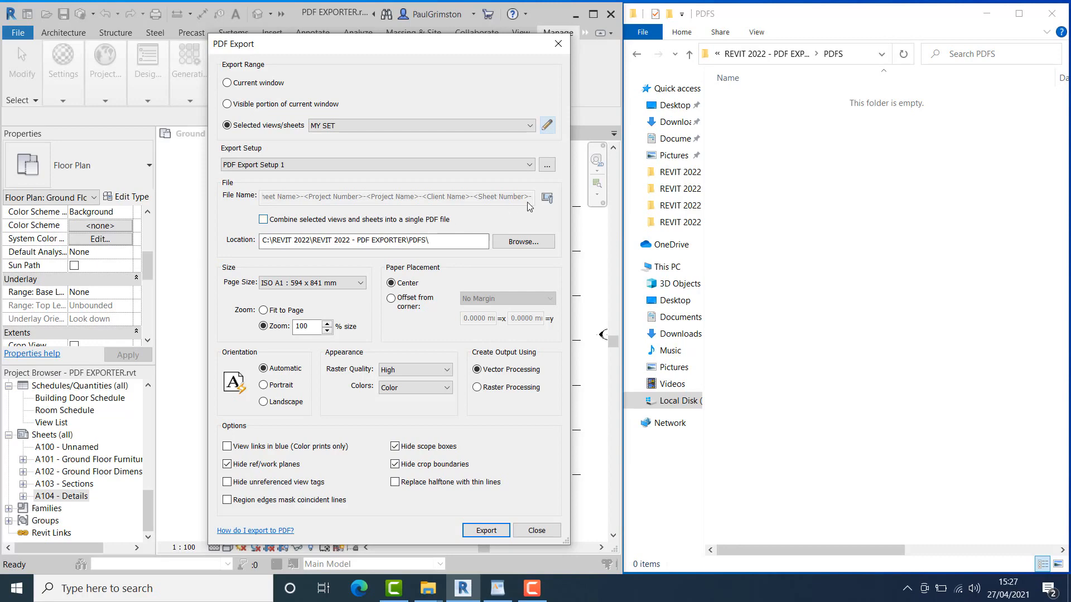
click(547, 197)
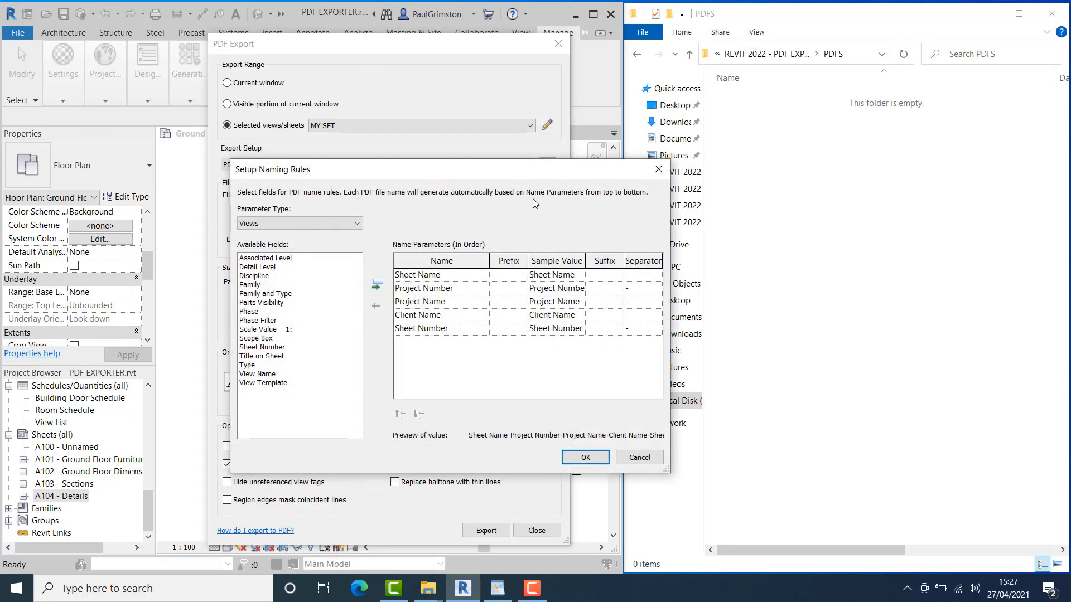
mouse_move(432, 222)
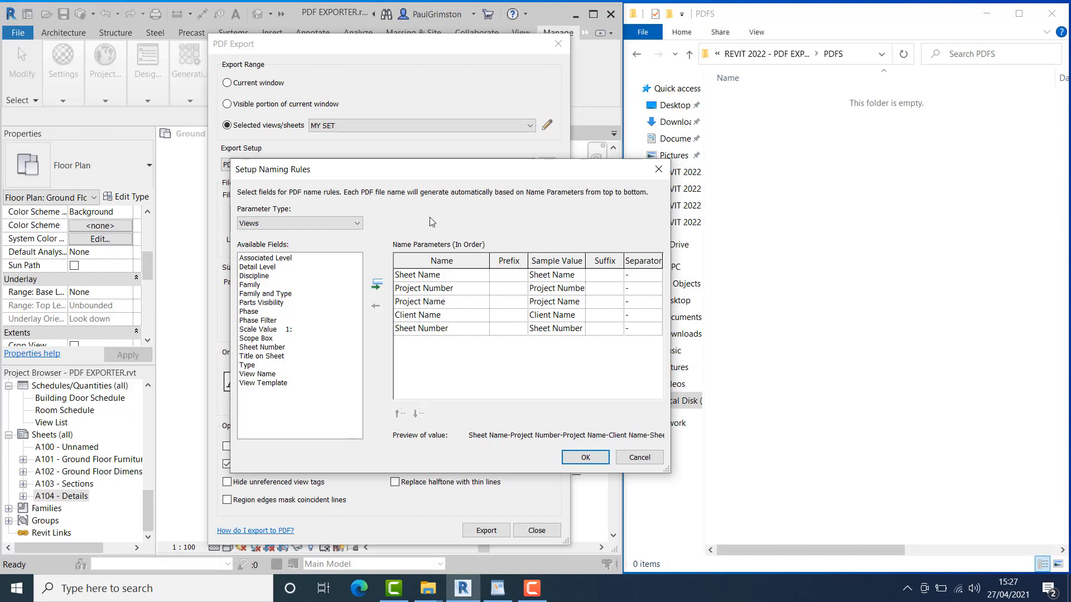
mouse_move(454, 325)
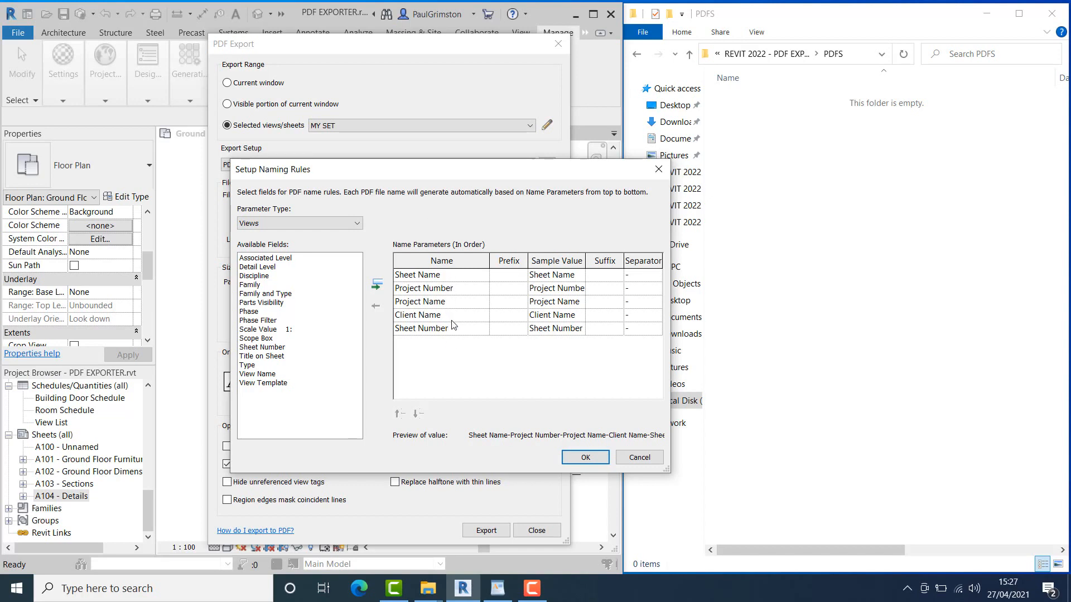
mouse_move(606, 448)
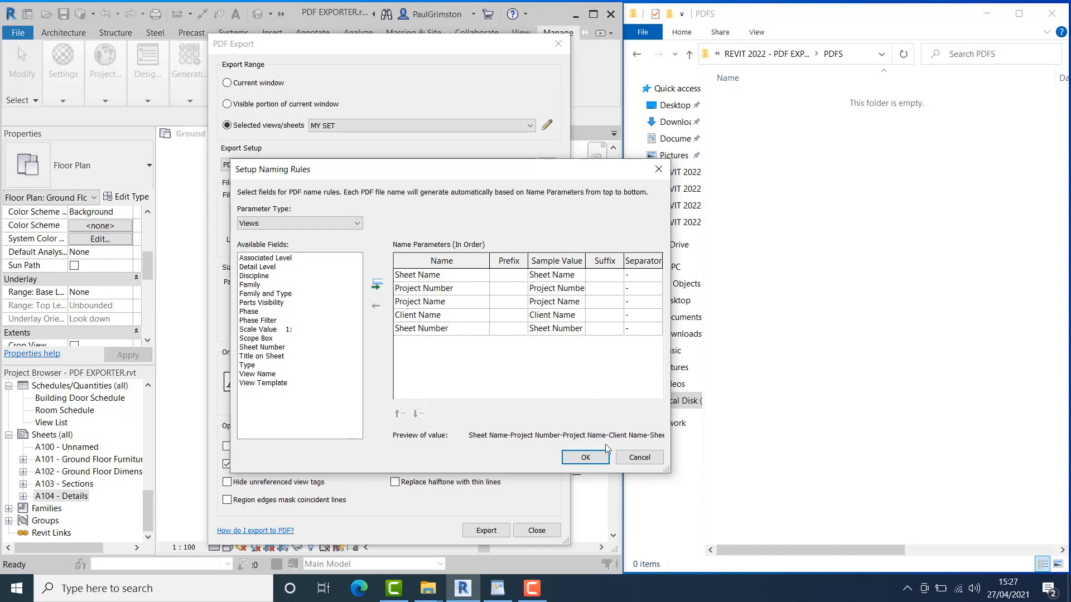
click(583, 457)
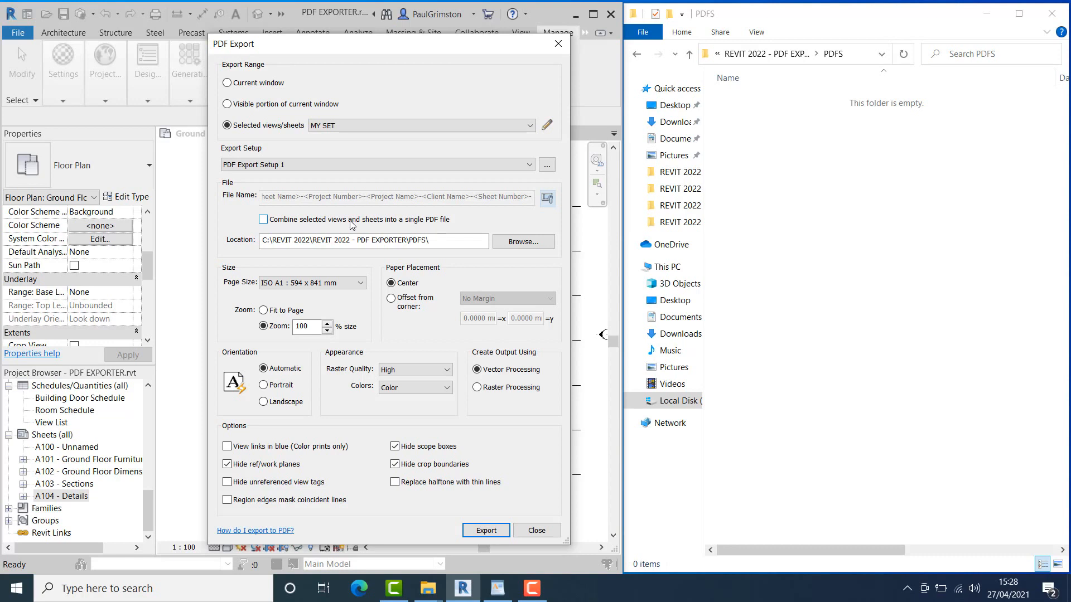
mouse_move(364, 222)
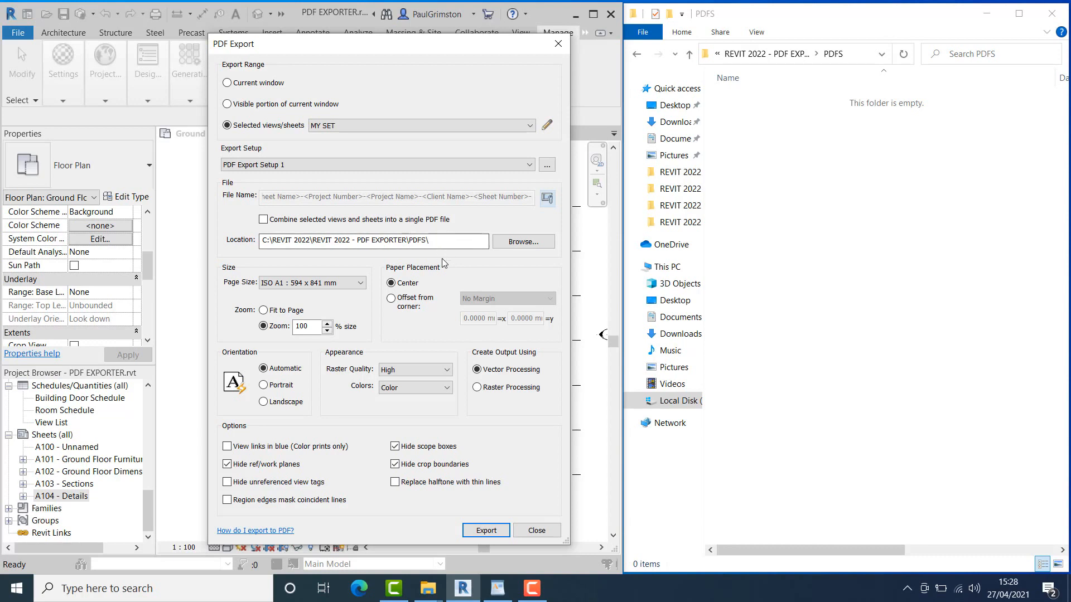
click(372, 240)
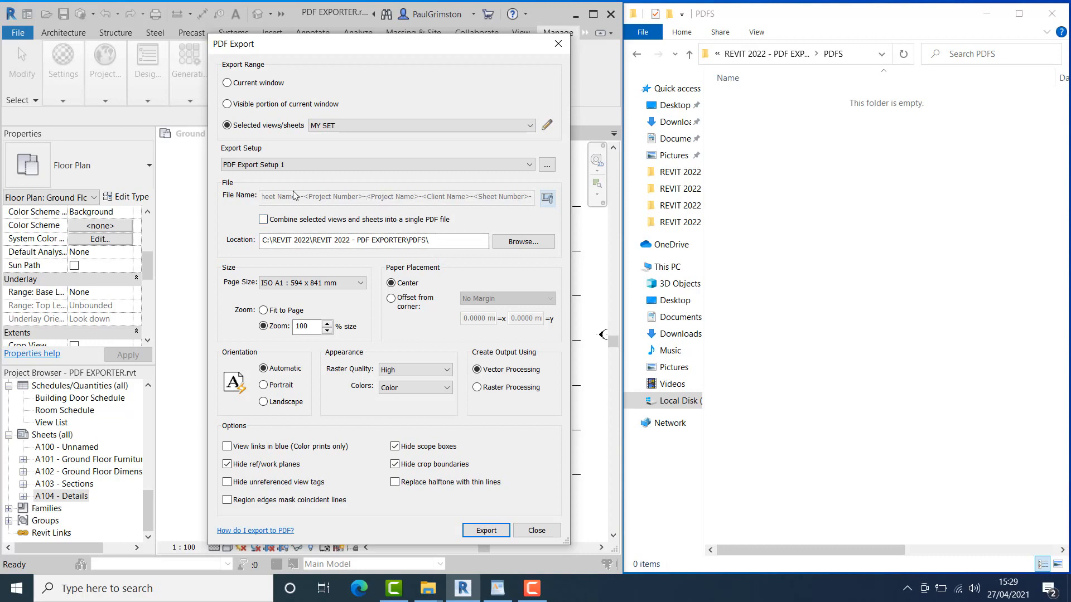
mouse_move(272, 157)
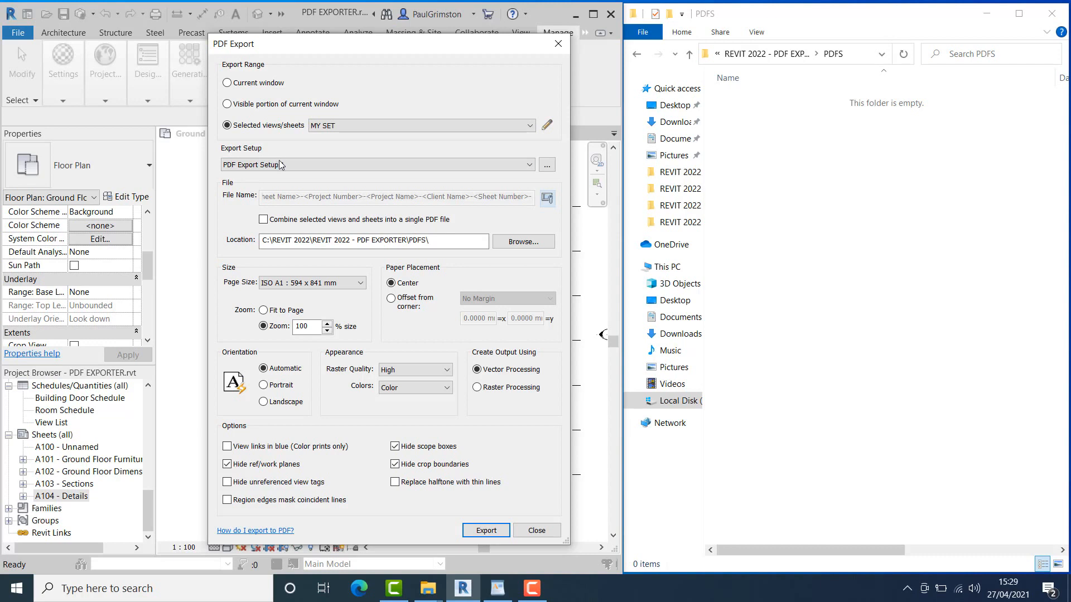
click(375, 164)
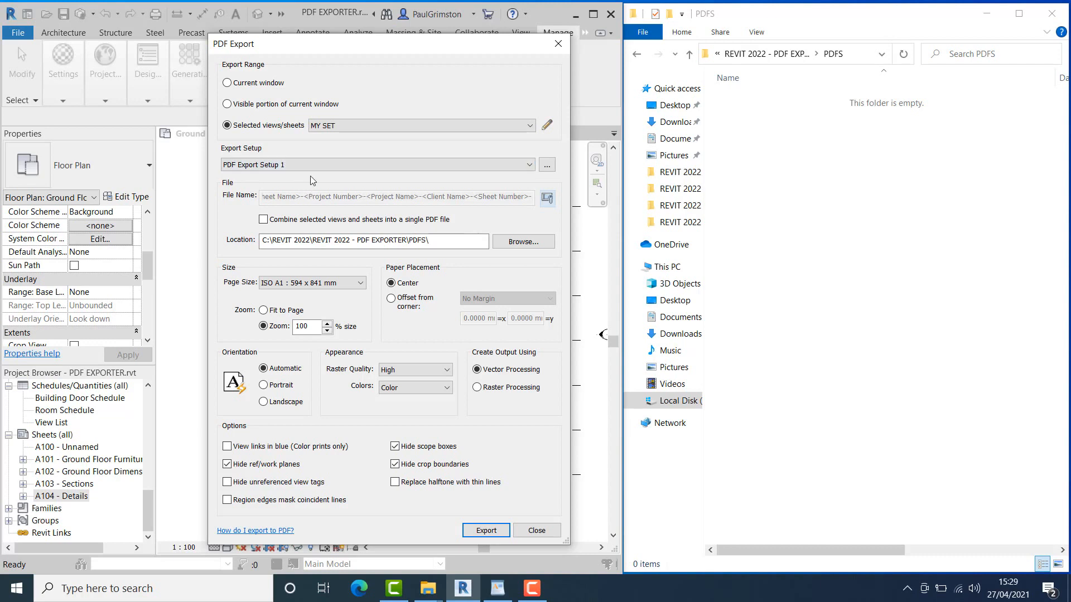
mouse_move(323, 178)
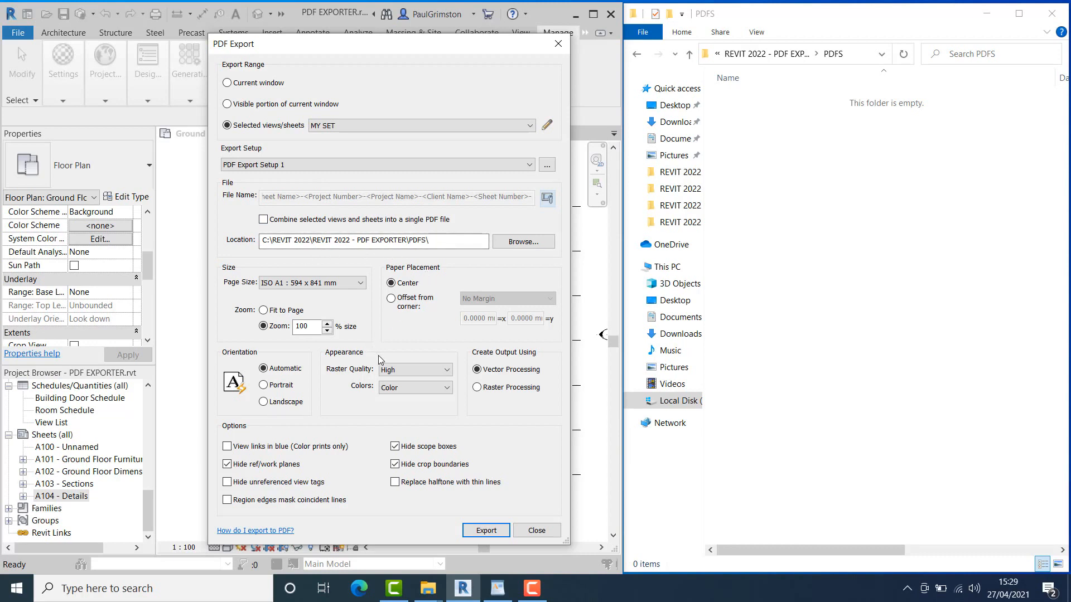
click(390, 283)
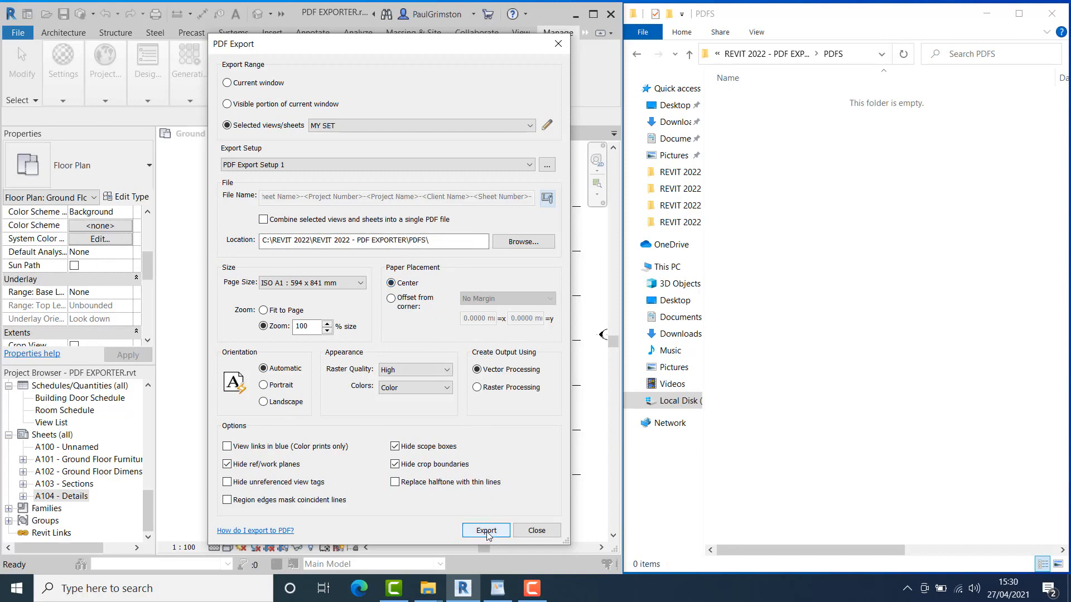
Export the sheets and check the four PDFs, including Ground Floor Dimensioned Plan and Sections
click(486, 531)
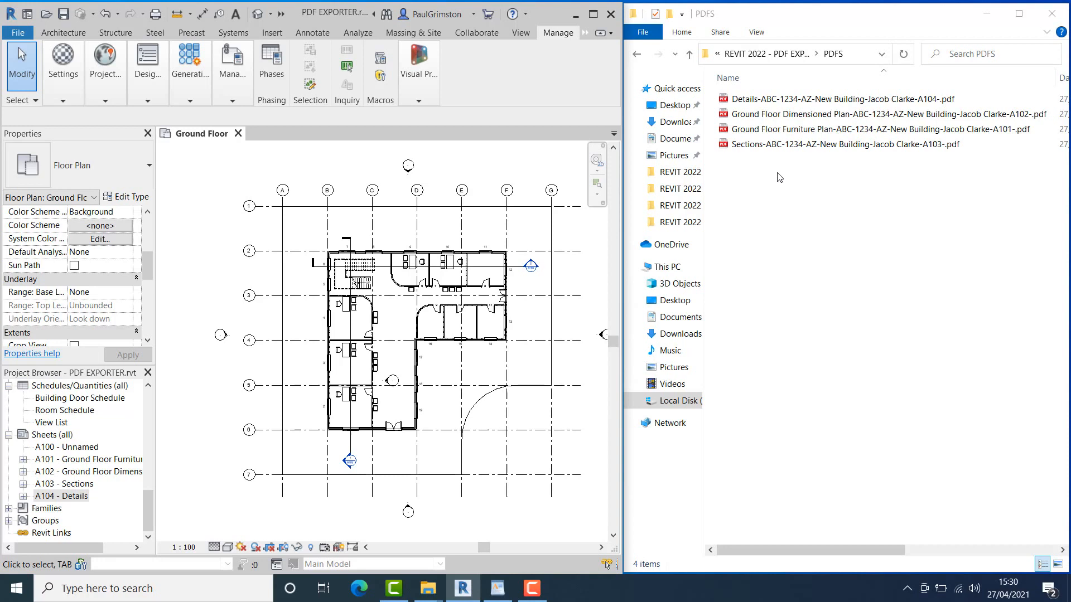
click(853, 114)
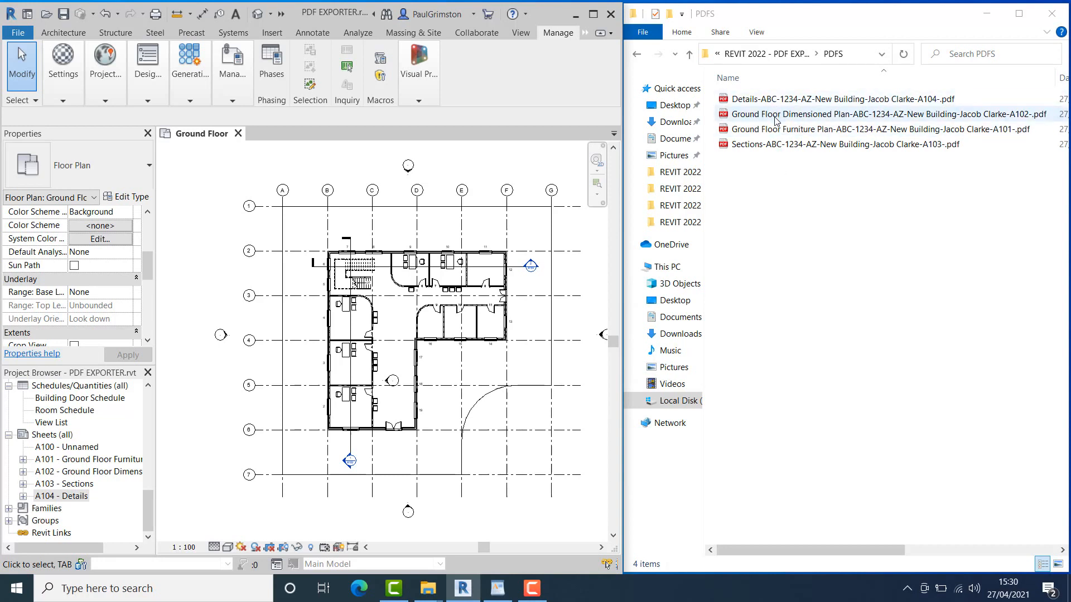
click(819, 144)
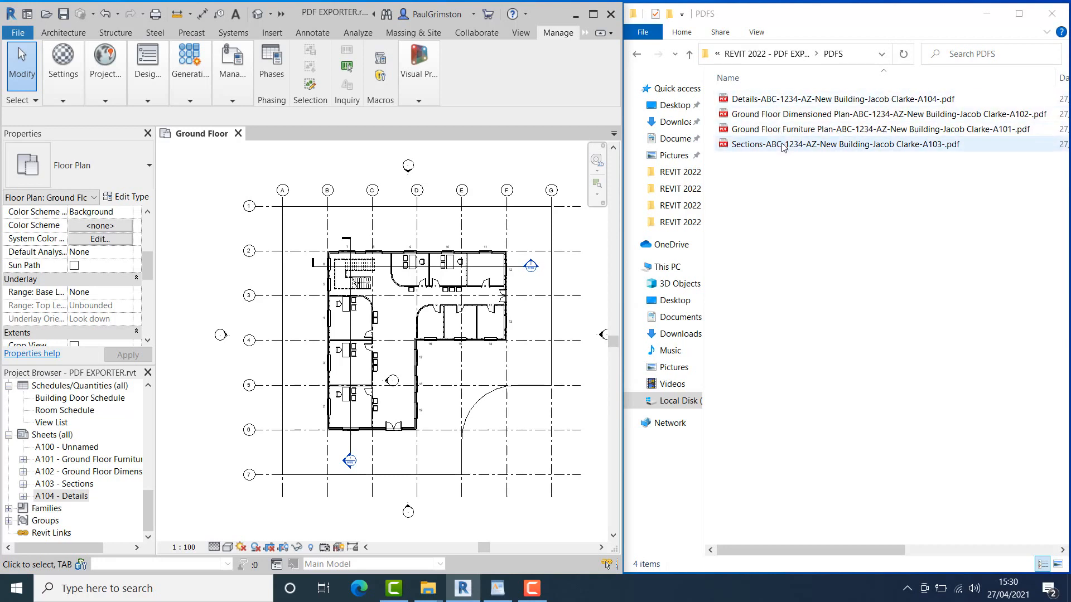